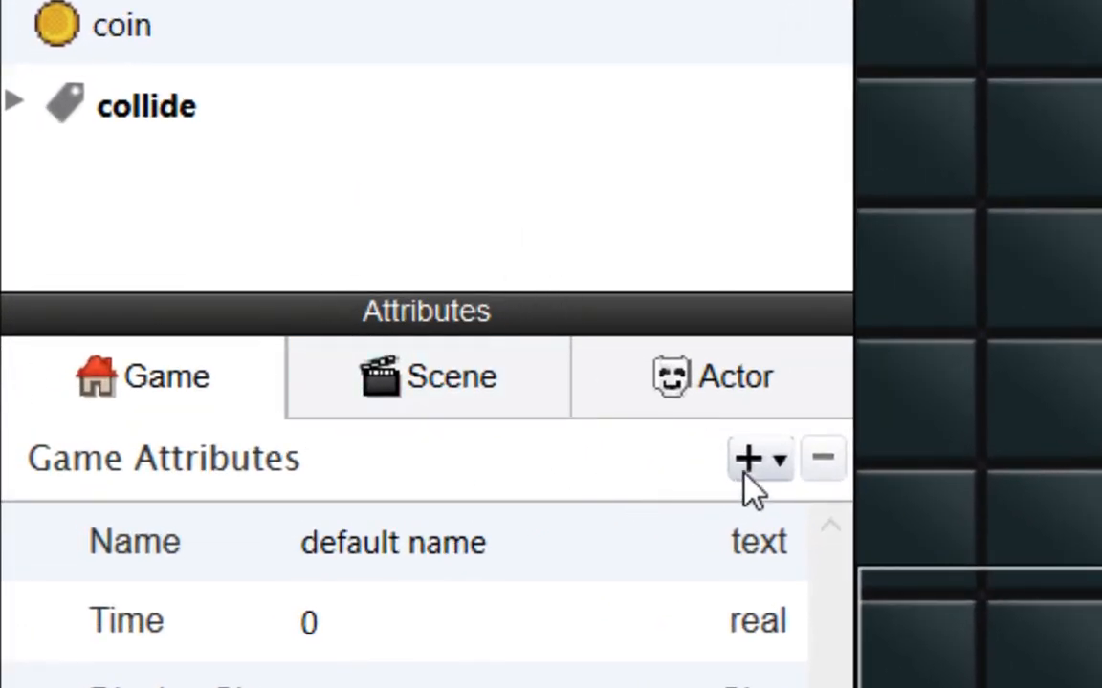
Create a Real game attribute and name it Score, leaving its value at 0
click(780, 459)
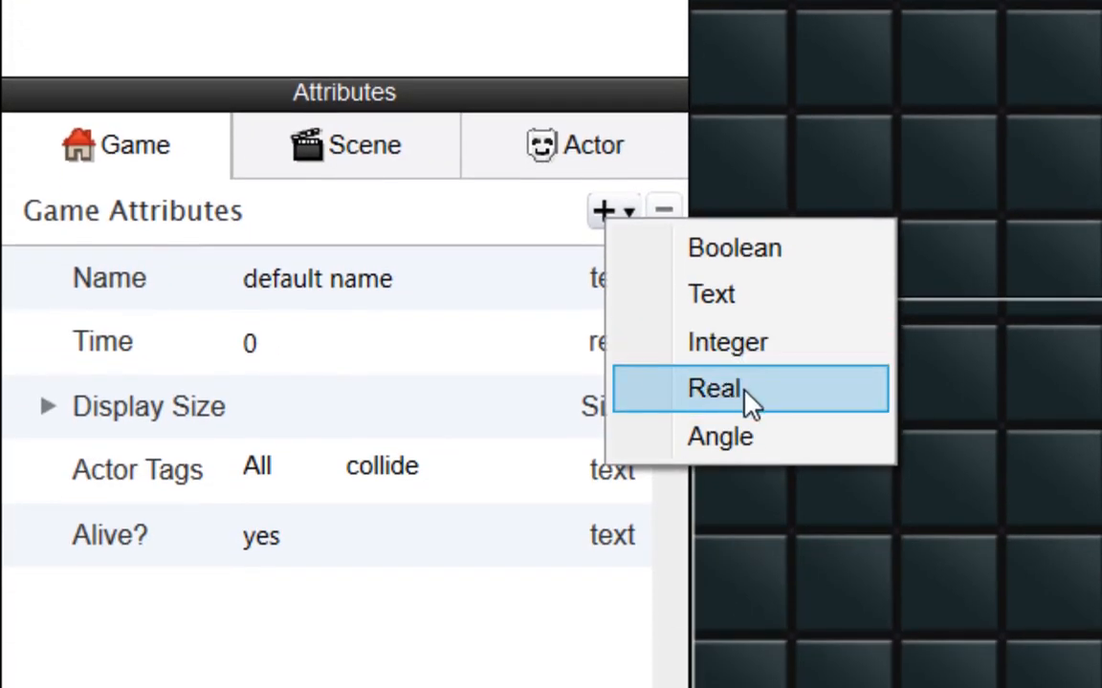
click(714, 388)
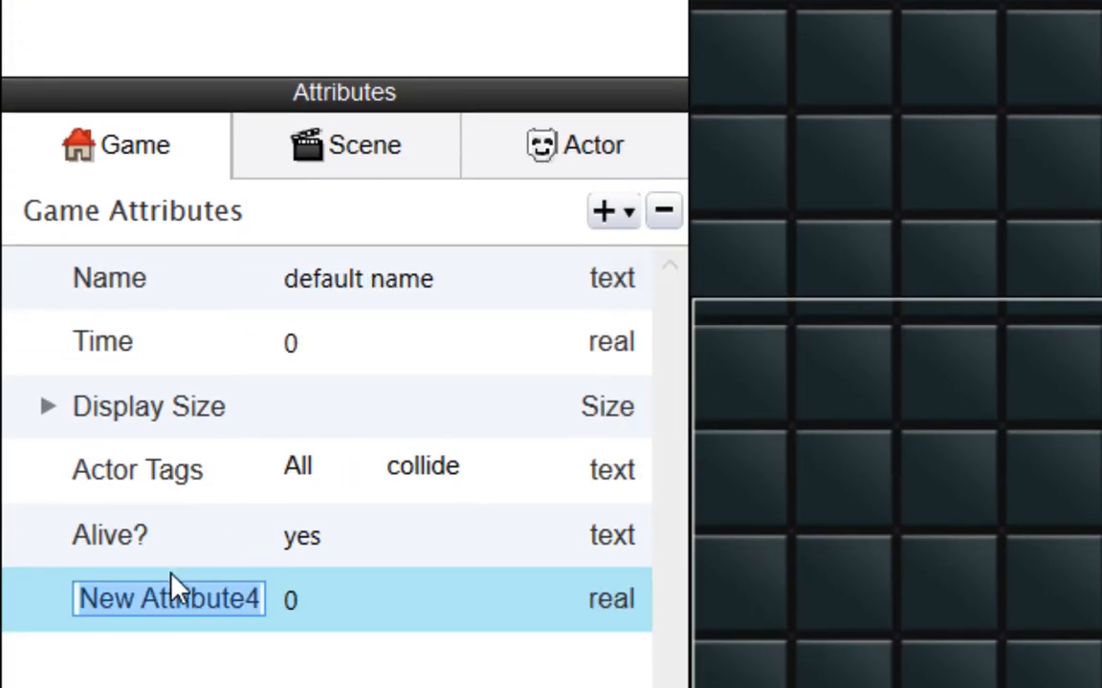
text(SCOR)
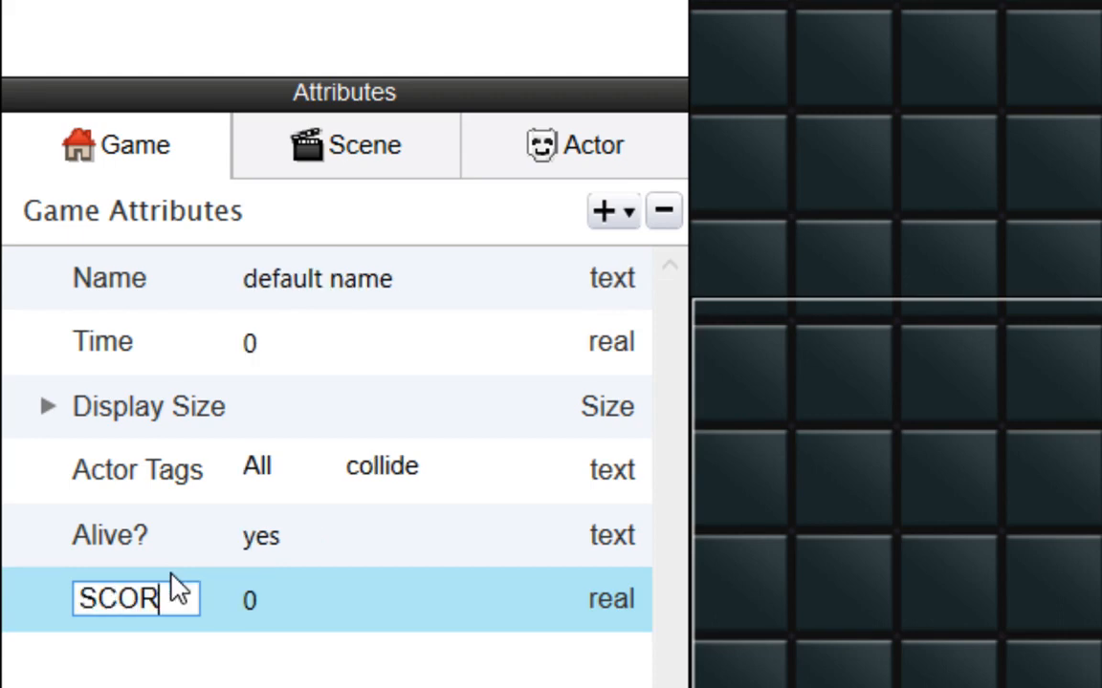
key(Backspace)
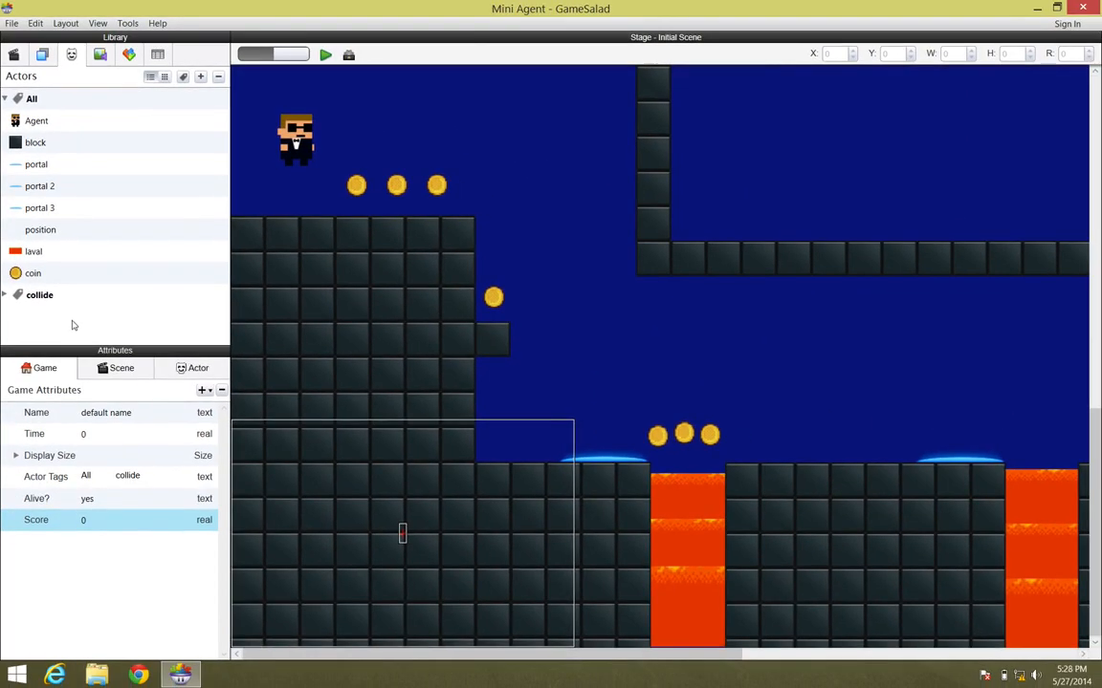
mouse_move(94, 310)
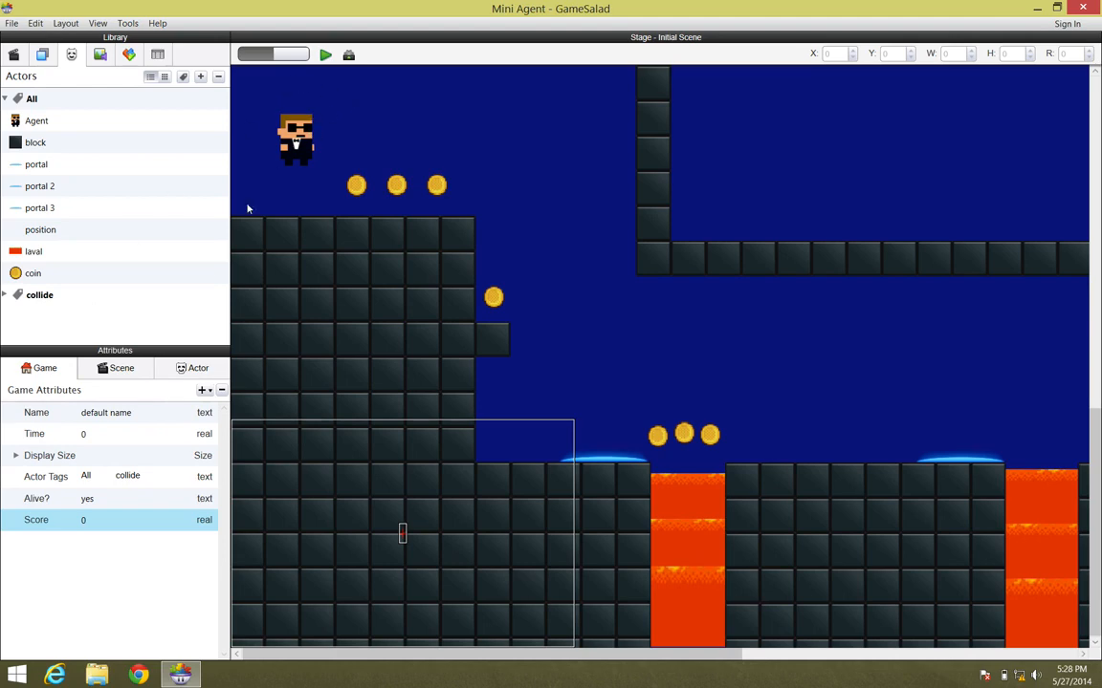
mouse_move(280, 271)
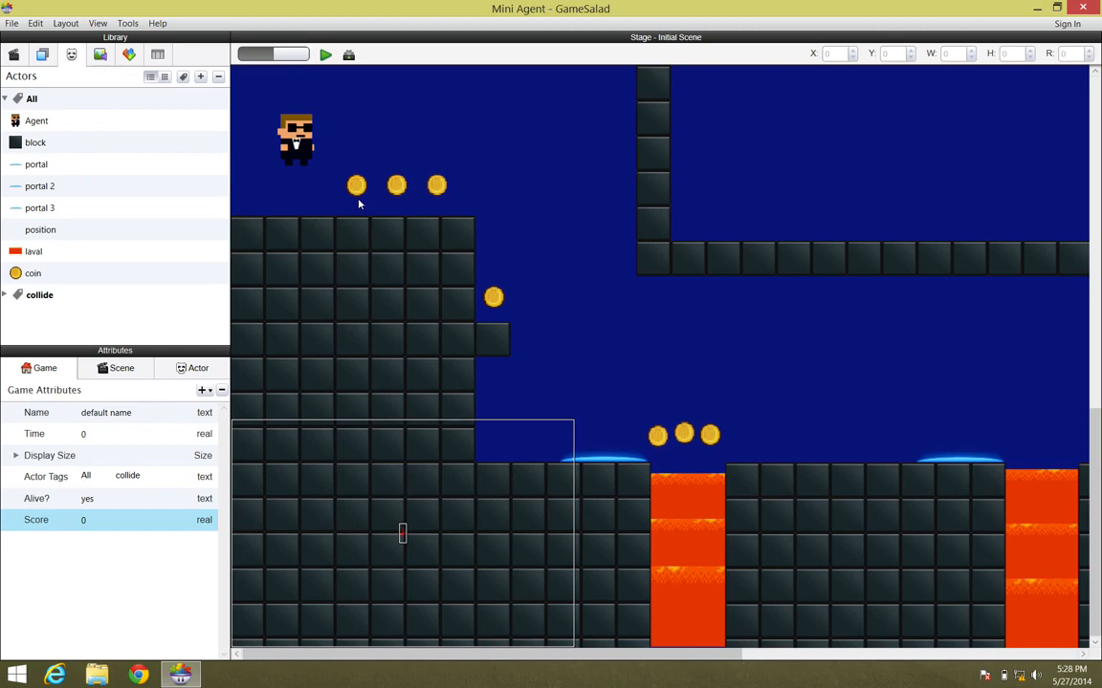
mouse_move(457, 141)
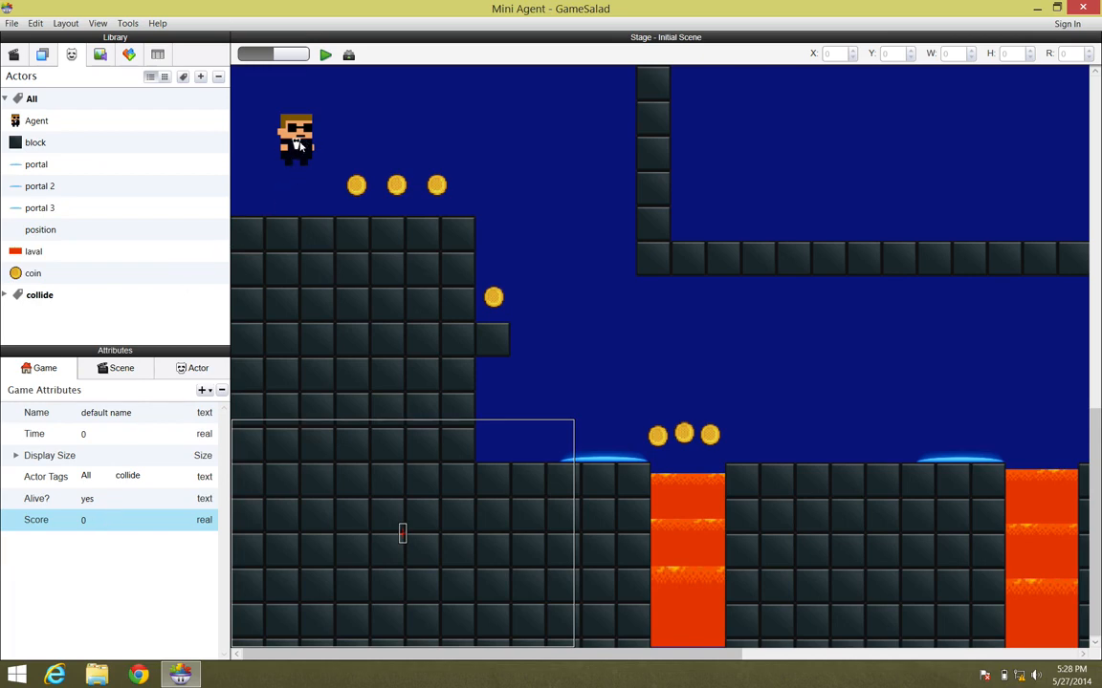
mouse_move(310, 180)
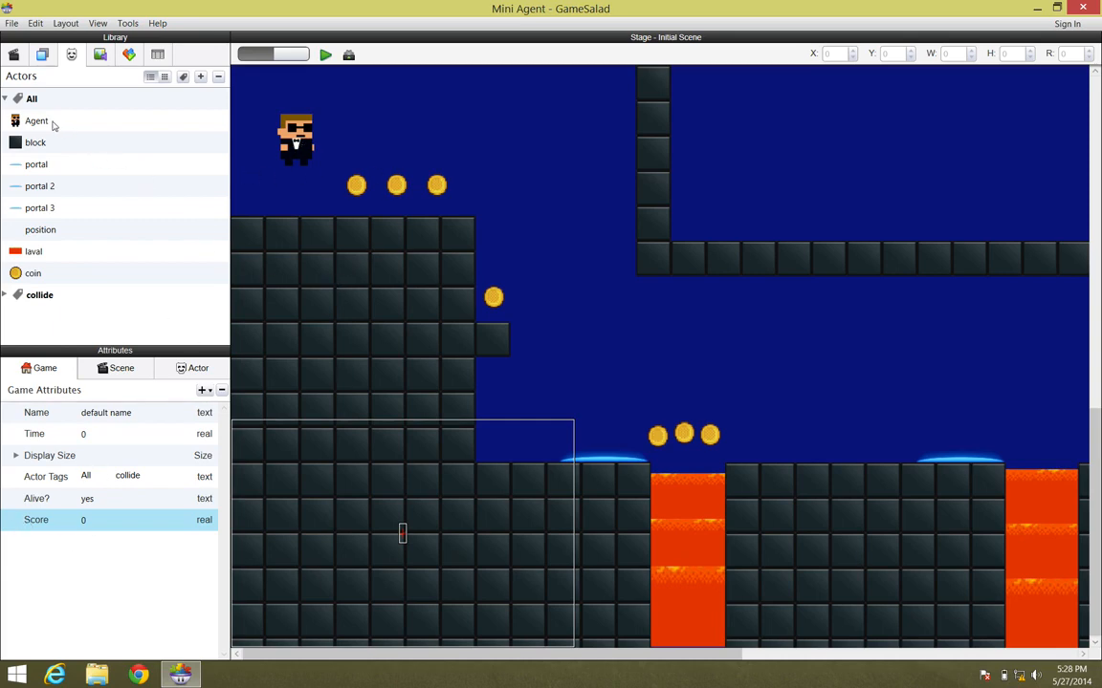
Select the Agent, collapse its existing rule Group and add a new empty rule
click(36, 121)
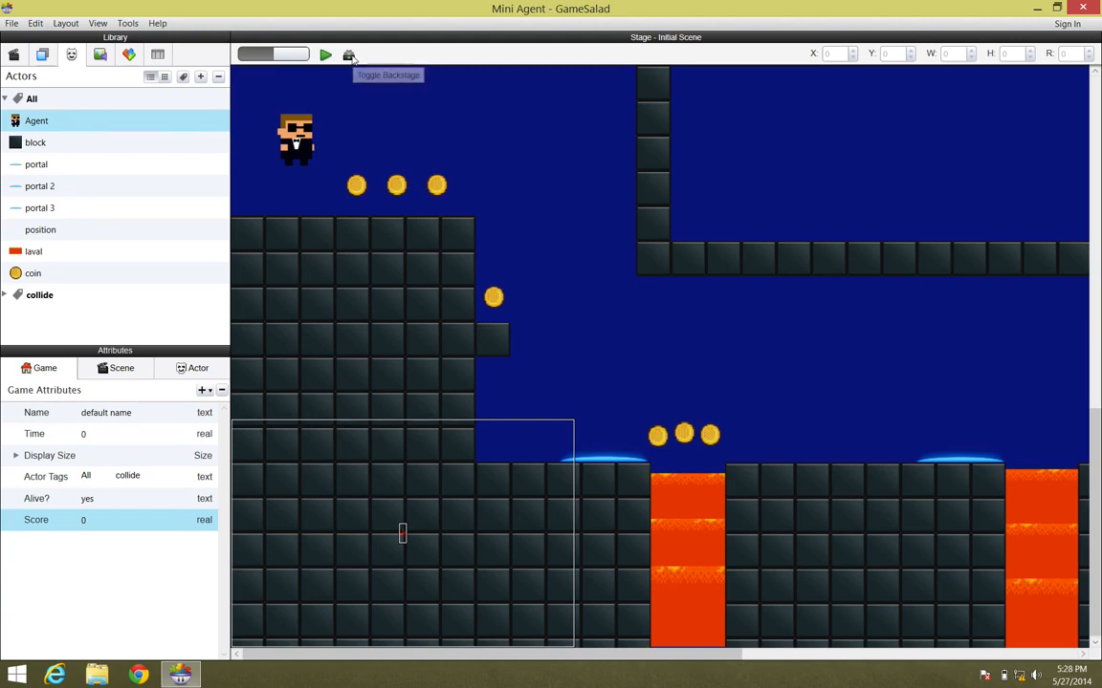
click(348, 54)
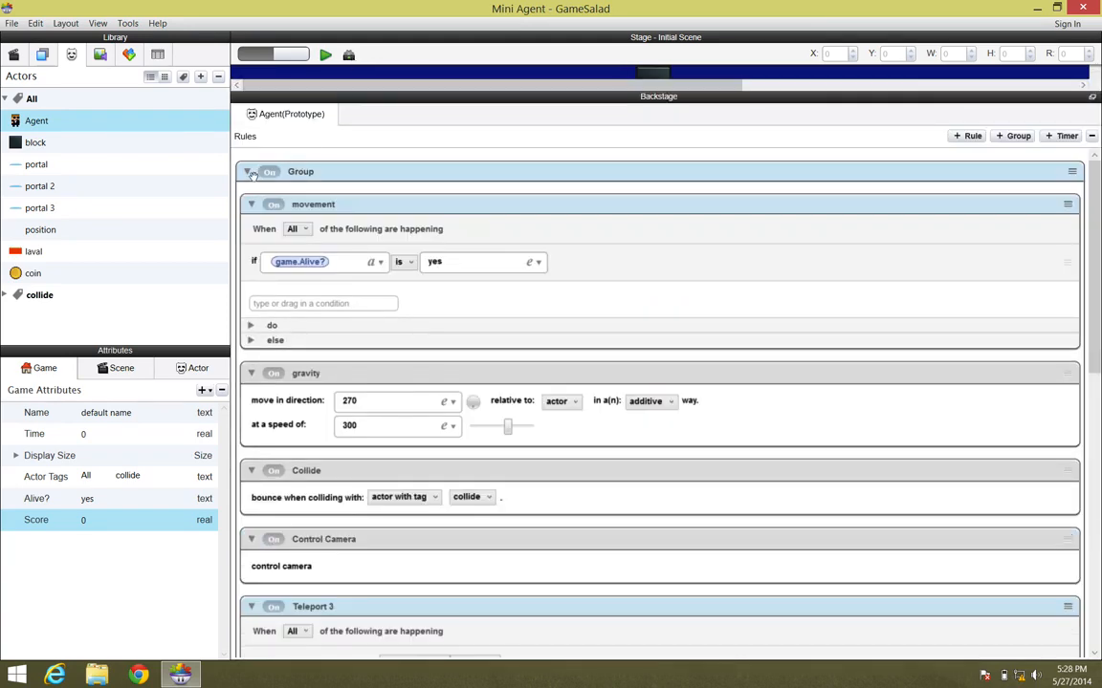
click(247, 172)
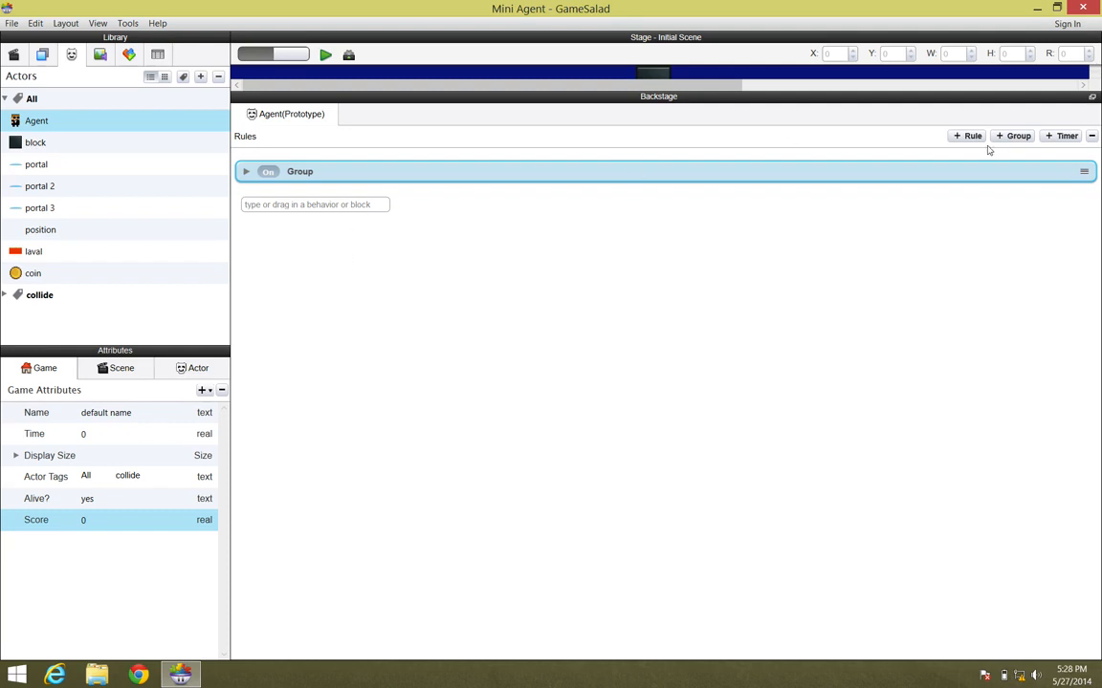
click(968, 136)
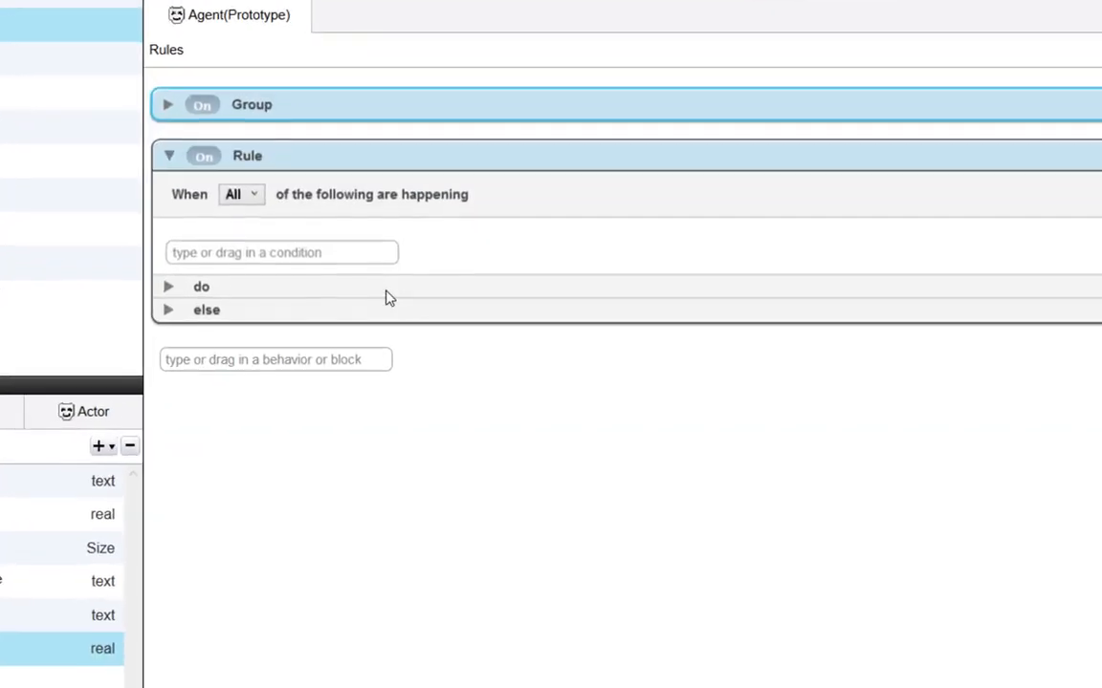
Set the rule's condition to Collision with an actor of type coin and expand its do section
text(collision)
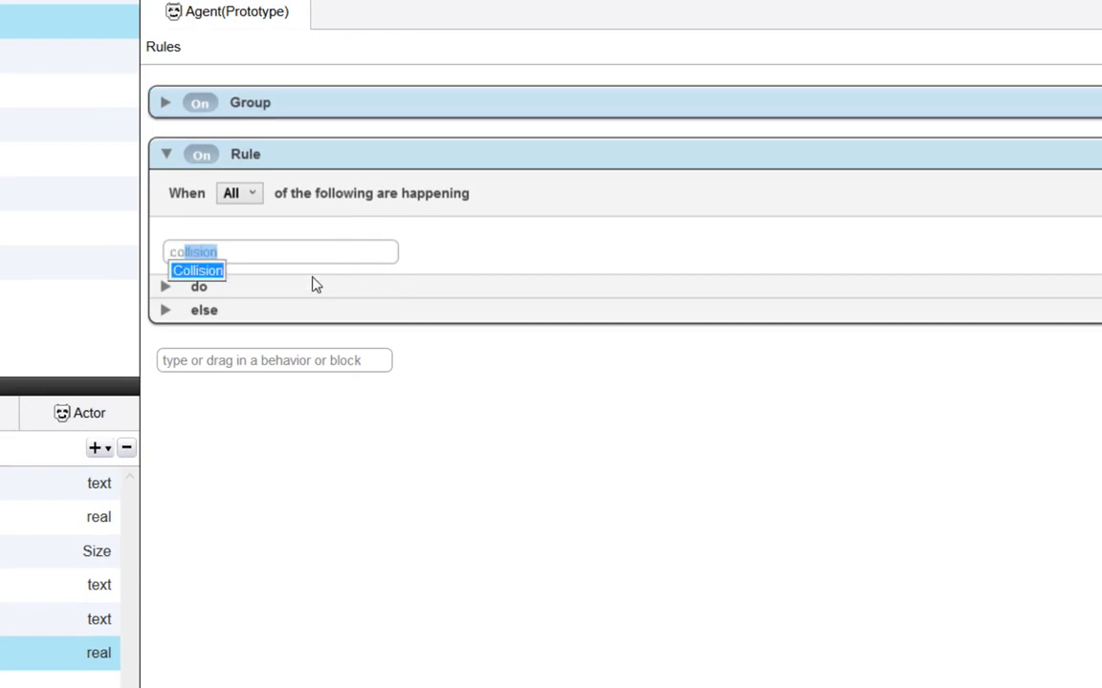
click(199, 271)
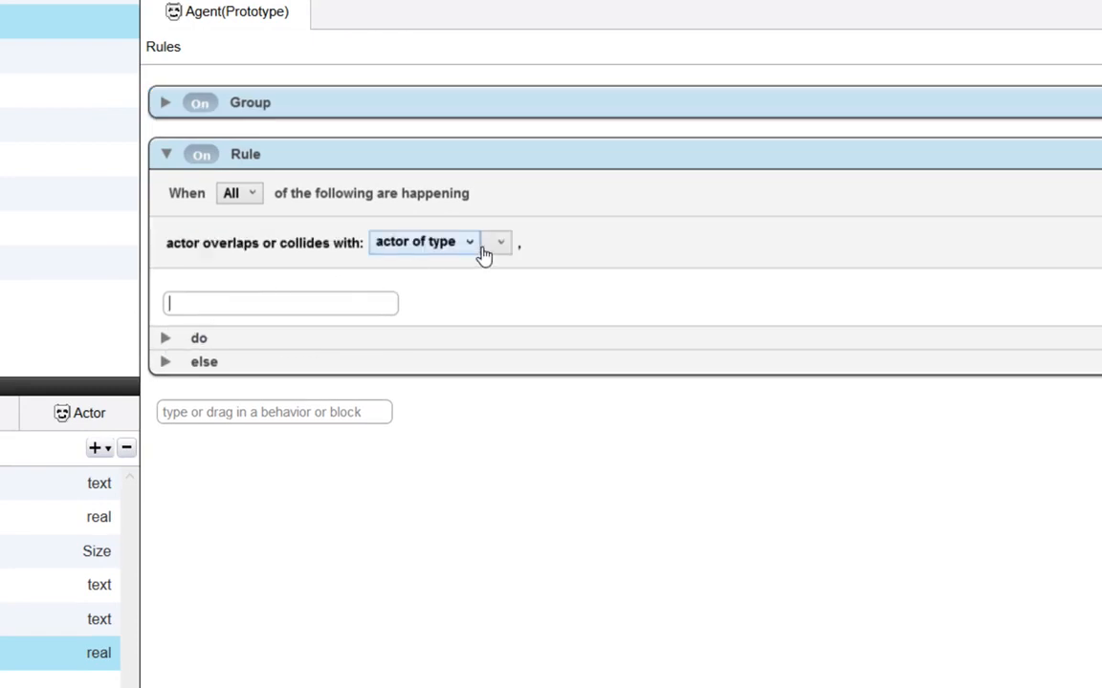
click(498, 241)
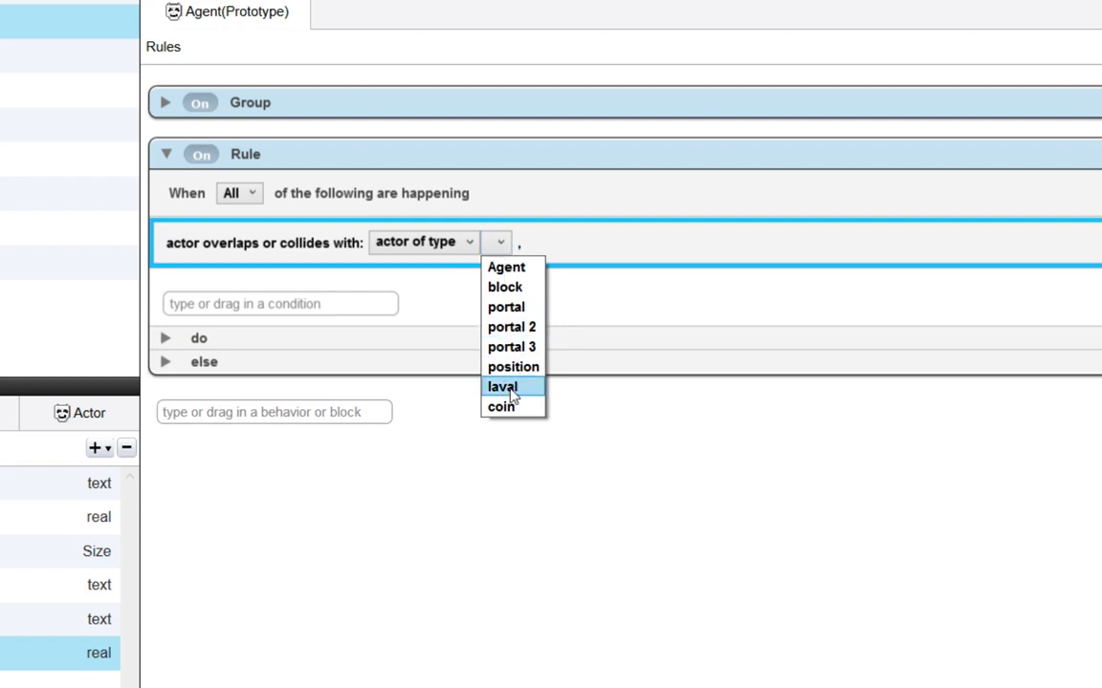
click(501, 405)
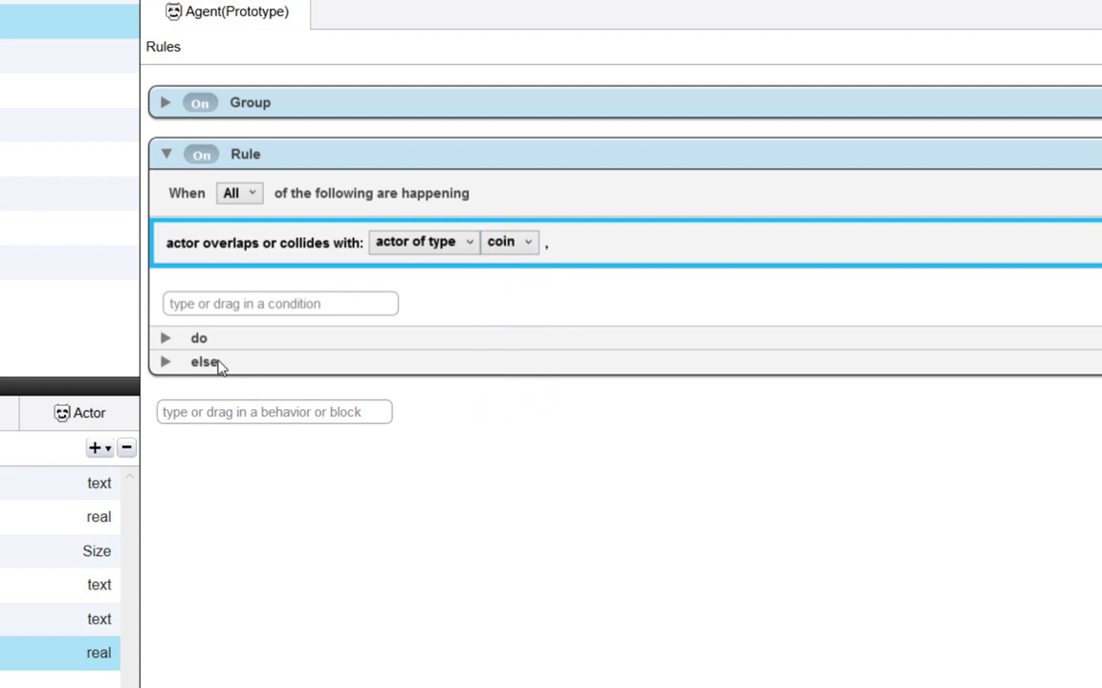
click(165, 337)
text(ch)
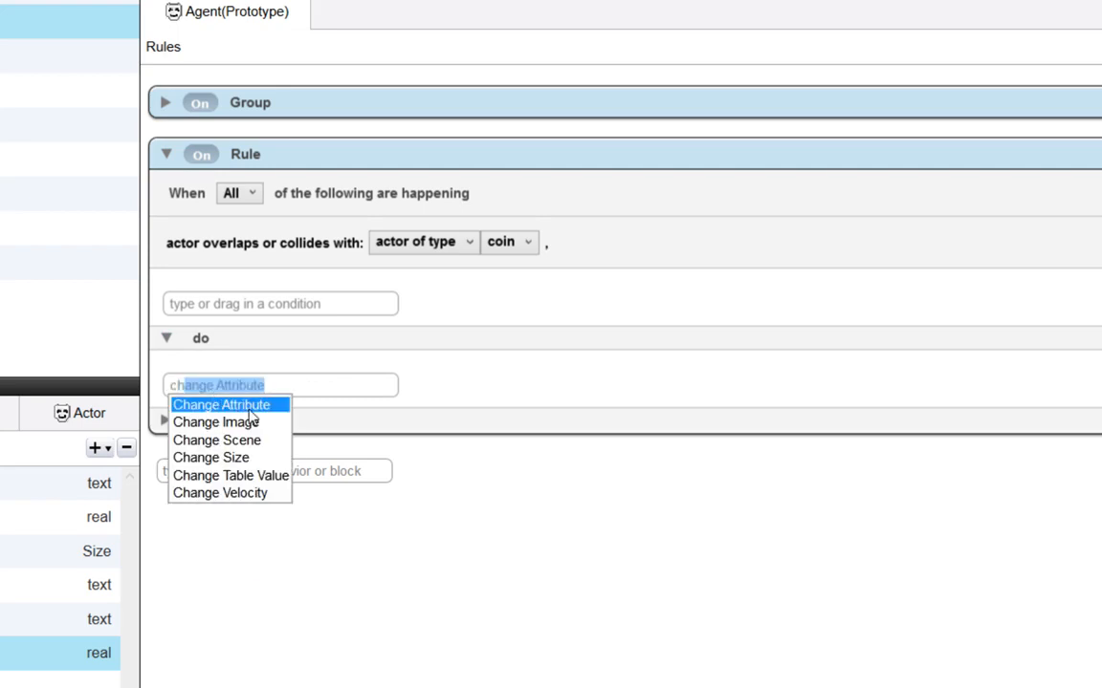
Add a Change Attribute action targeting game.Score and begin editing its new value
click(222, 405)
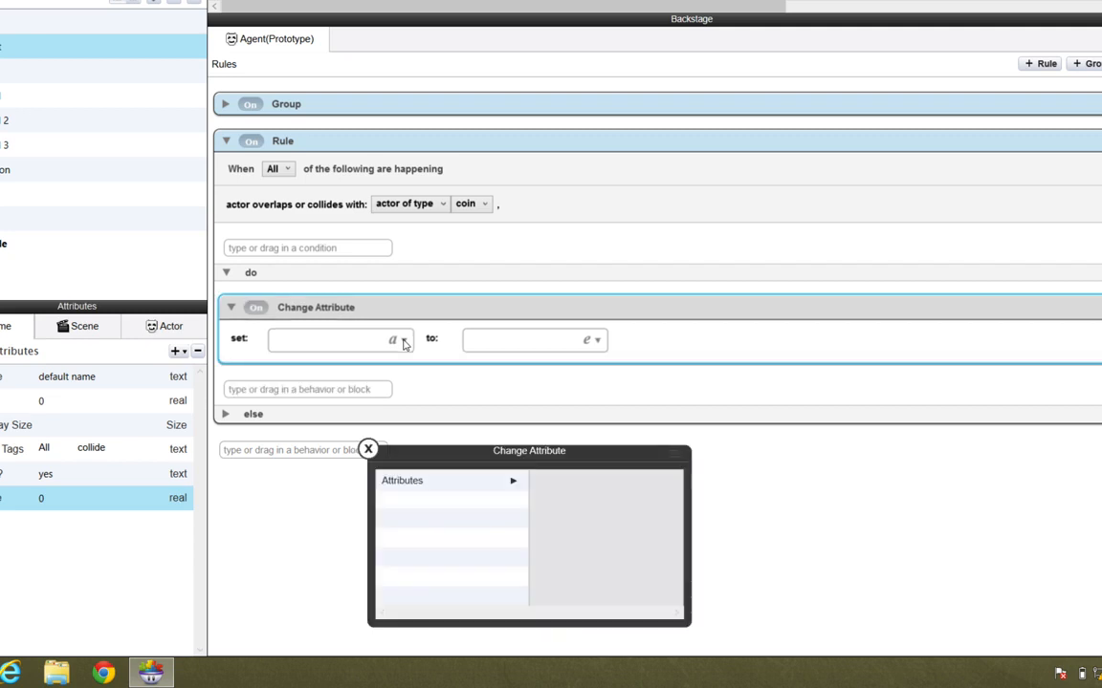
drag(528, 452, 569, 191)
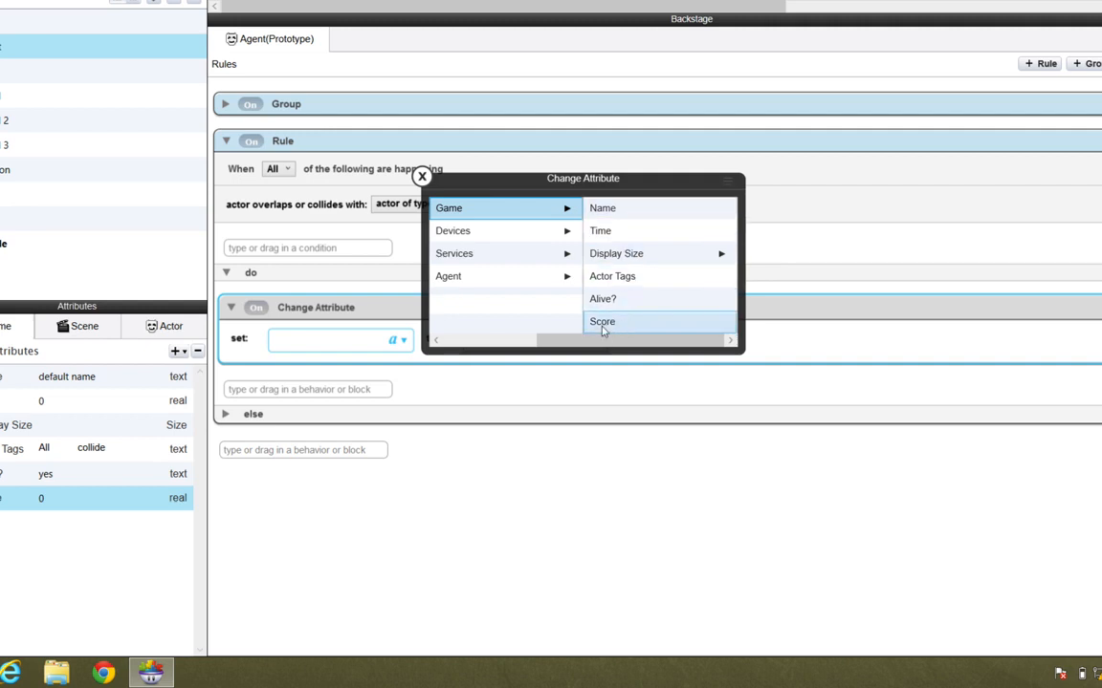
mouse_move(608, 321)
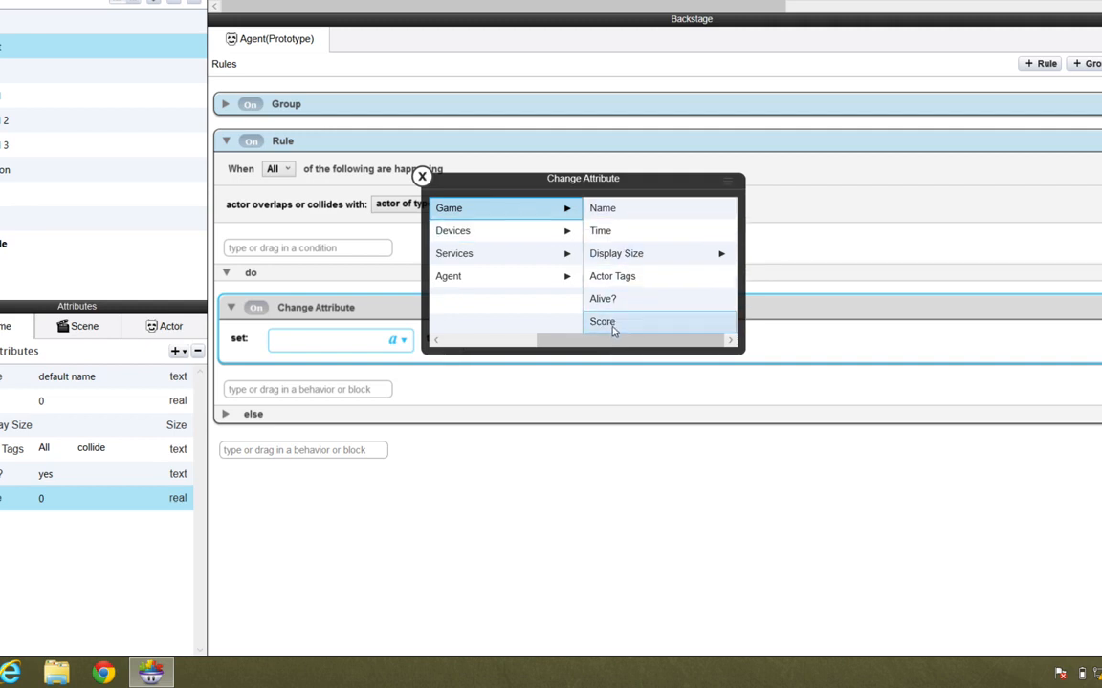
click(602, 322)
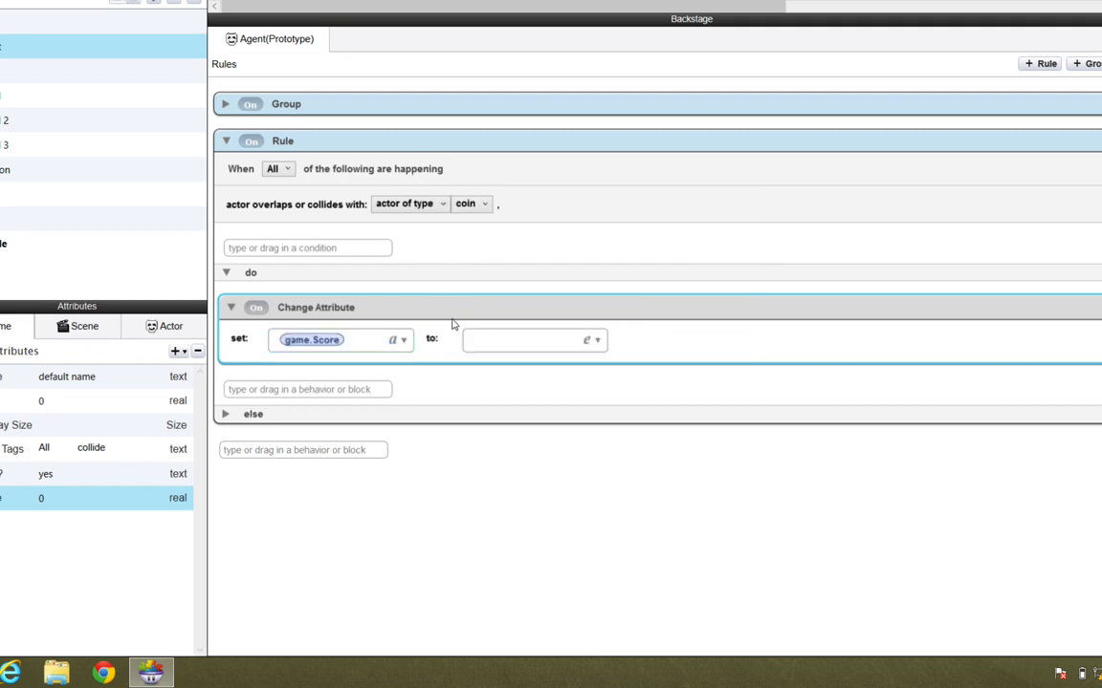
click(340, 340)
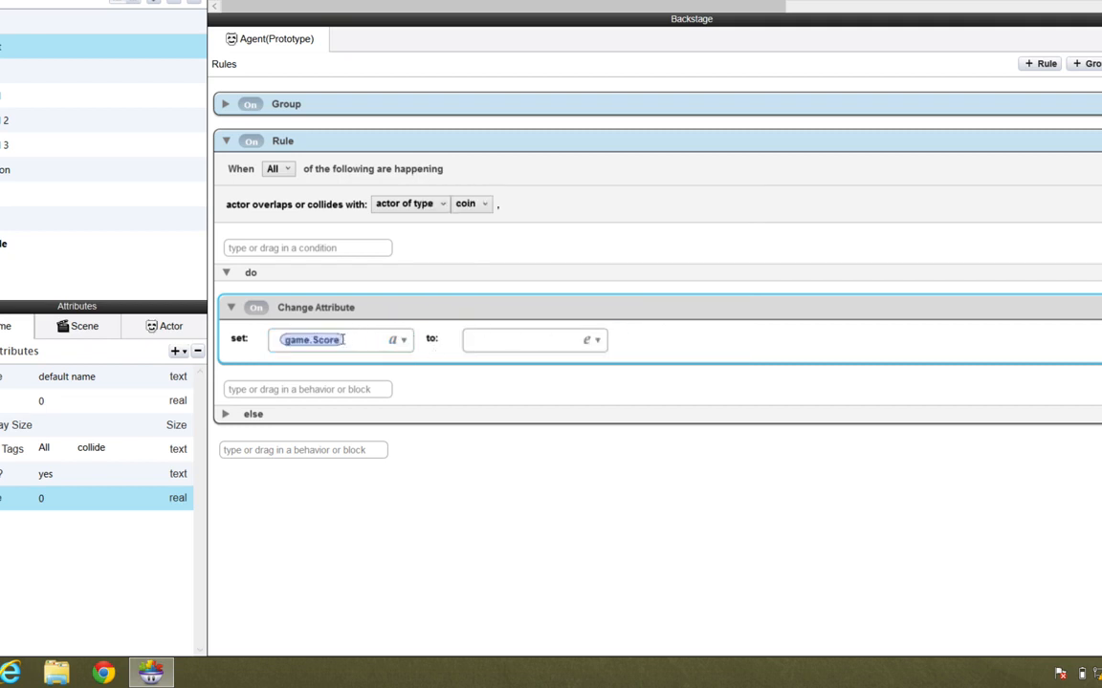
click(532, 340)
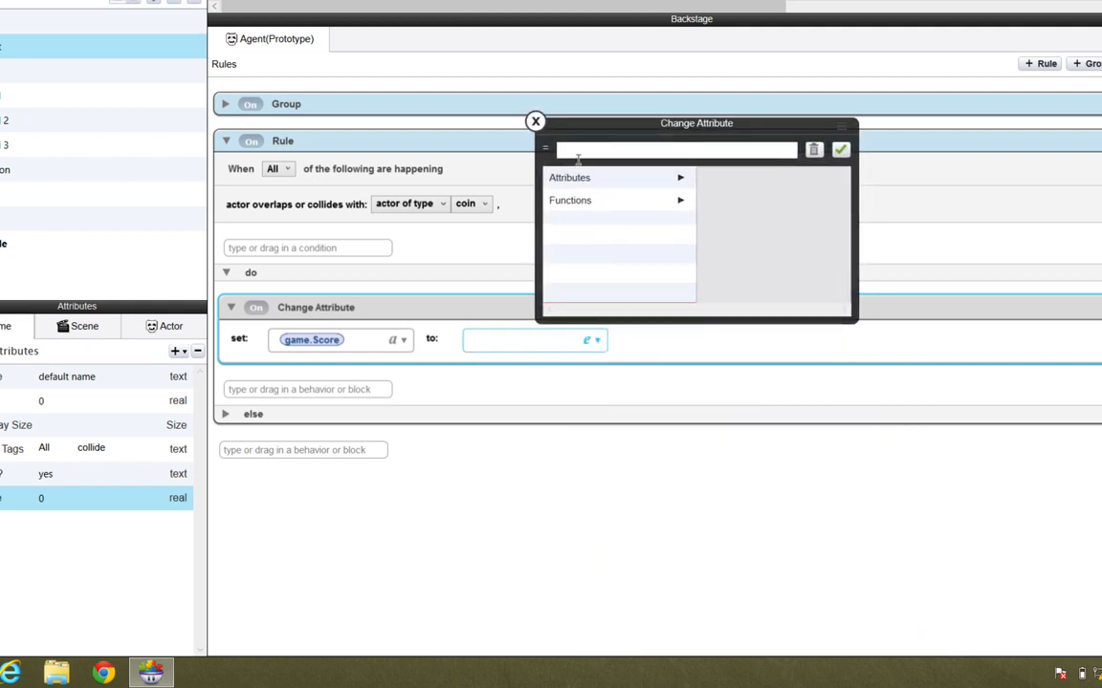
Set the Change Attribute value to game.Score + 100 and confirm the expression
click(569, 176)
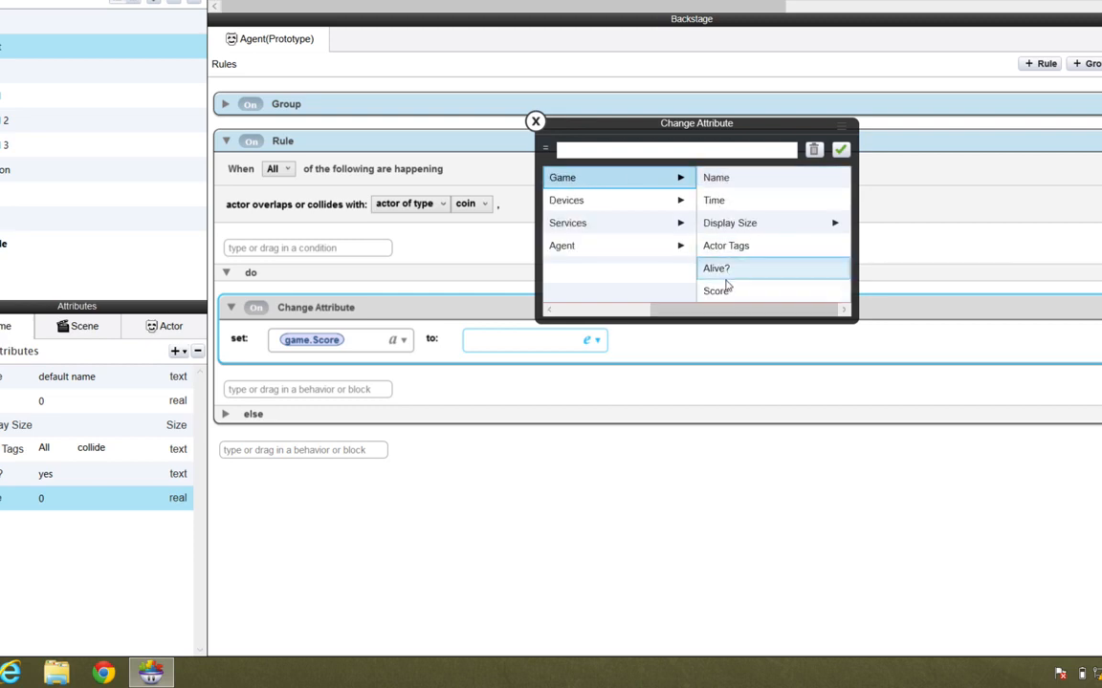
click(715, 291)
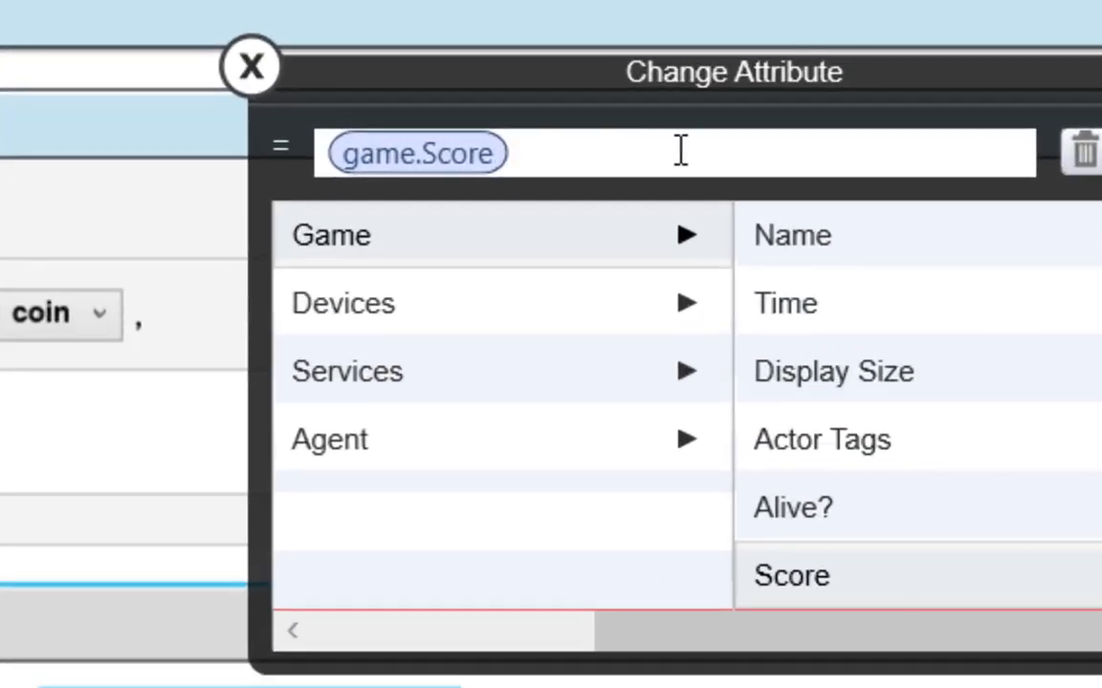
text(+)
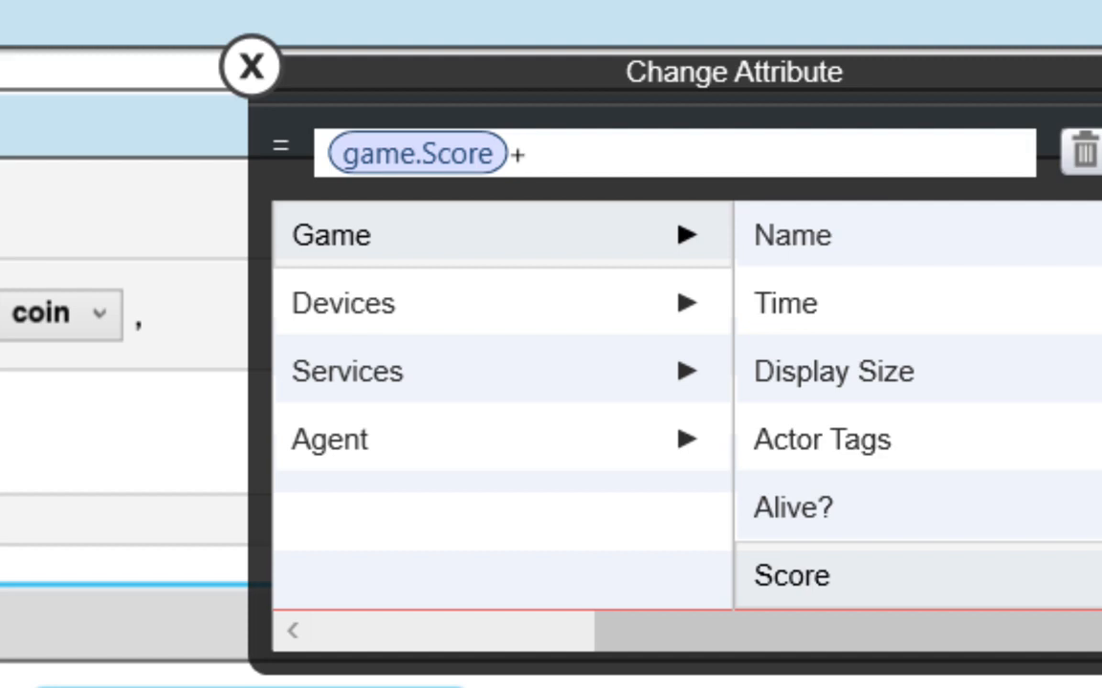
click(524, 153)
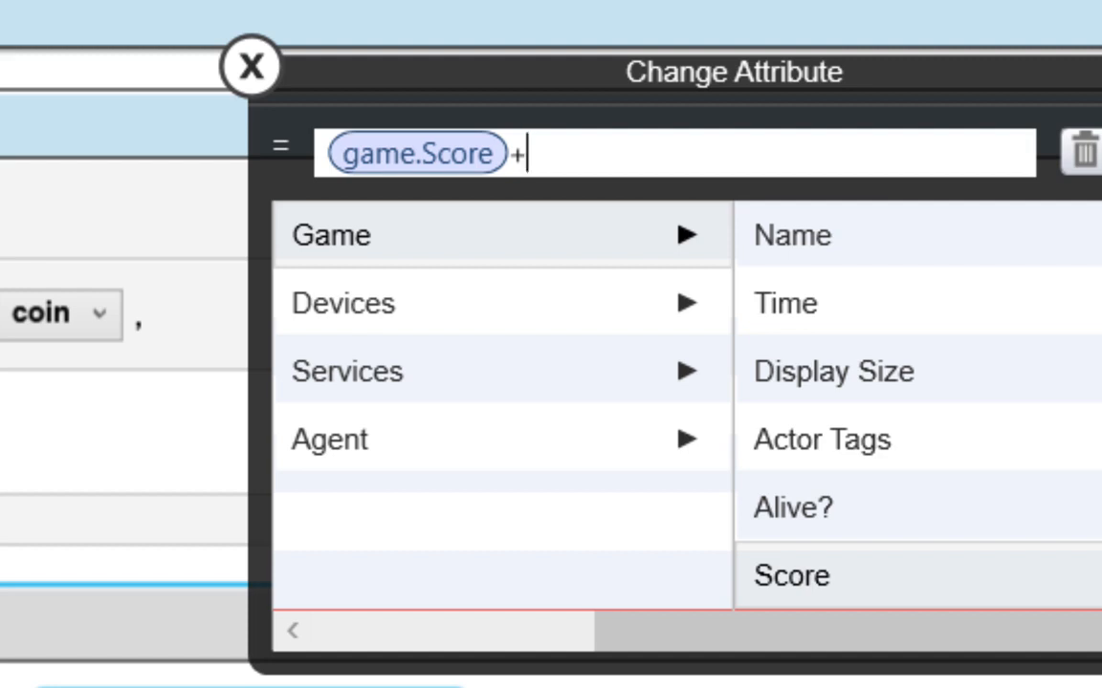
text(100)
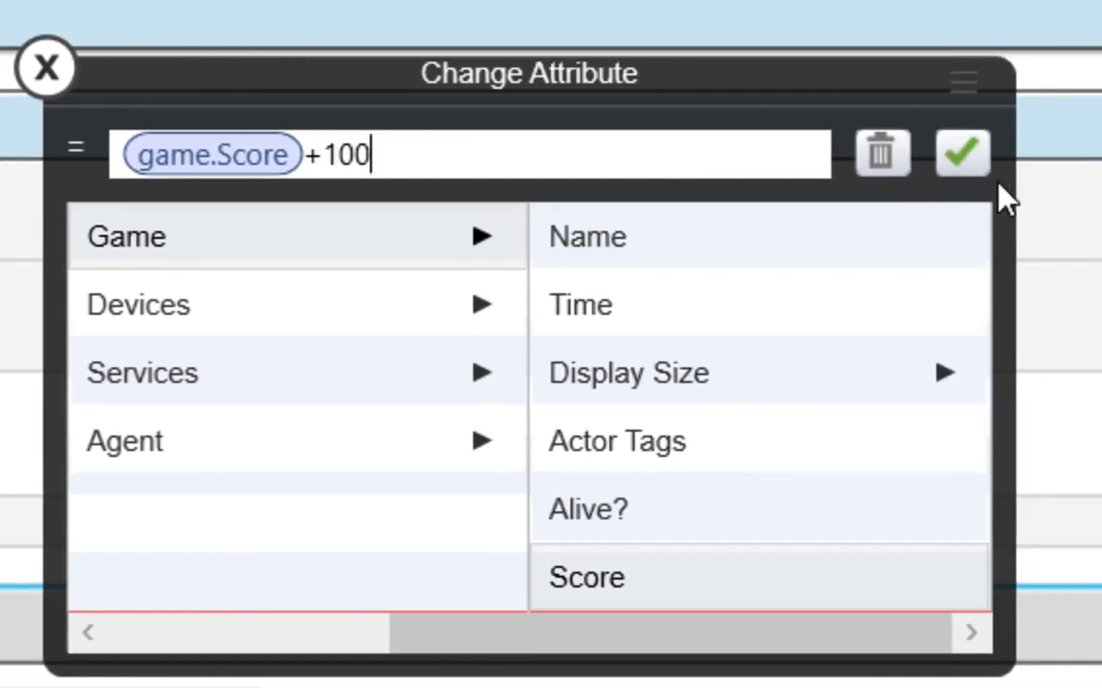
click(962, 153)
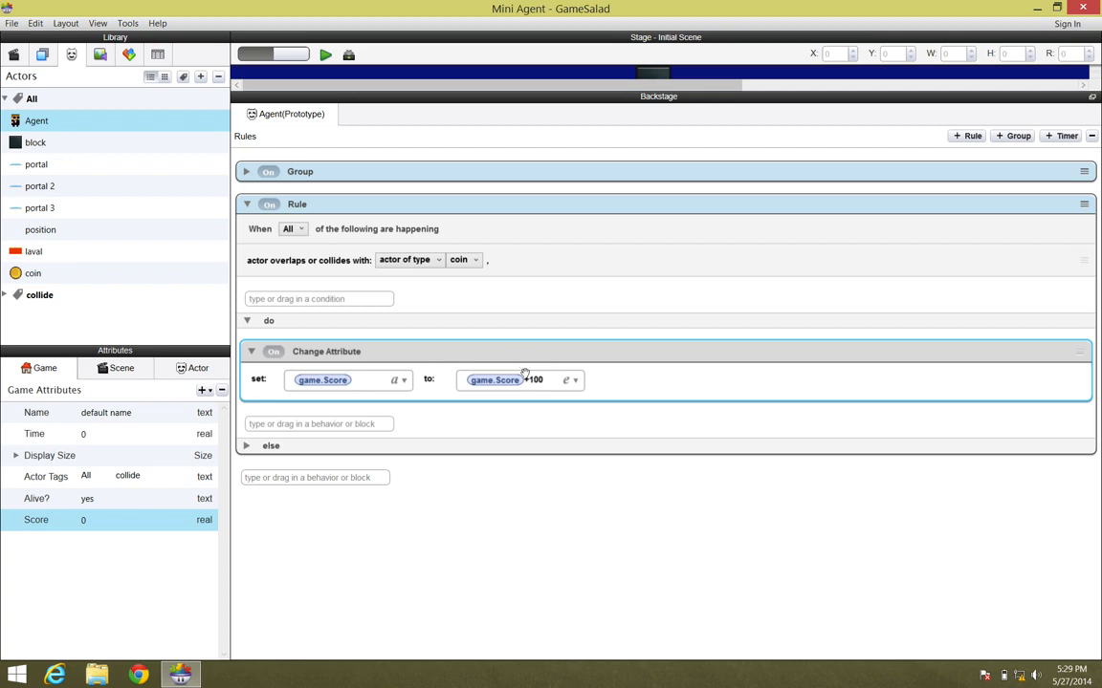
mouse_move(547, 451)
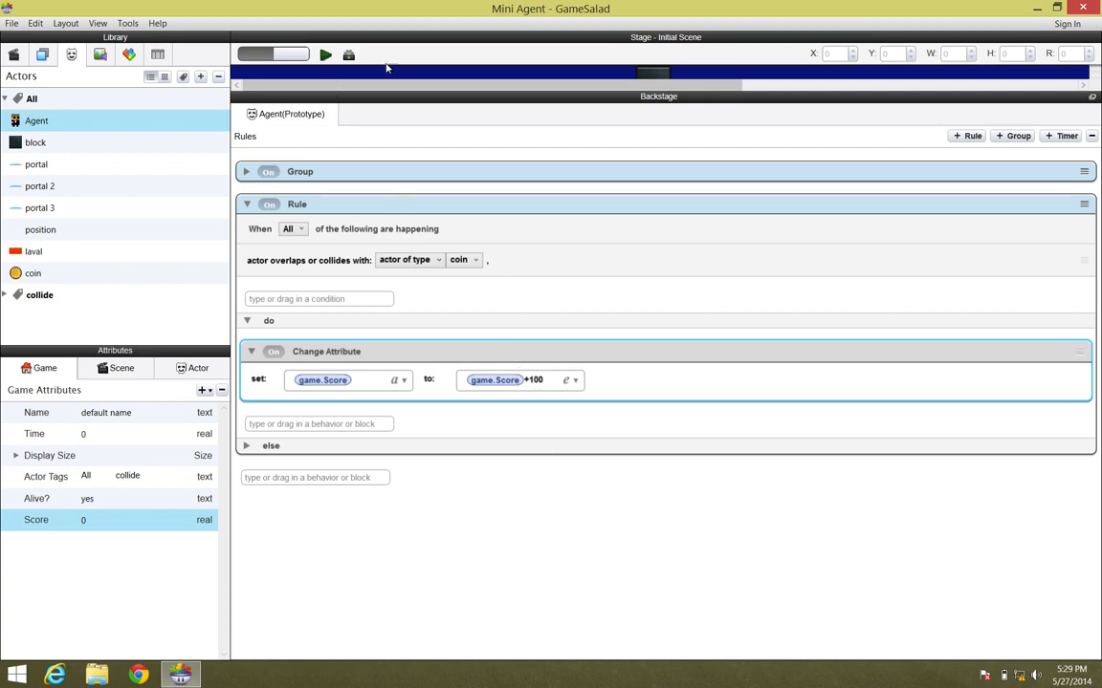
Run a preview of the Initial Scene with the Agent and coin
click(326, 54)
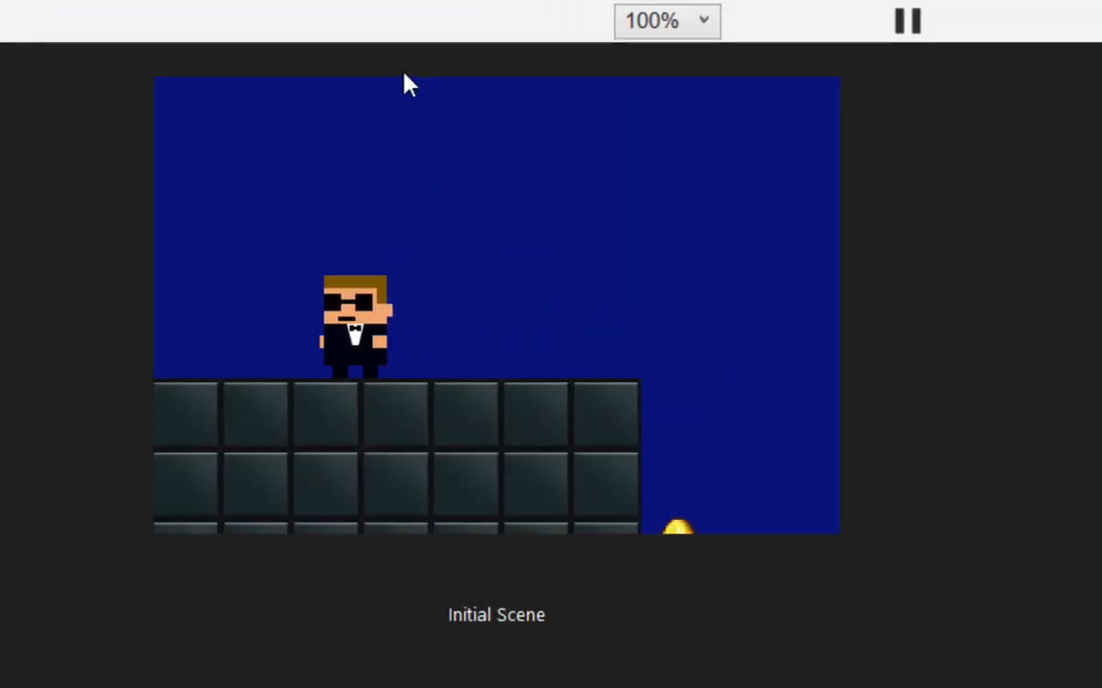
mouse_move(149, 428)
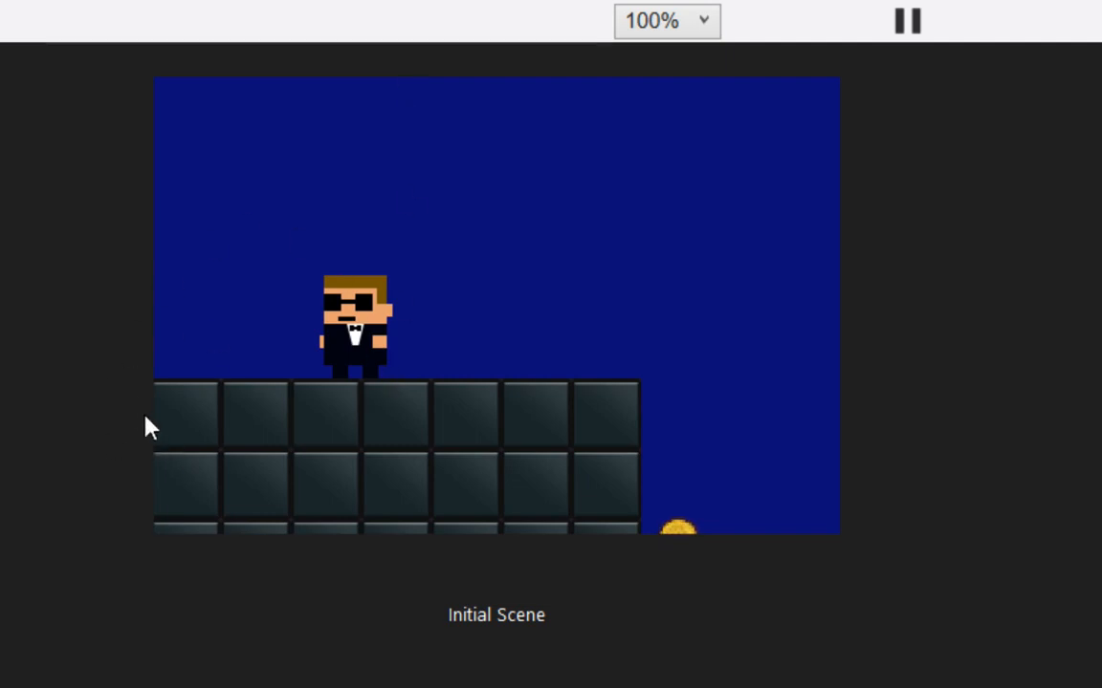
mouse_move(558, 428)
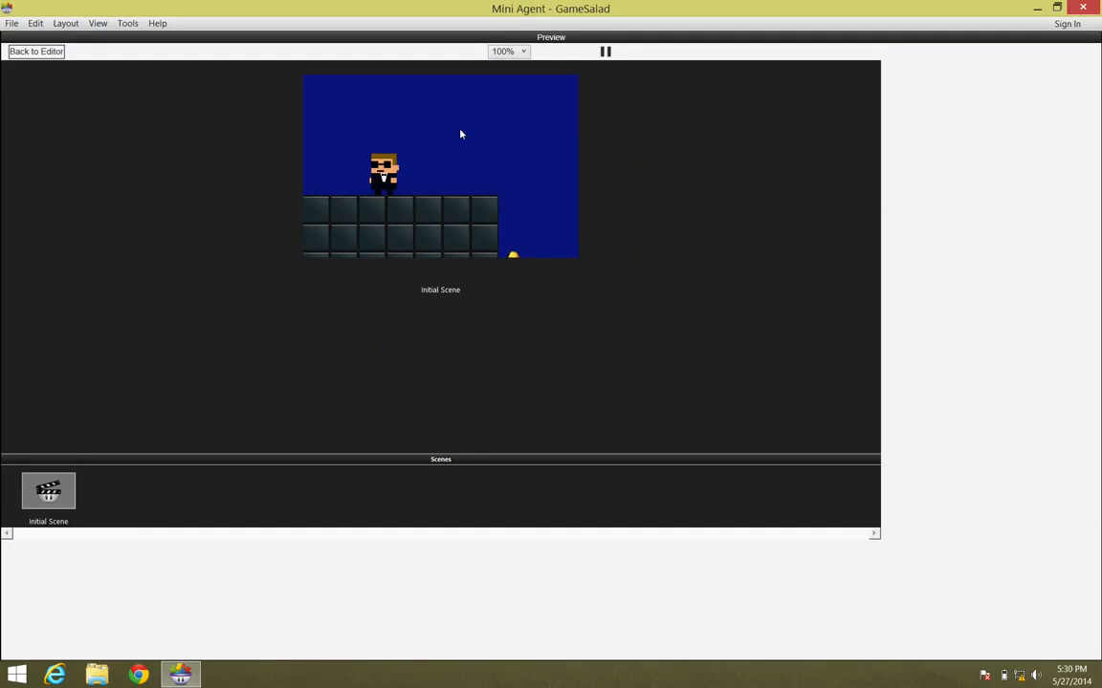
Return to the editor and create a new actor, starting to rename it display score
click(36, 49)
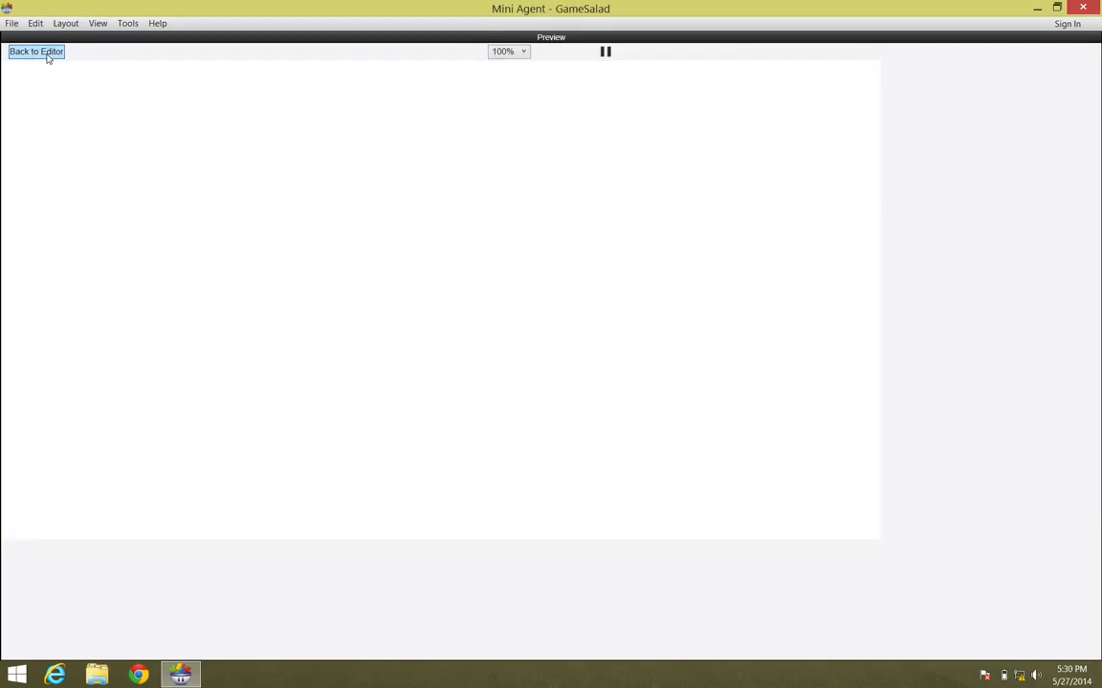
click(37, 49)
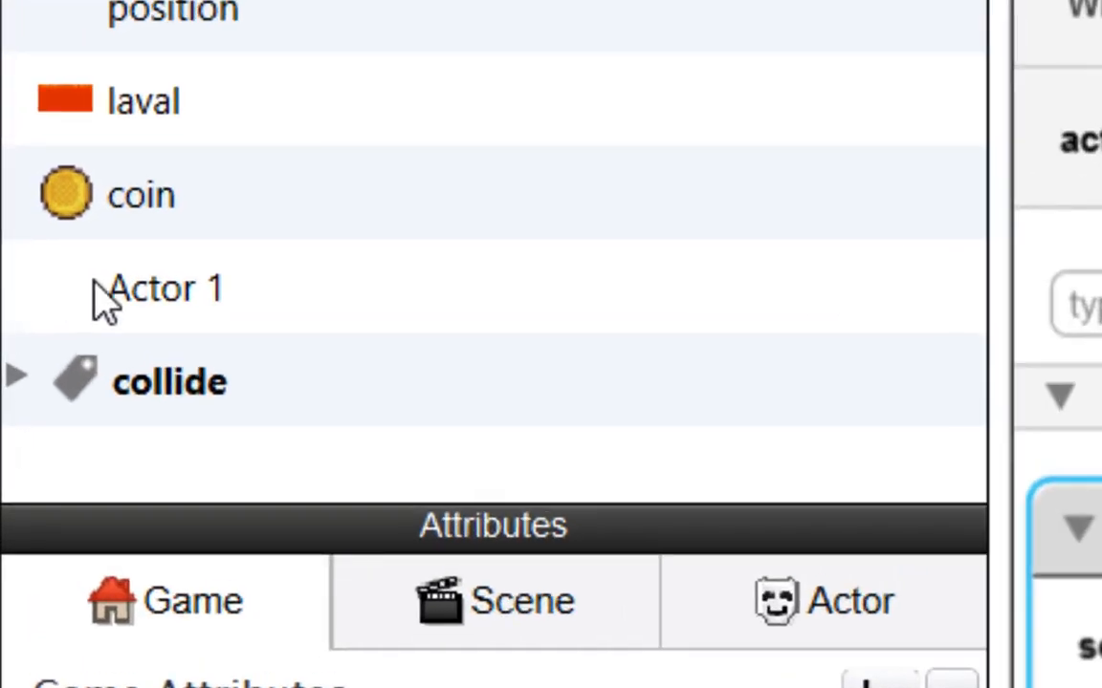
text(d)
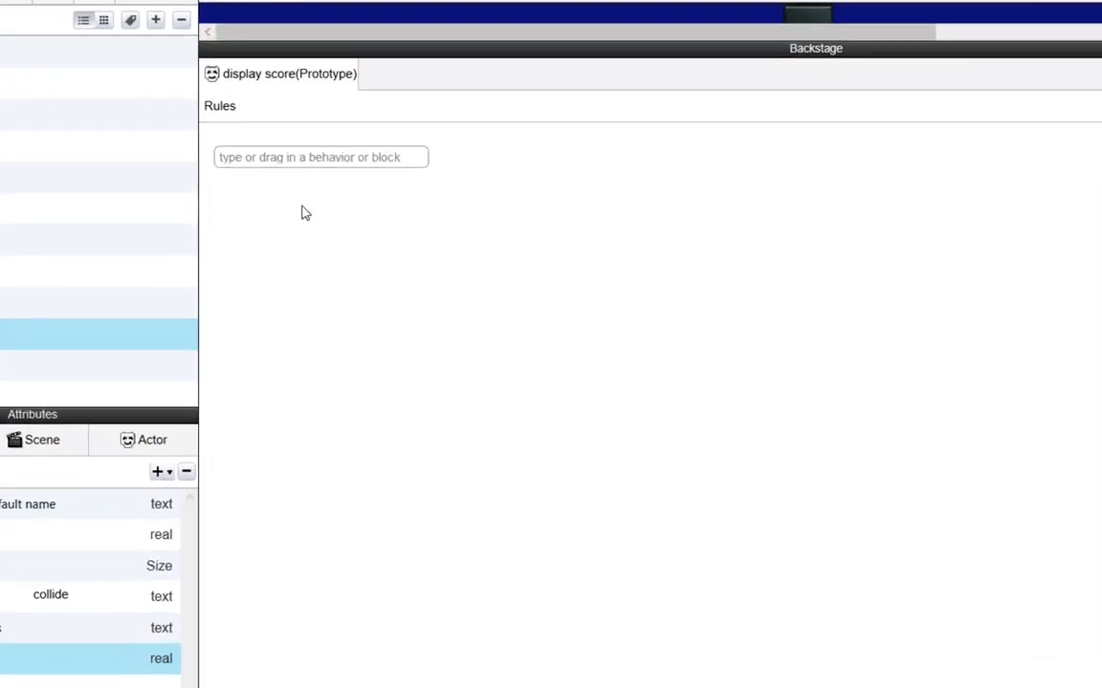
Add a Display Text behaviour to the display score actor
click(322, 157)
text(di)
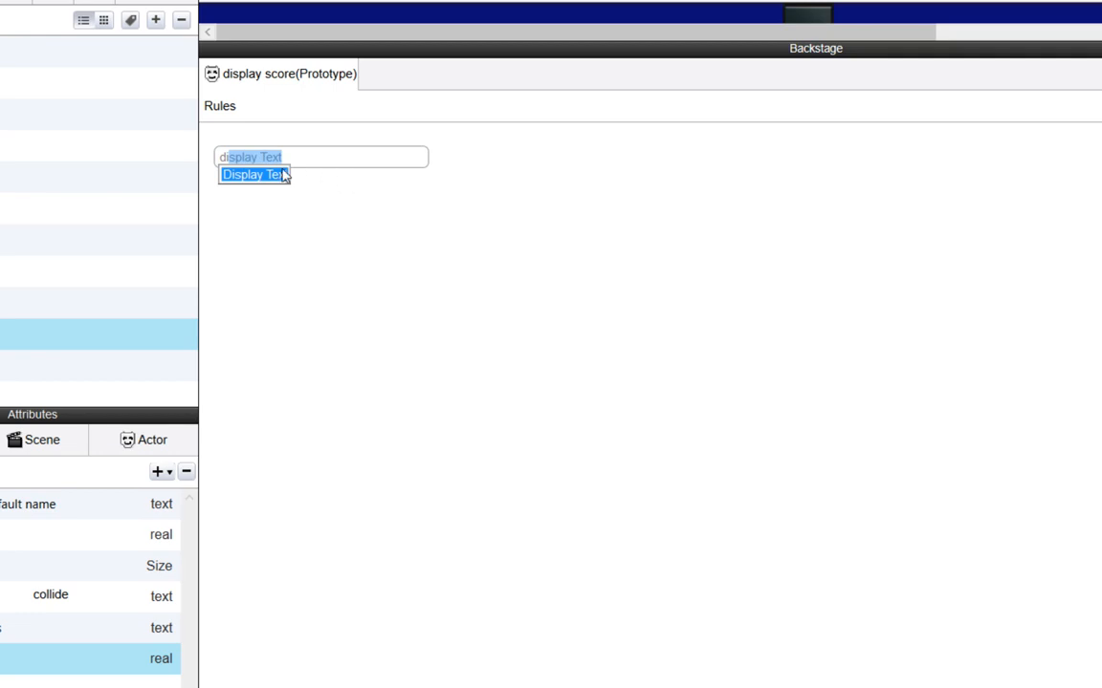
click(253, 174)
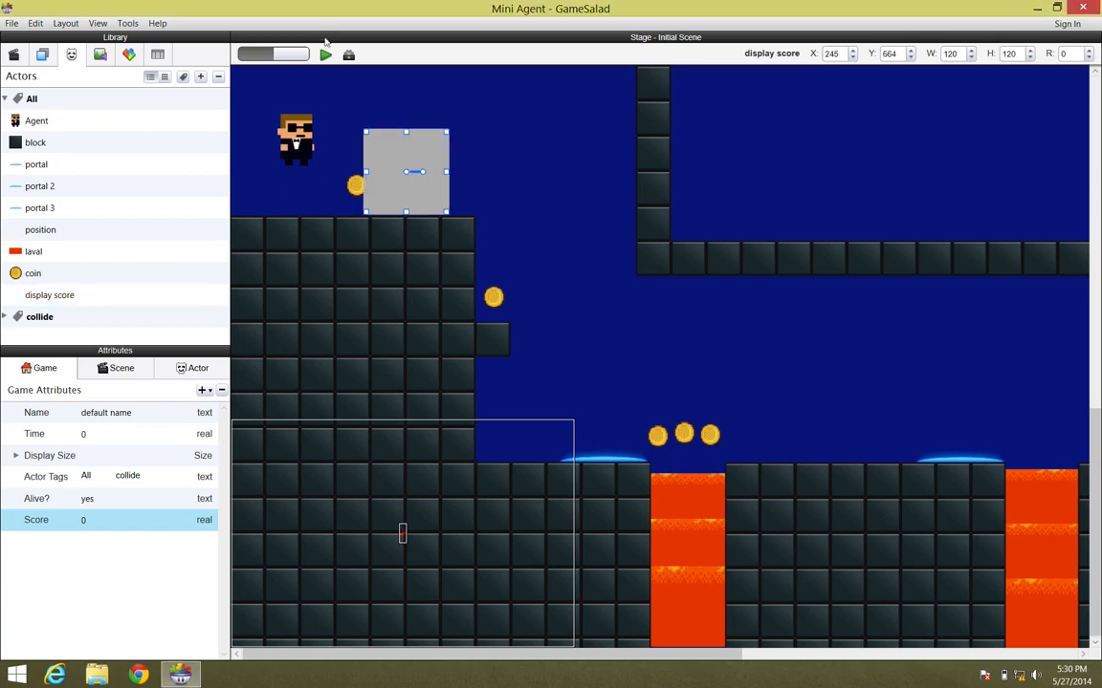
Preview the scene to see the display score actor showing Hello world!
click(325, 54)
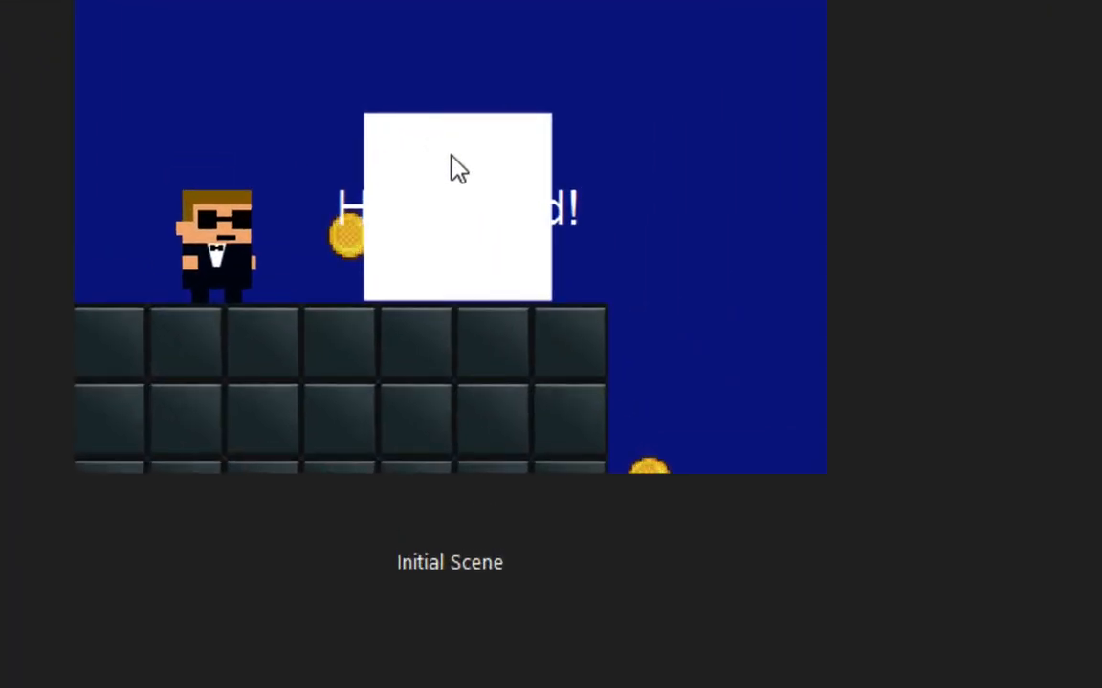
mouse_move(531, 226)
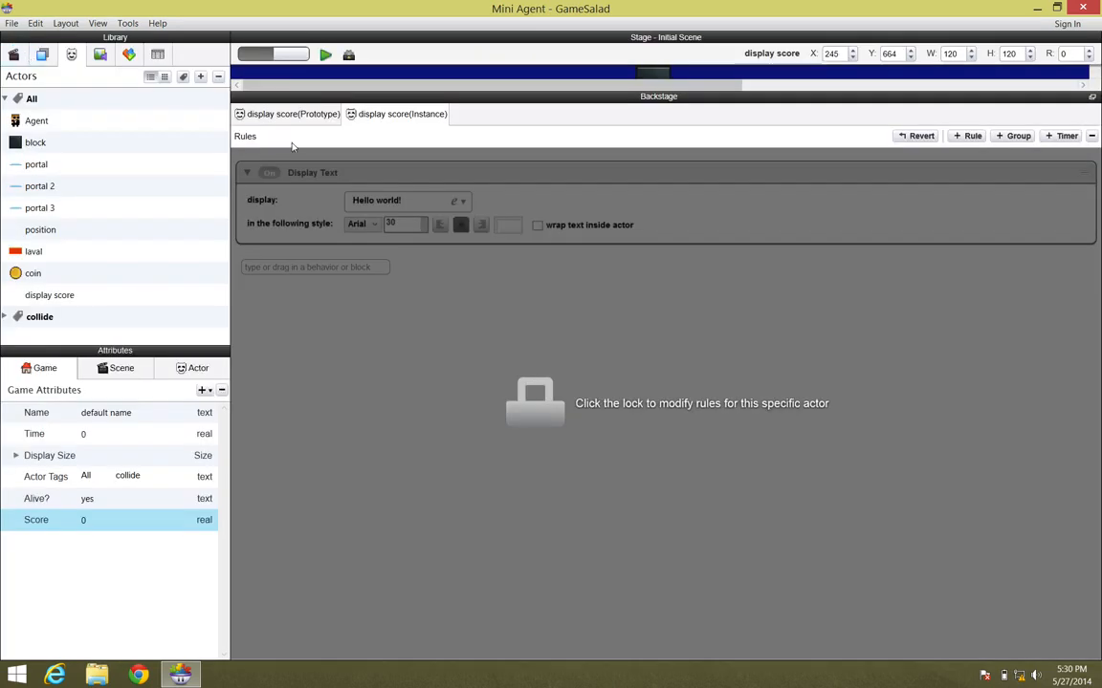
mouse_move(369, 69)
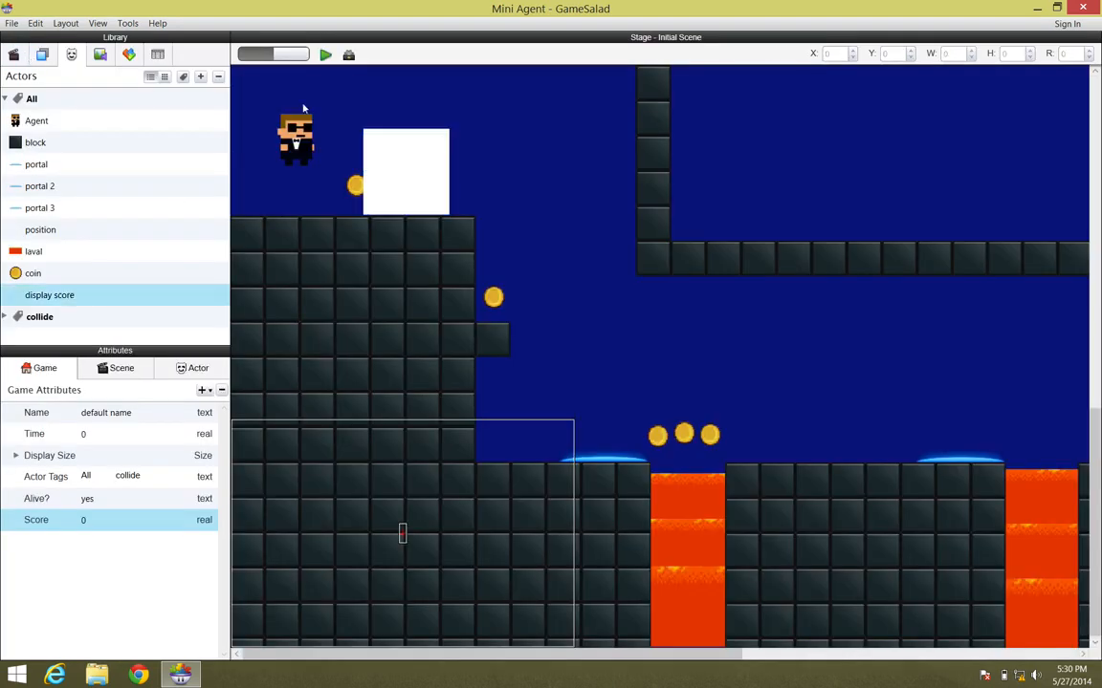
Set the display score Display Text colour to a muted greyish purple via the colour swatch
double_click(50, 294)
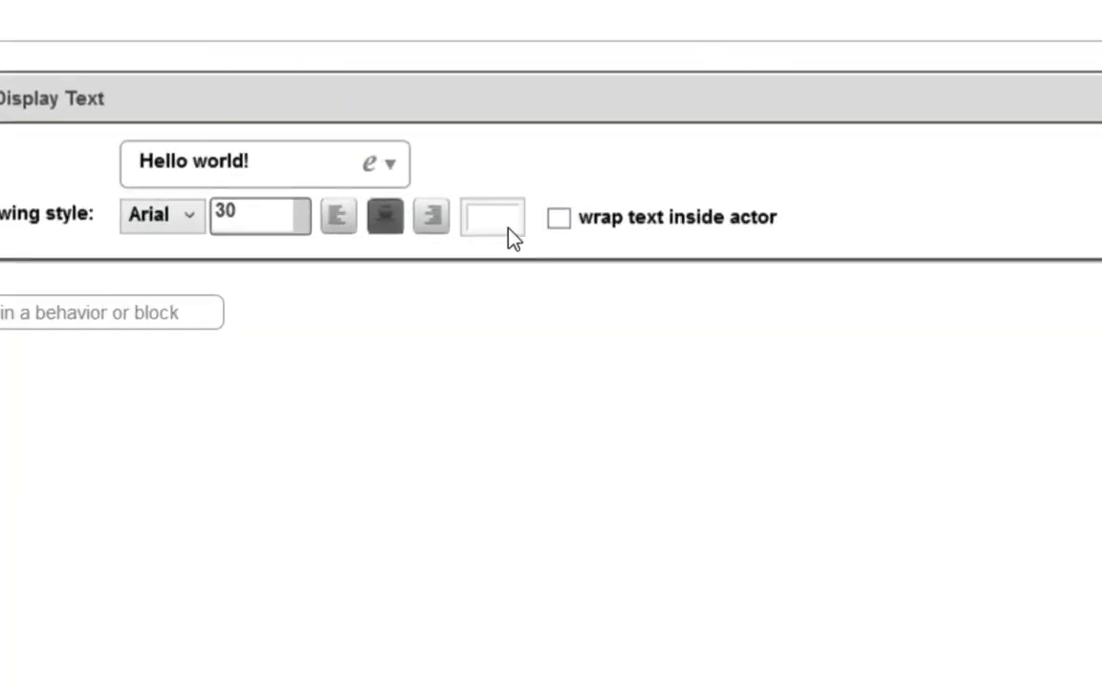
click(489, 215)
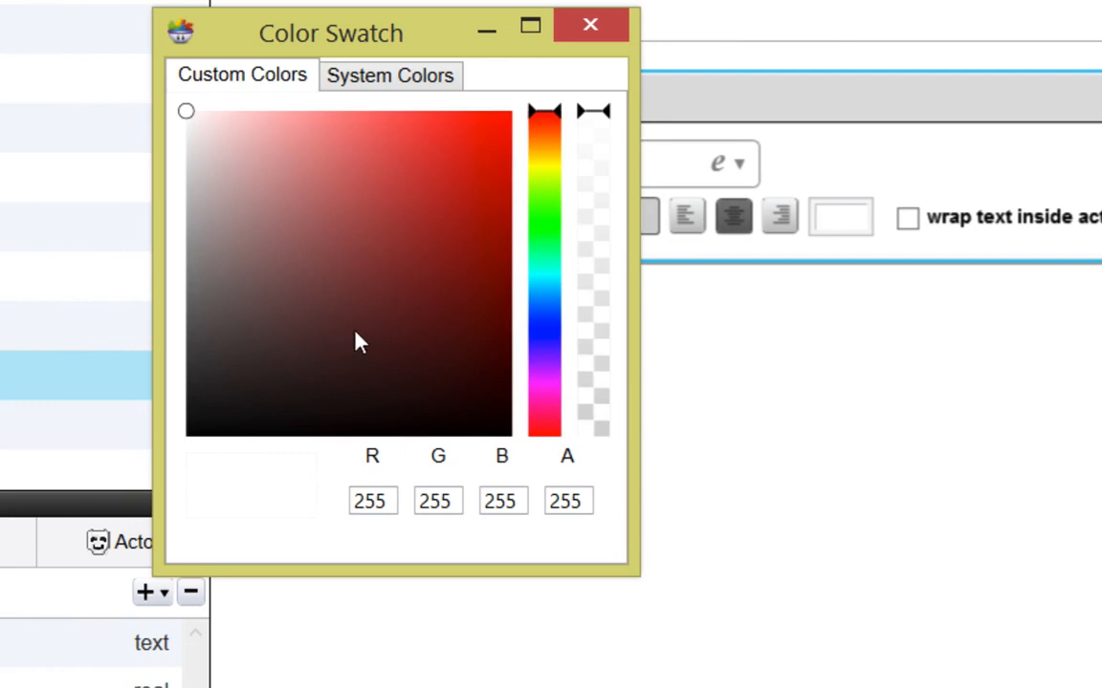
click(543, 356)
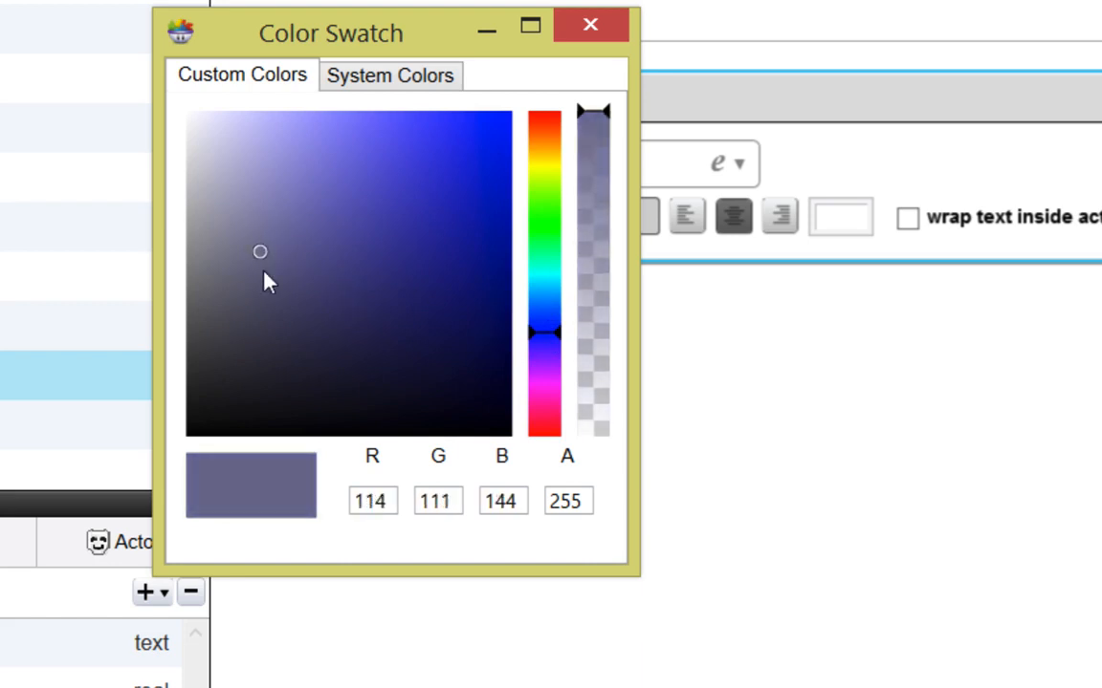
click(287, 258)
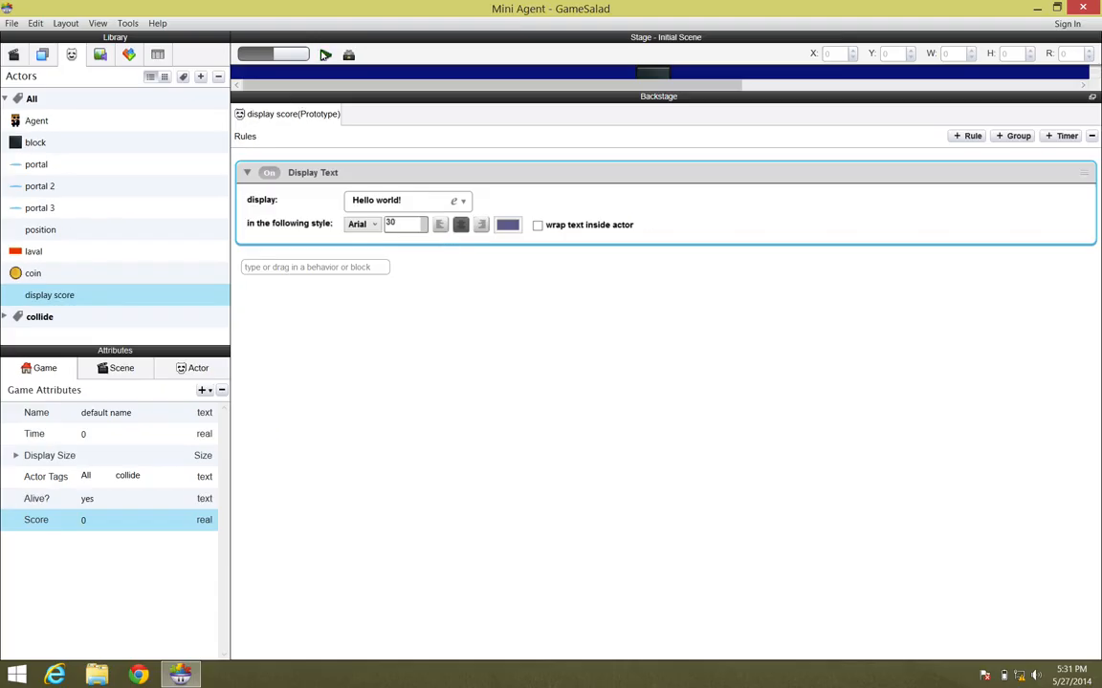
click(325, 53)
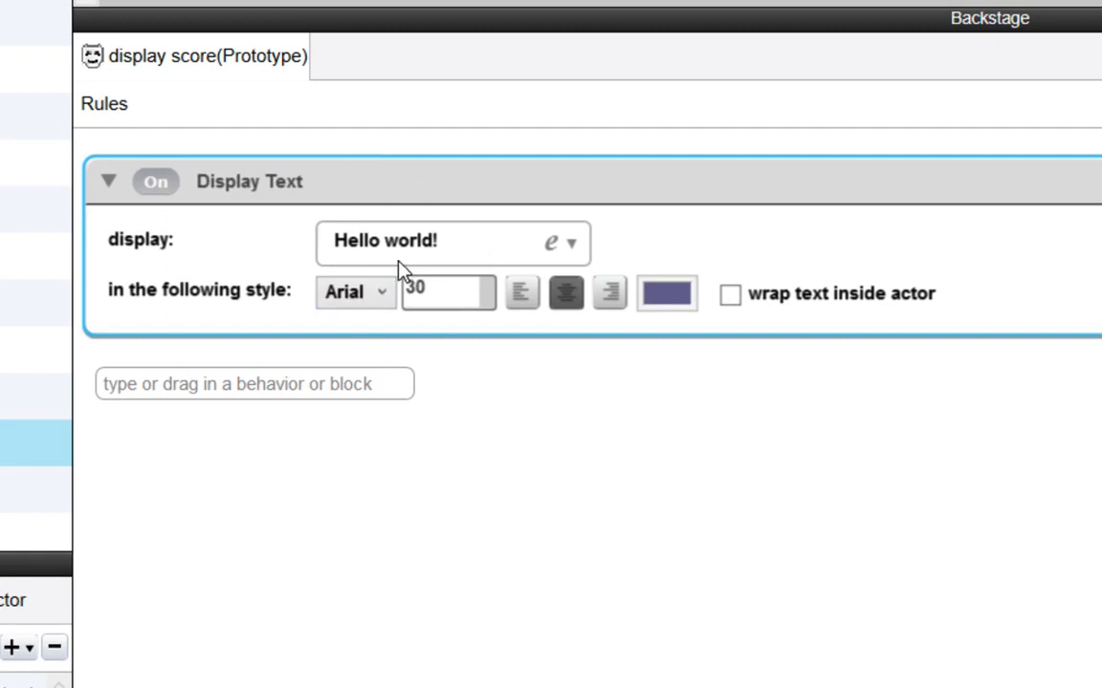
mouse_move(574, 260)
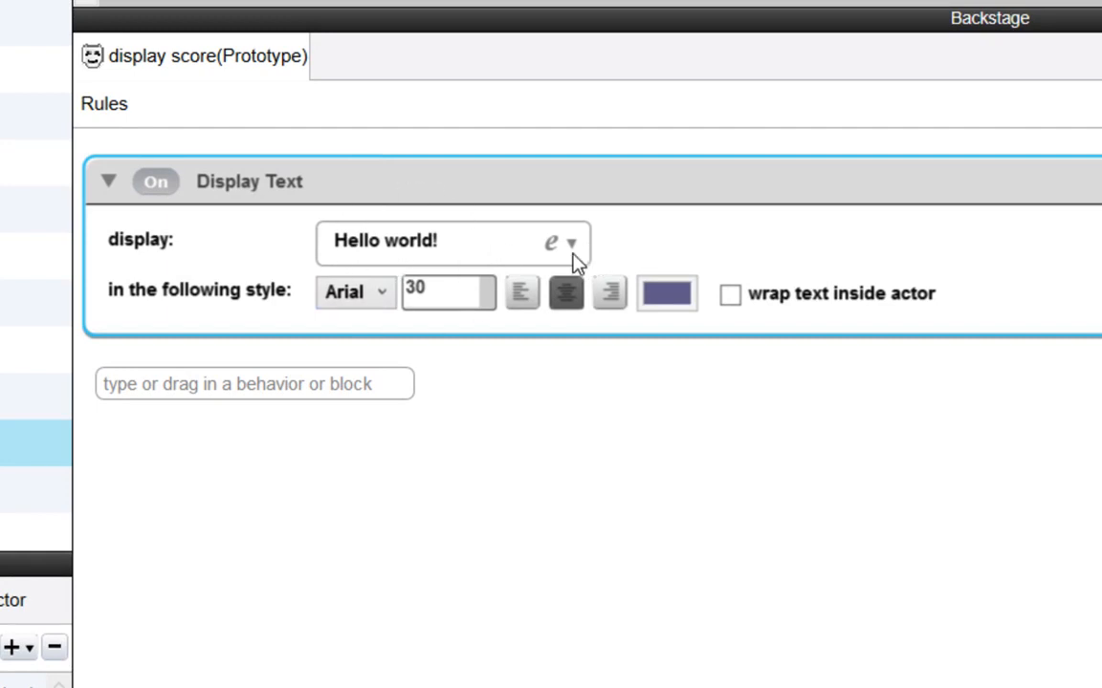
mouse_move(574, 251)
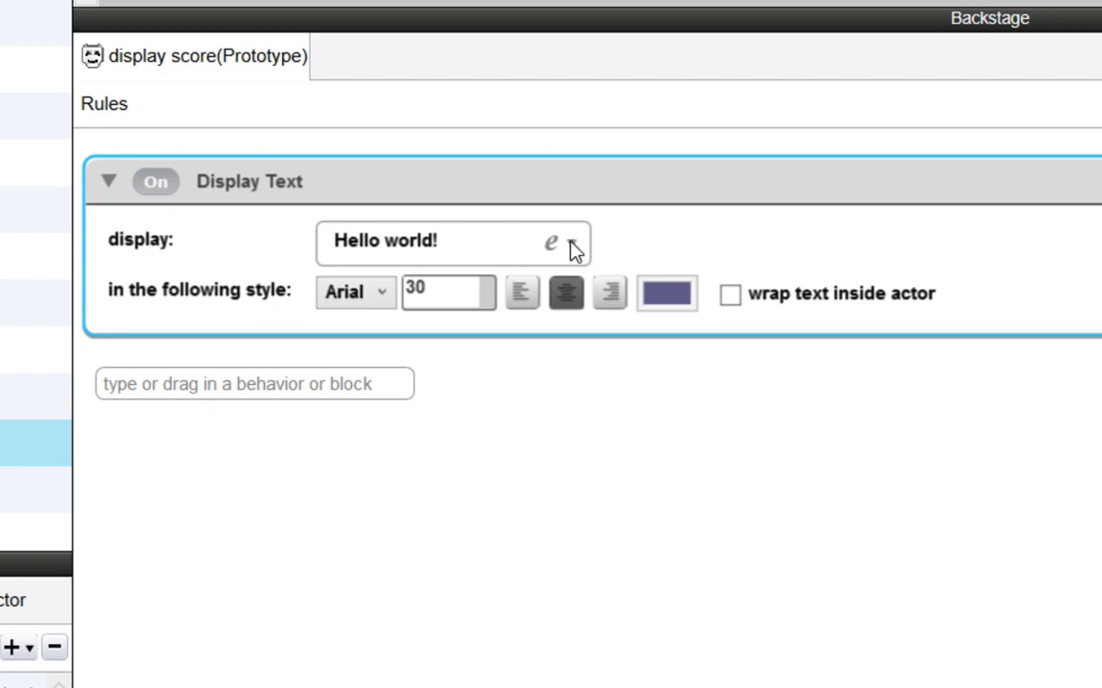
Replace the Hello world! text with the game.Score attribute expression and confirm it
click(551, 241)
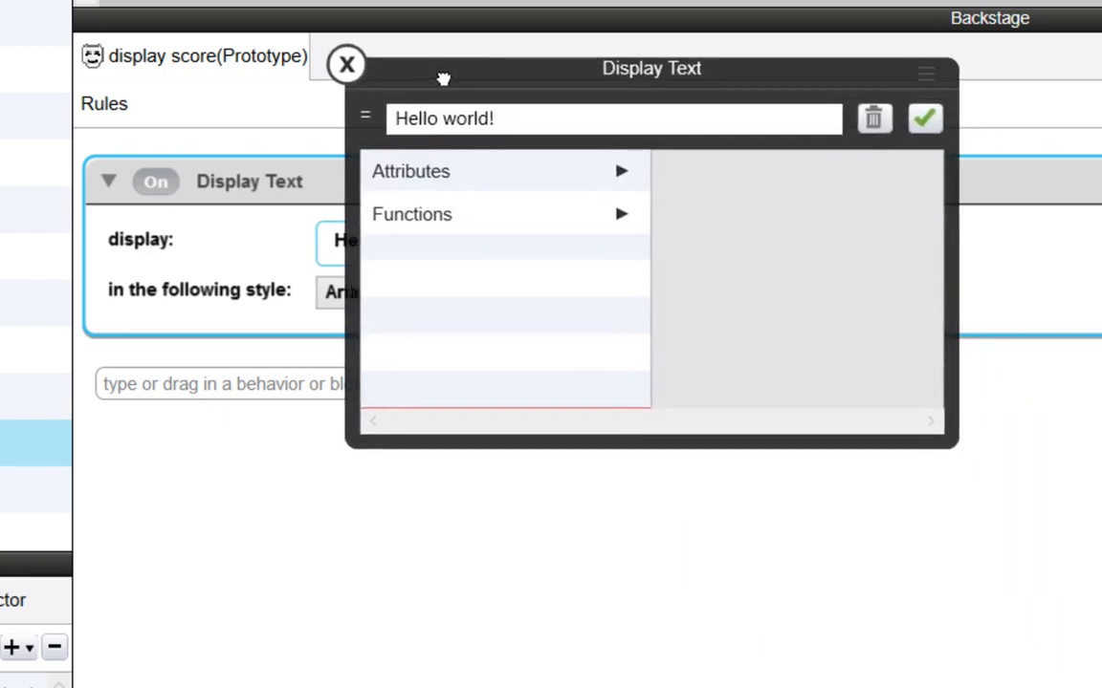
click(409, 173)
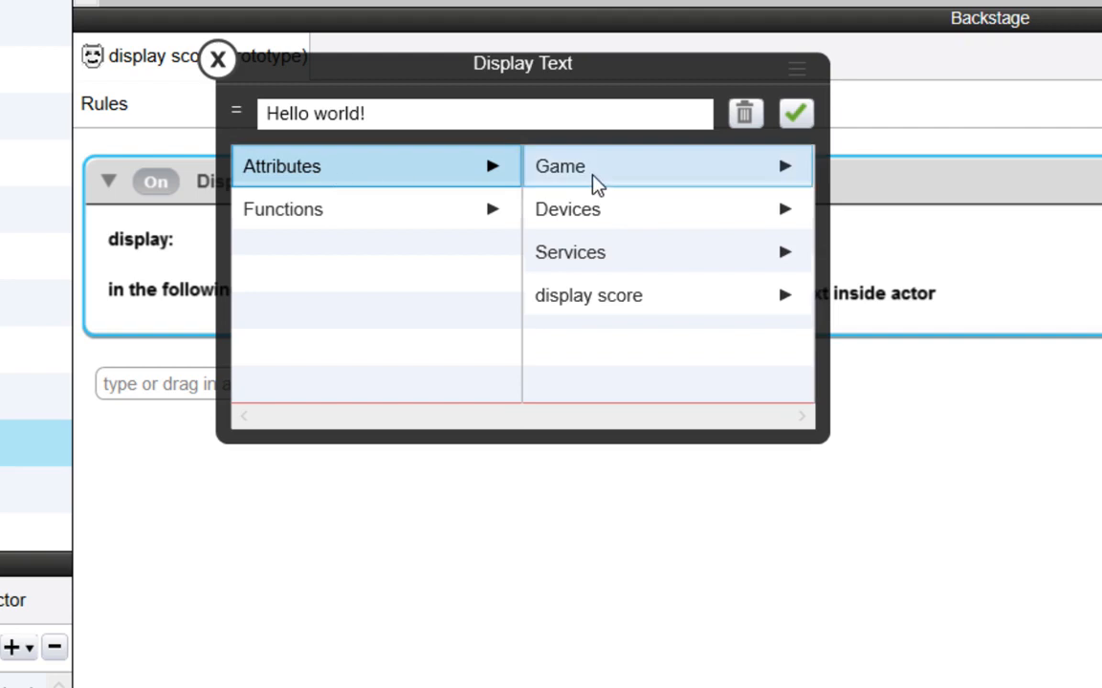
click(558, 166)
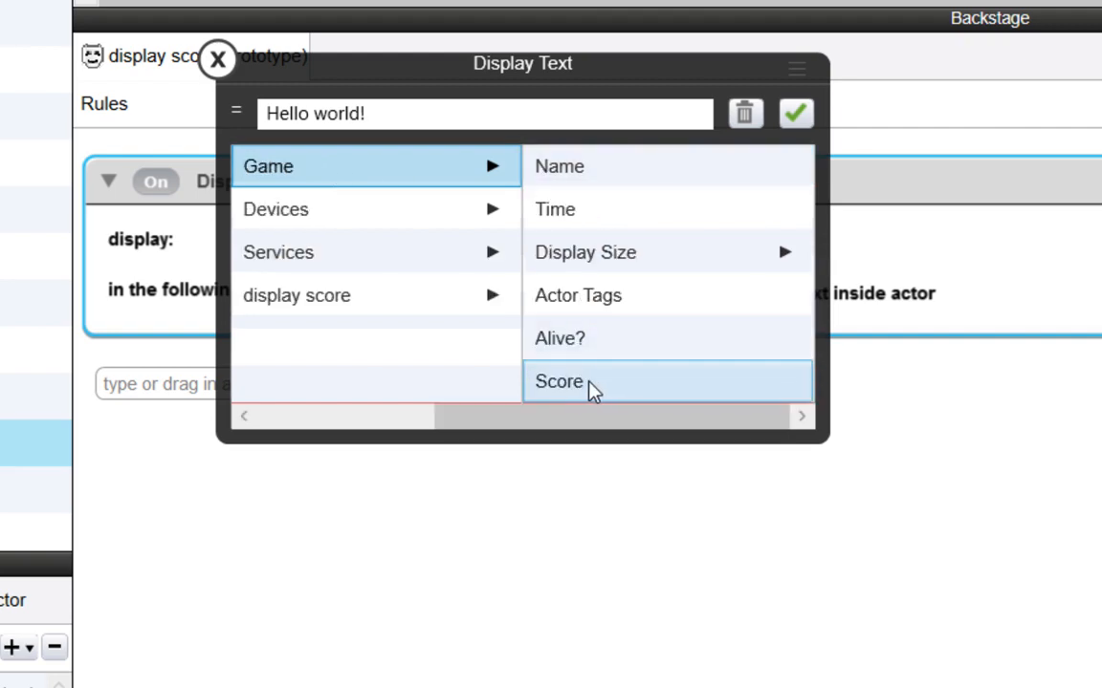
click(558, 383)
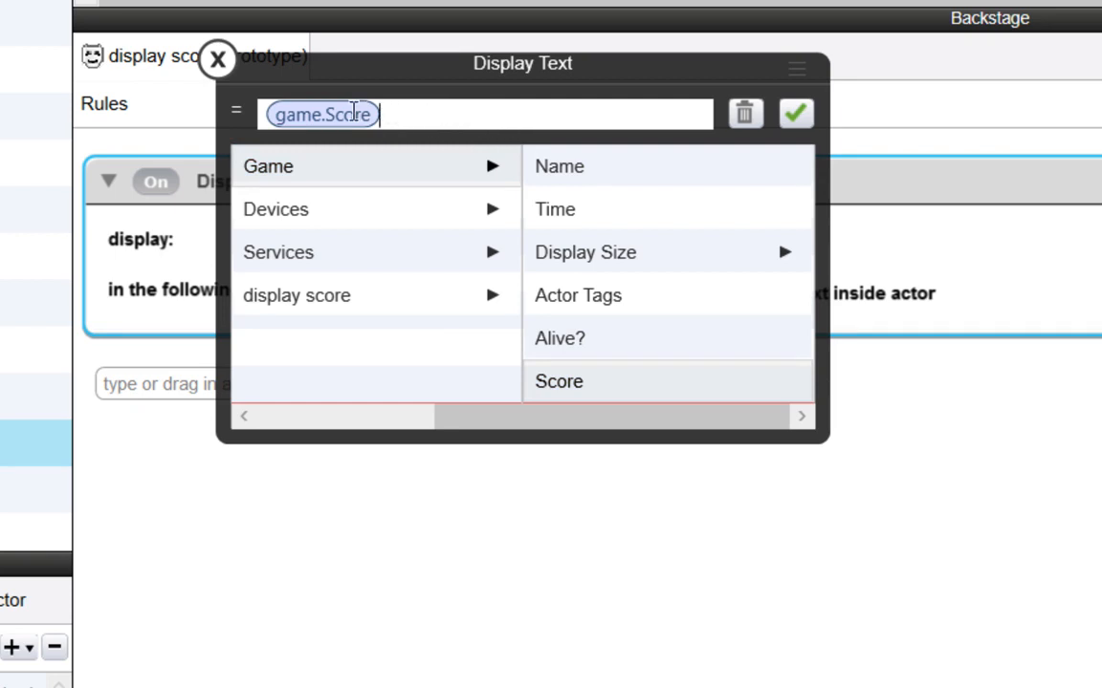
click(796, 113)
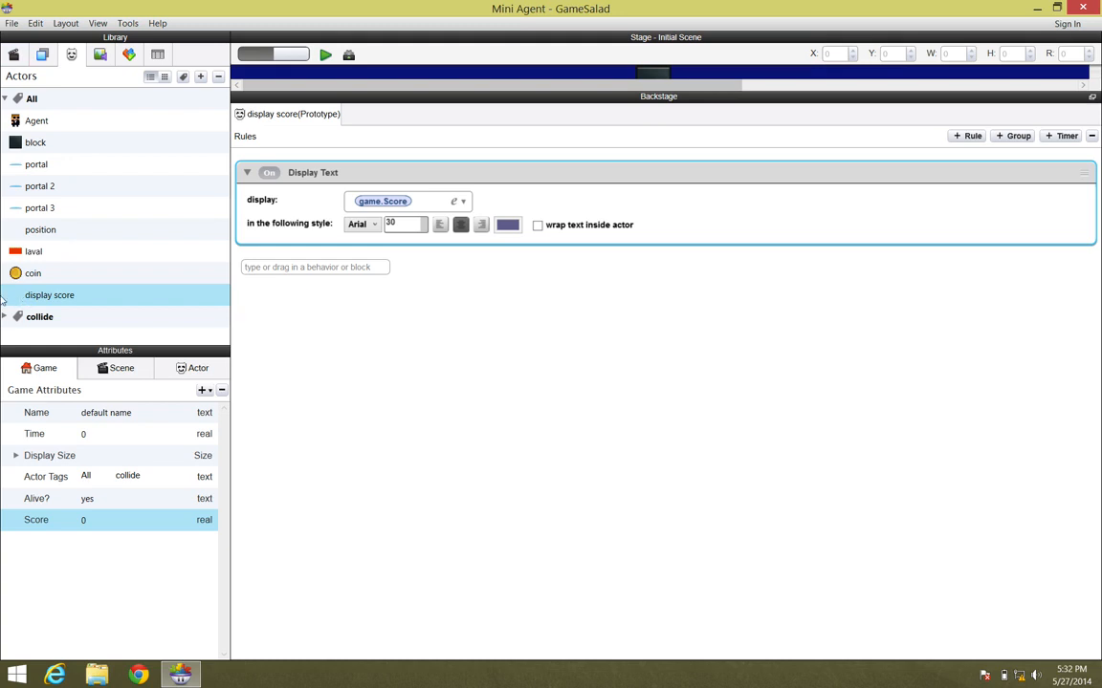
mouse_move(40, 301)
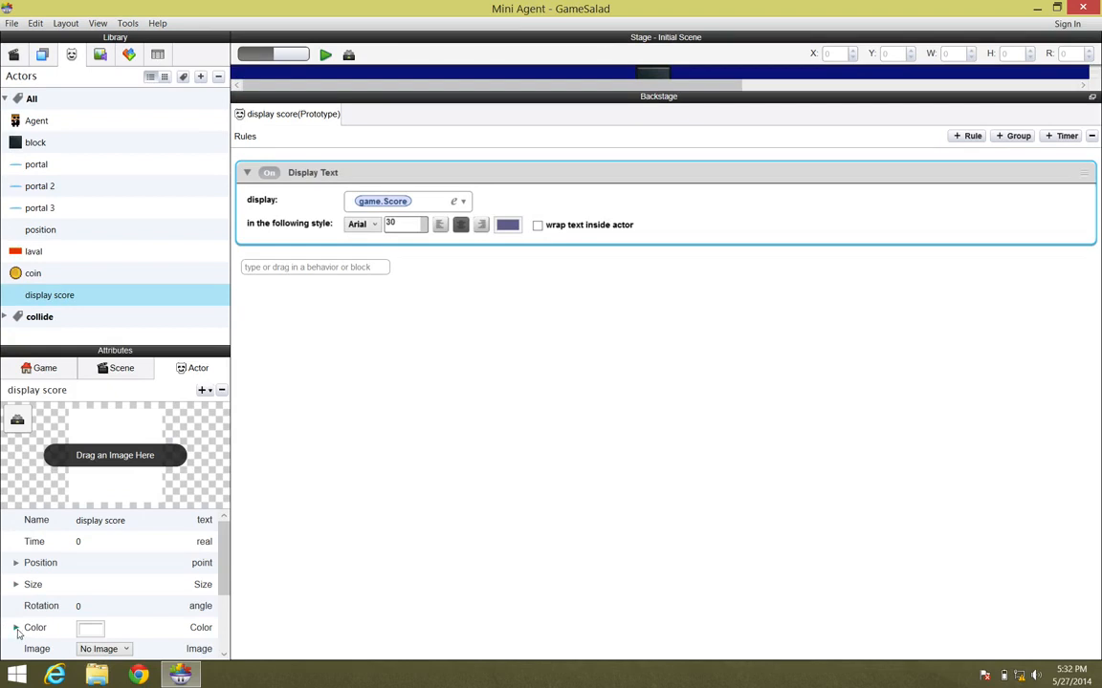
Set the display score actor's colour Alpha to 0 so its background is fully transparent
click(15, 627)
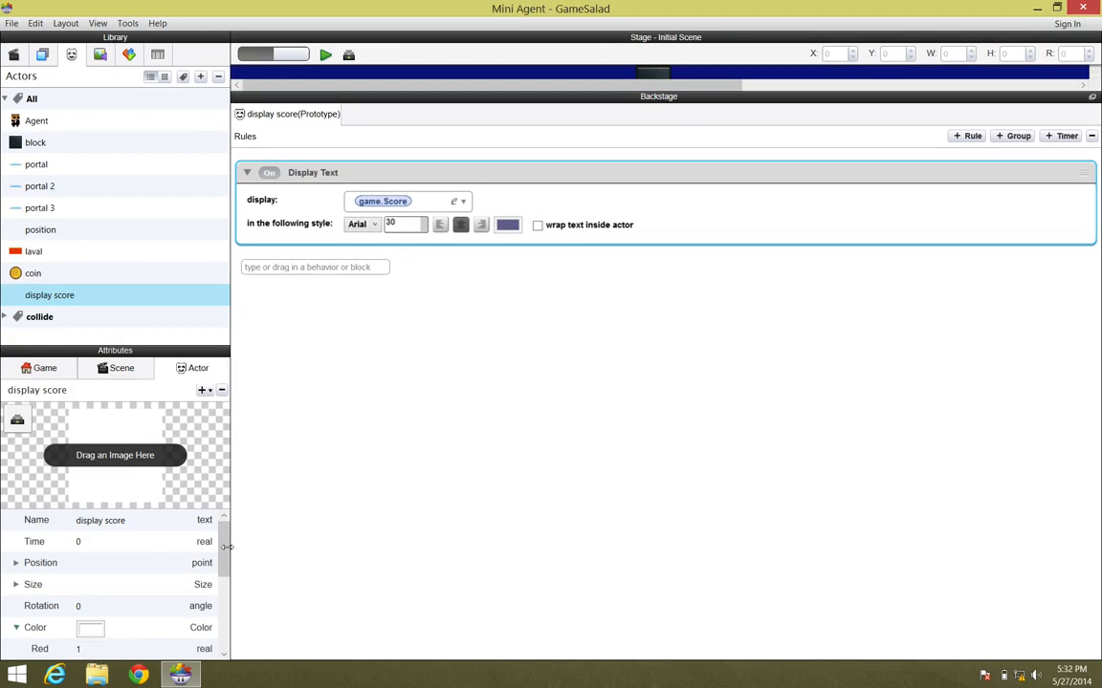
scroll(down, 3)
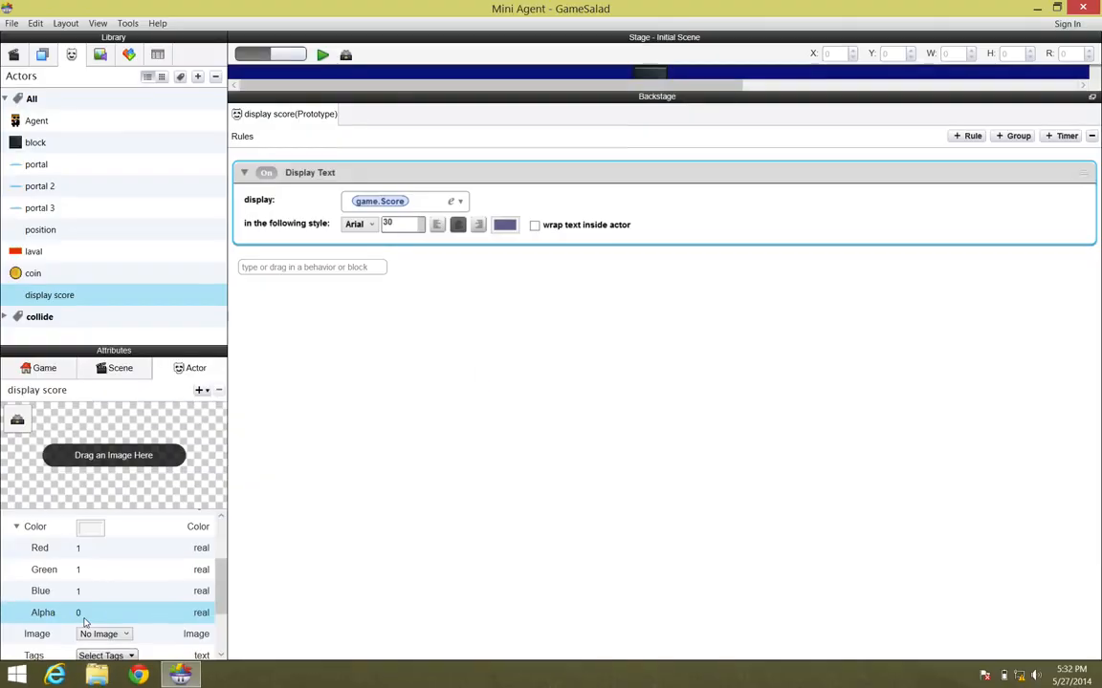
click(321, 54)
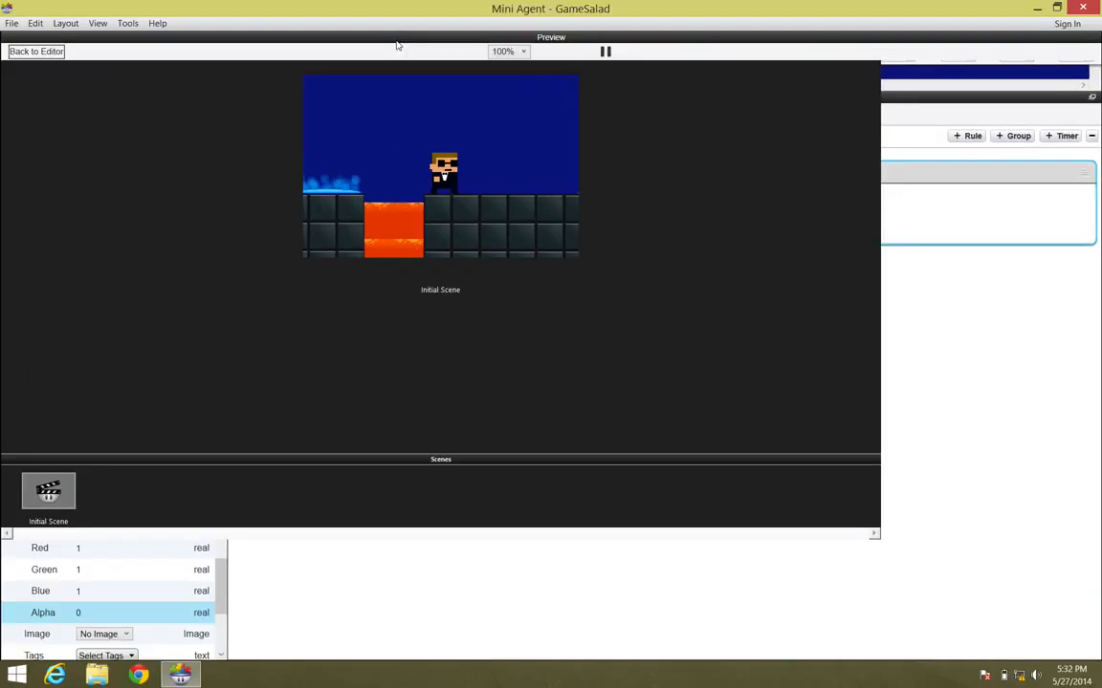
mouse_move(268, 94)
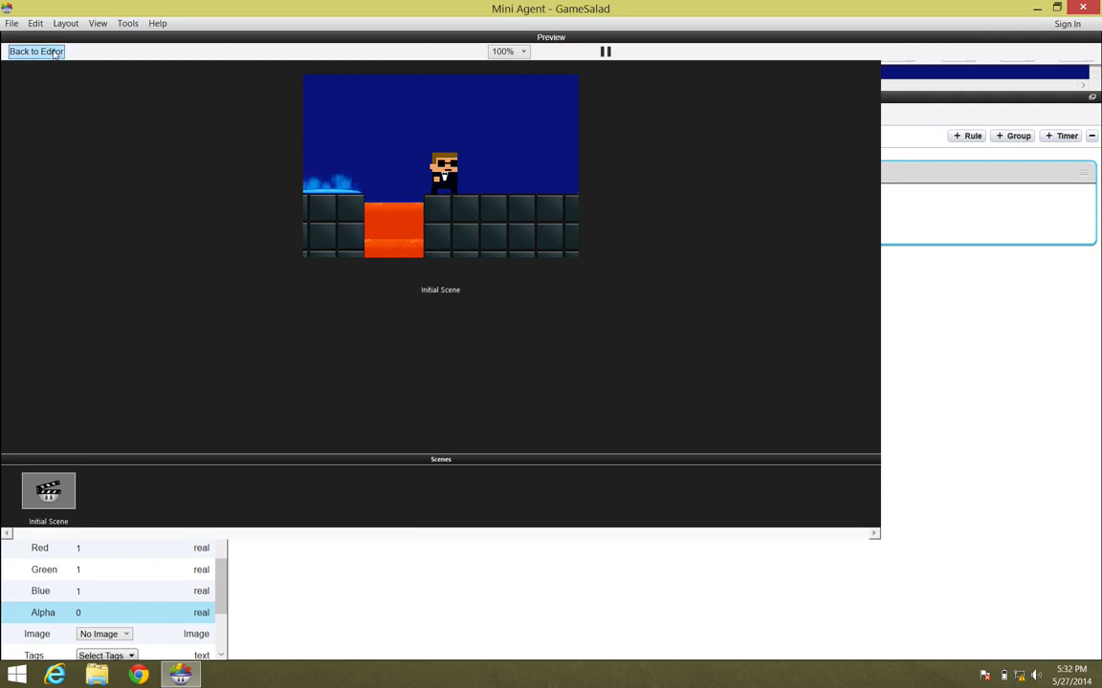
Leave the preview and return to editing the Initial Scene
click(37, 50)
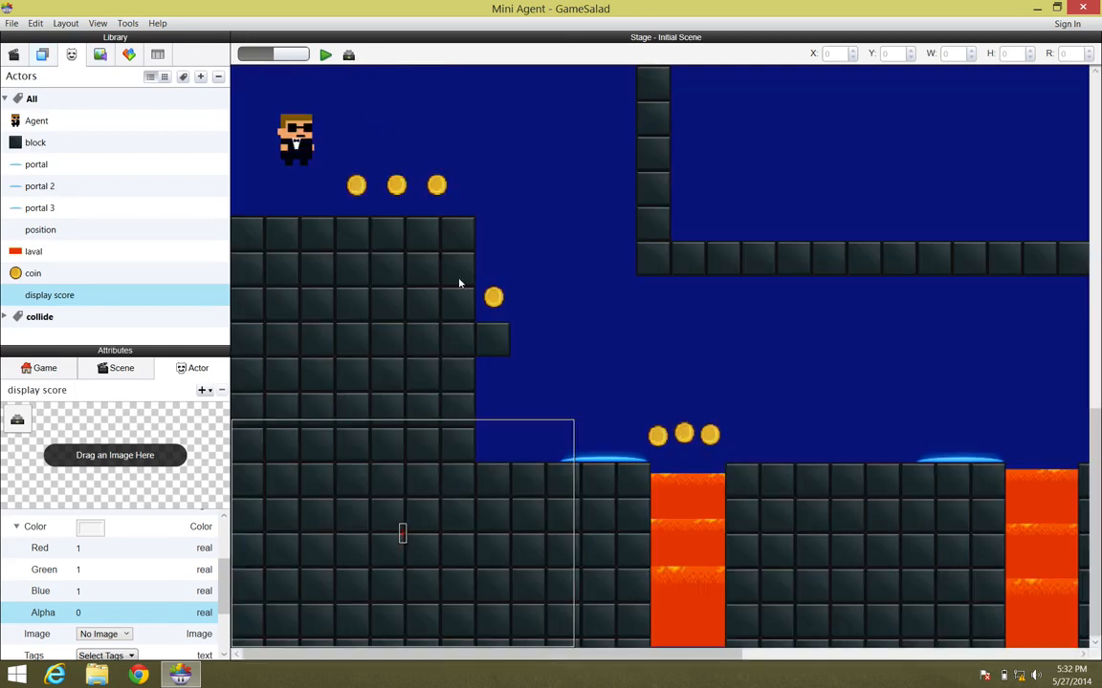
mouse_move(601, 432)
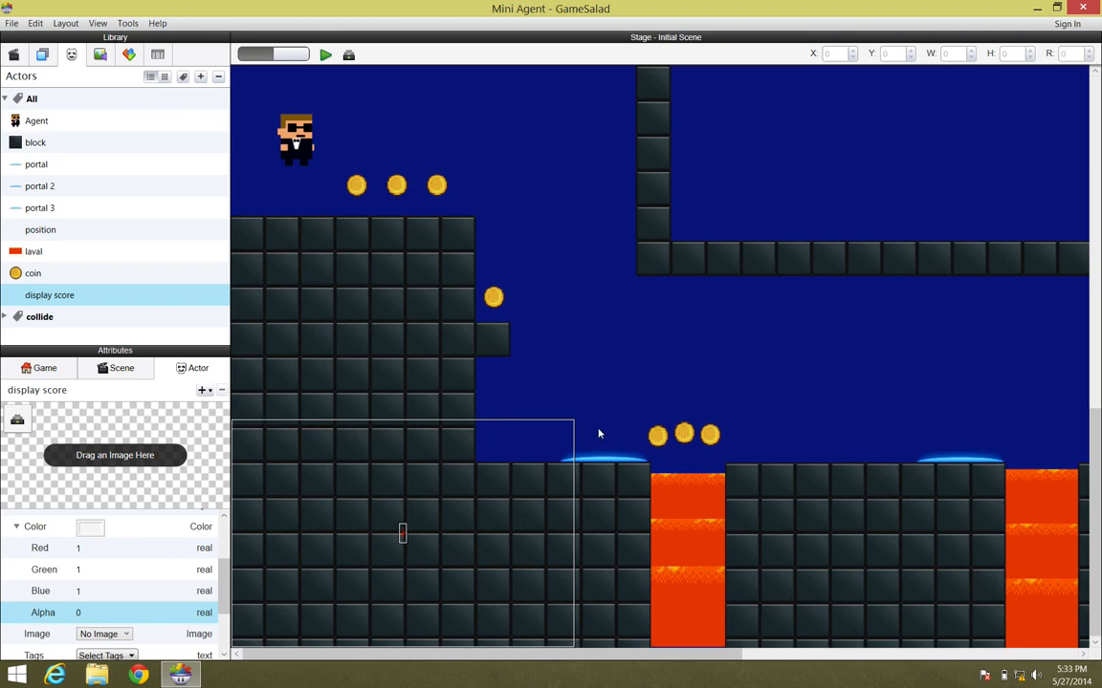
mouse_move(317, 574)
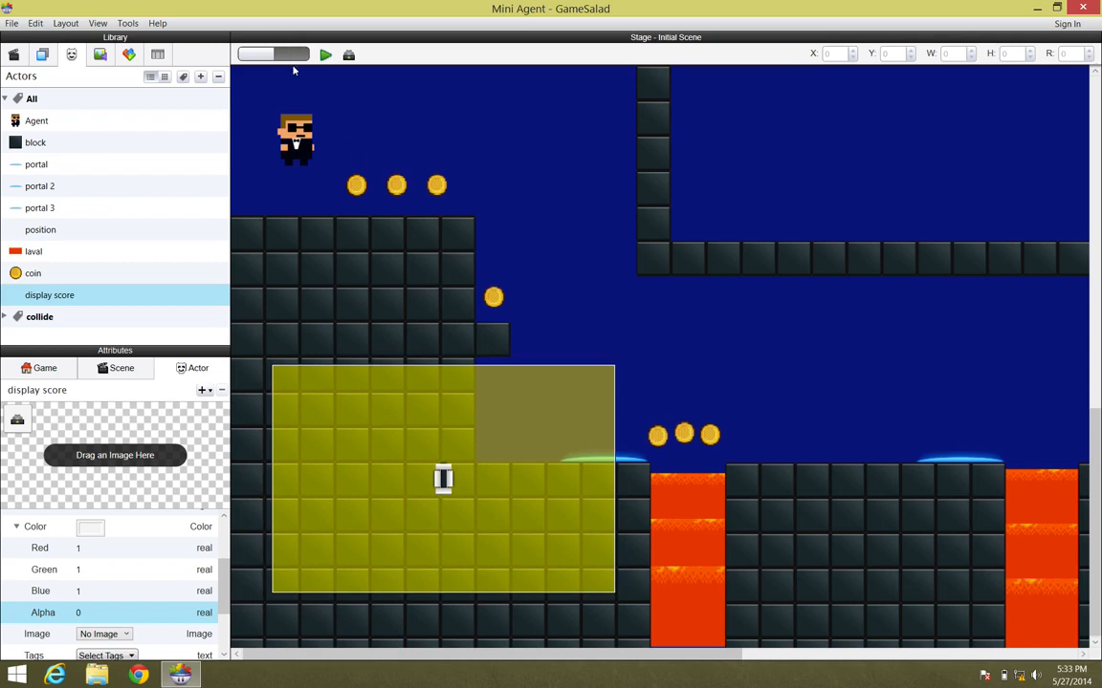
mouse_move(531, 392)
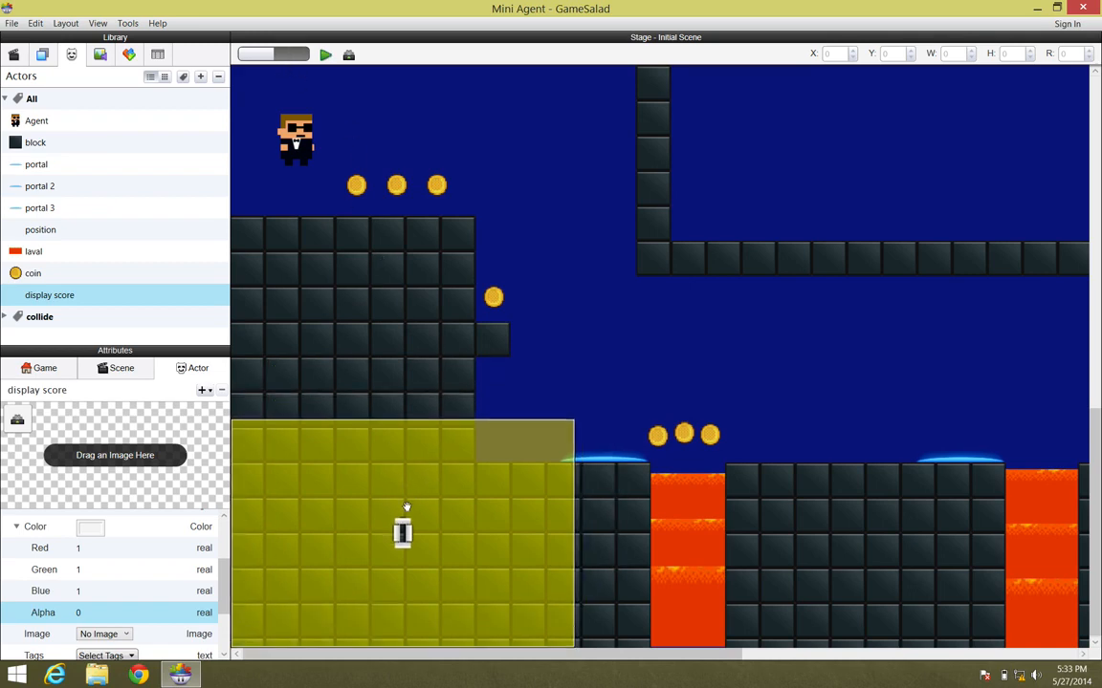
mouse_move(367, 559)
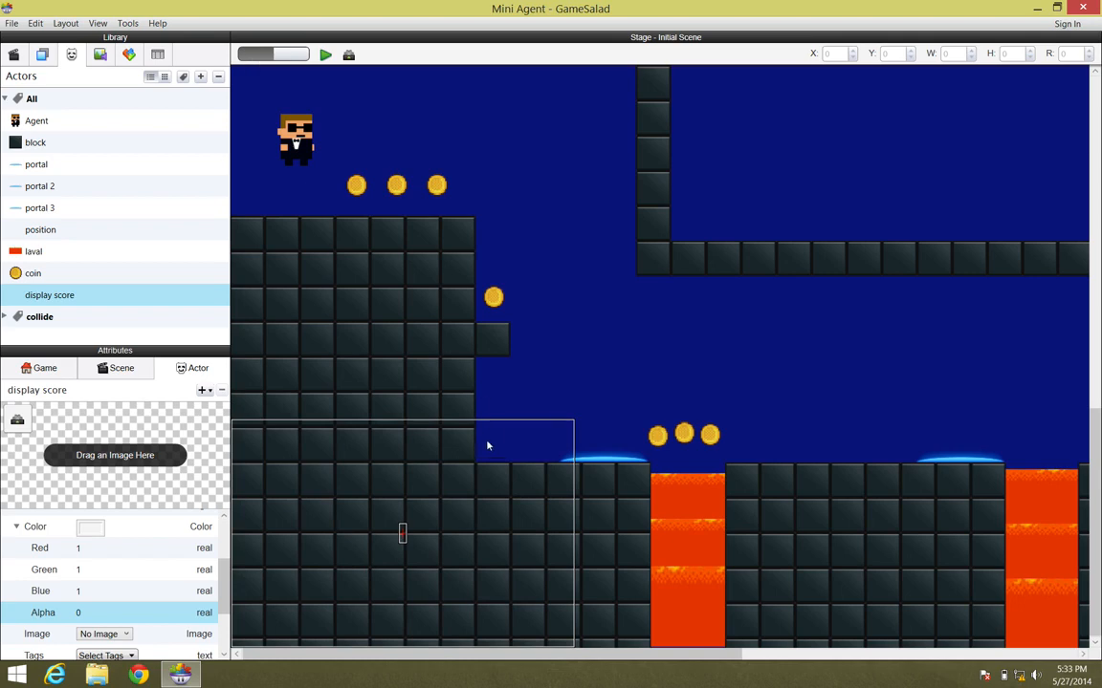
Drag the display score instance to the top-right corner of the camera's screen area
click(405, 172)
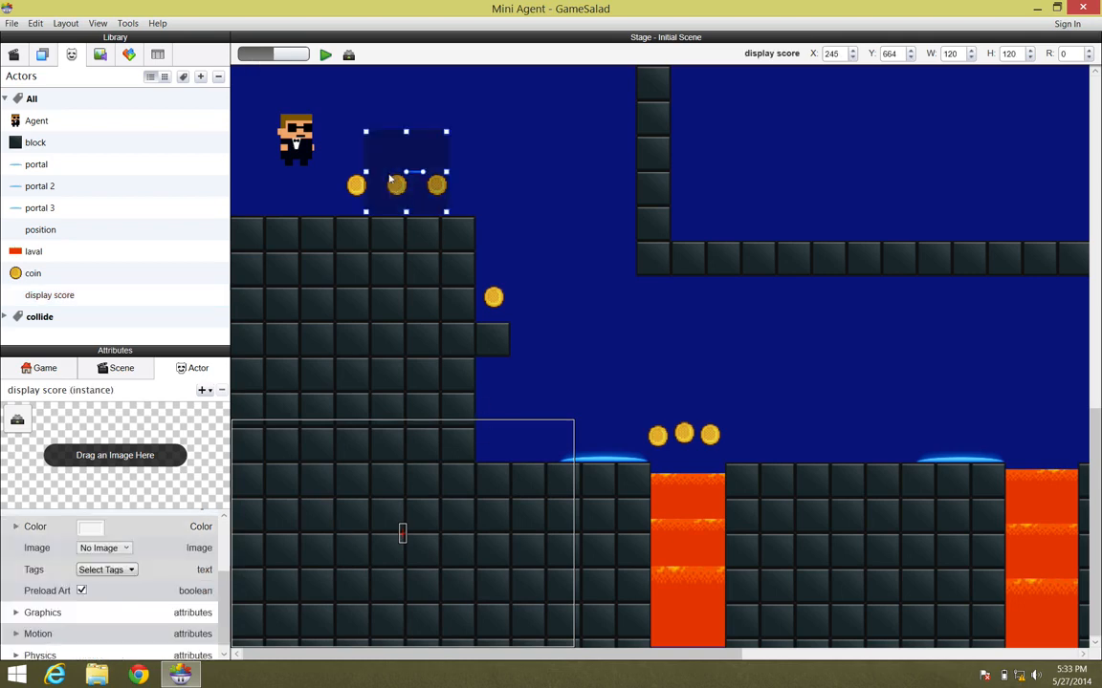
drag(405, 172, 528, 184)
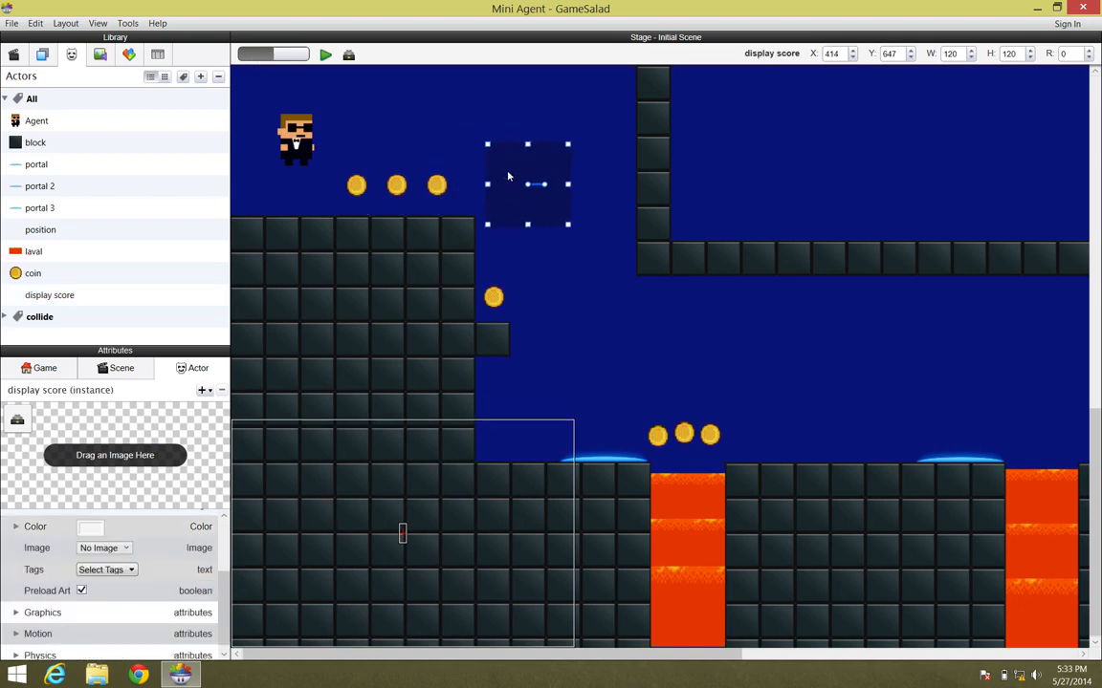
drag(526, 184, 520, 356)
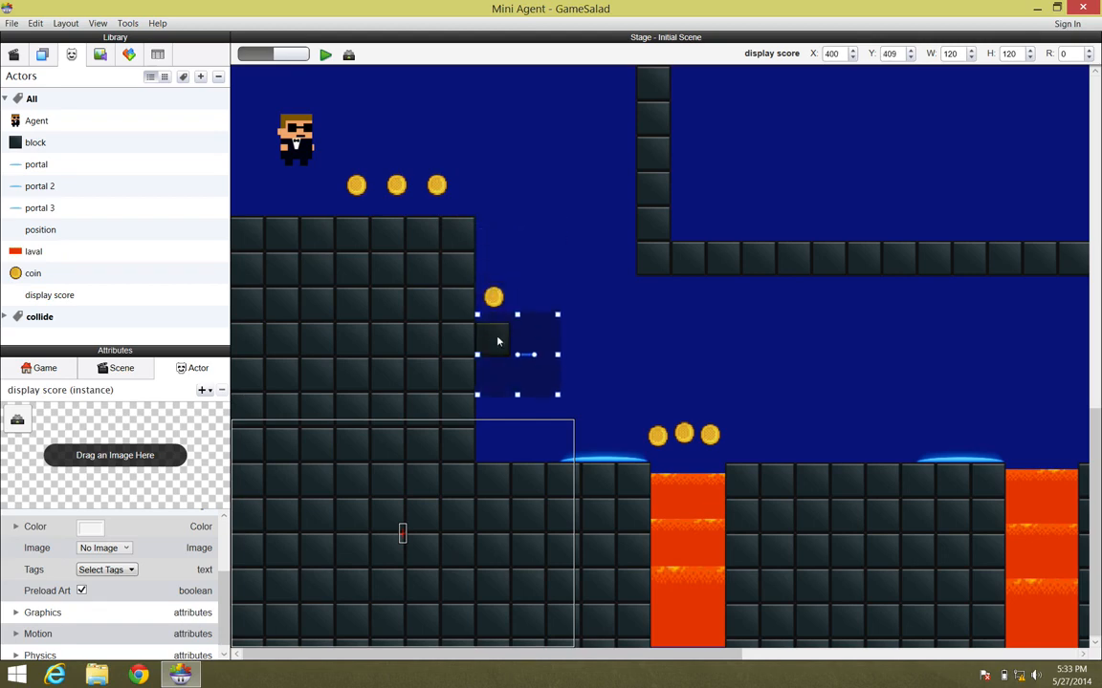
drag(520, 354, 520, 469)
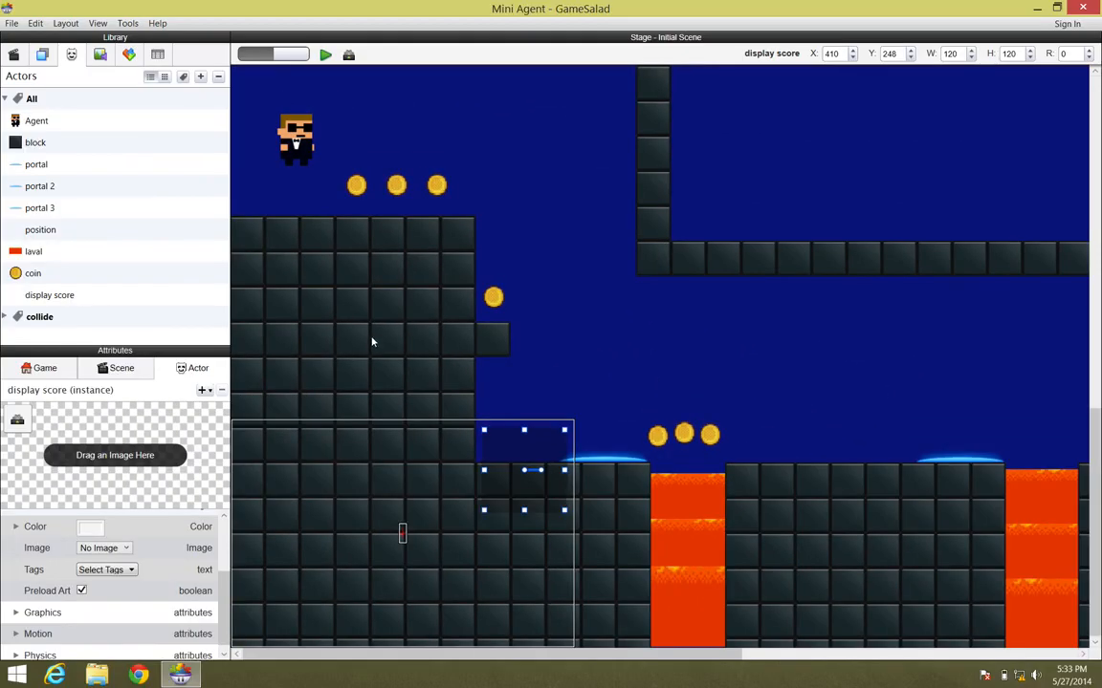
mouse_move(283, 279)
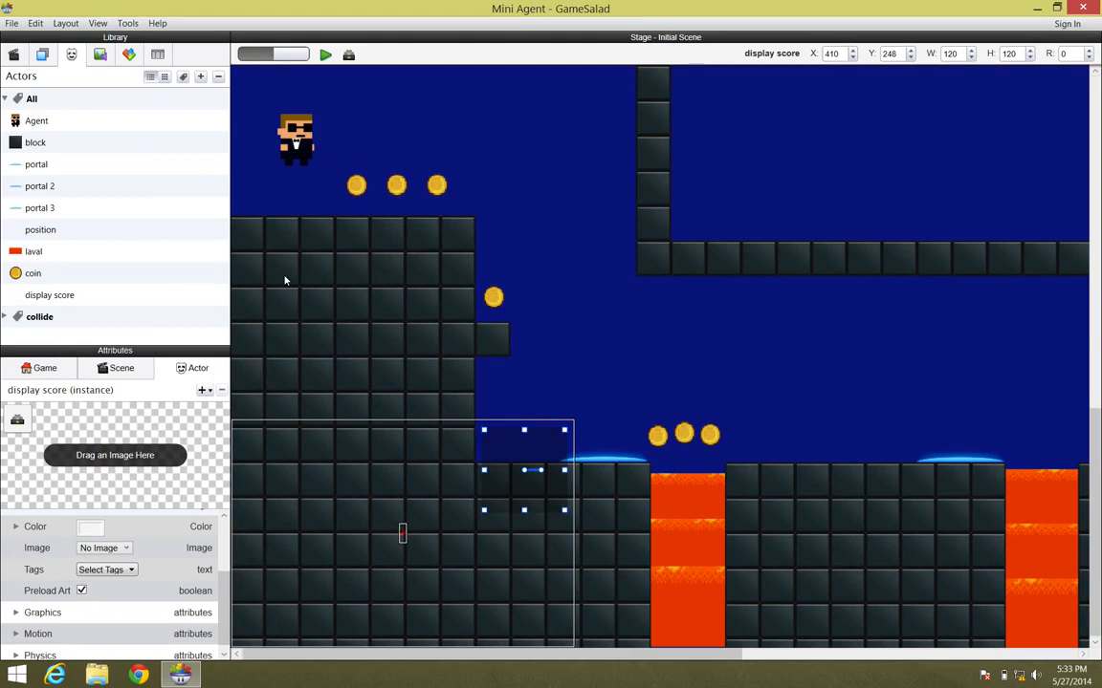
mouse_move(42, 54)
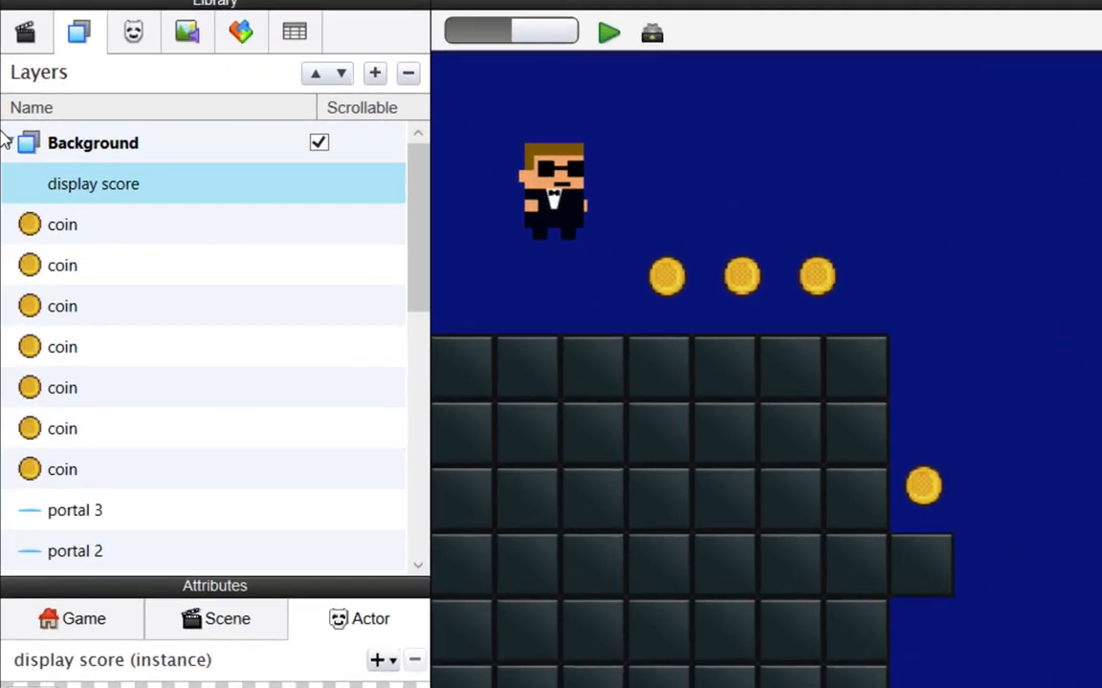
Add a new scene layer and rename it HUD
click(7, 141)
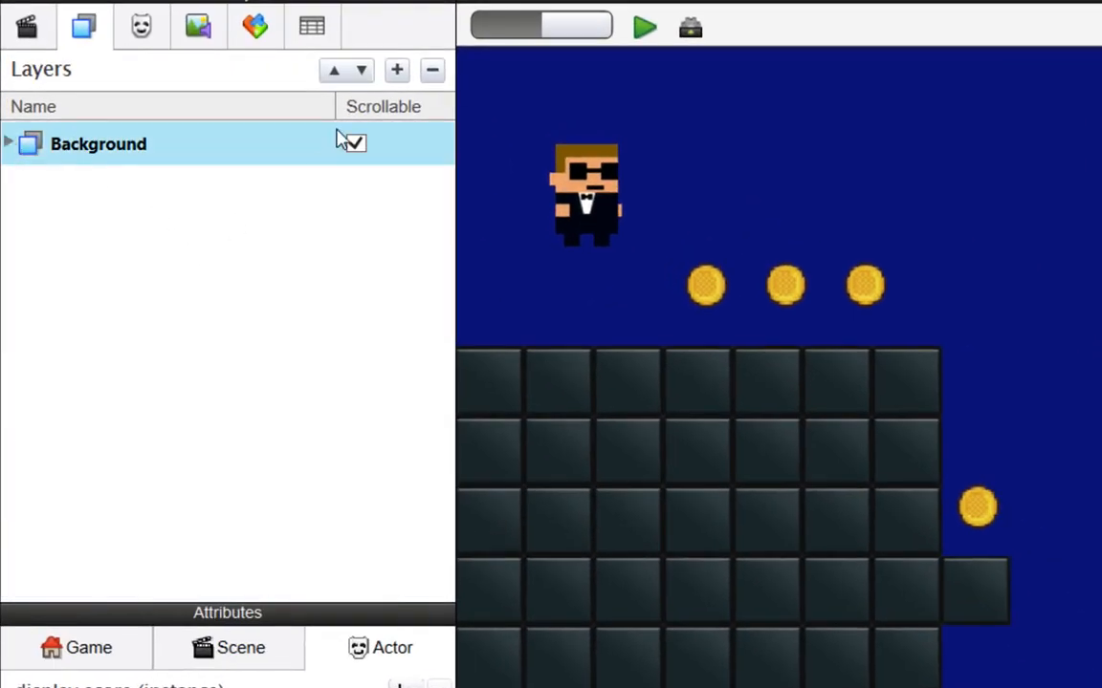
click(396, 69)
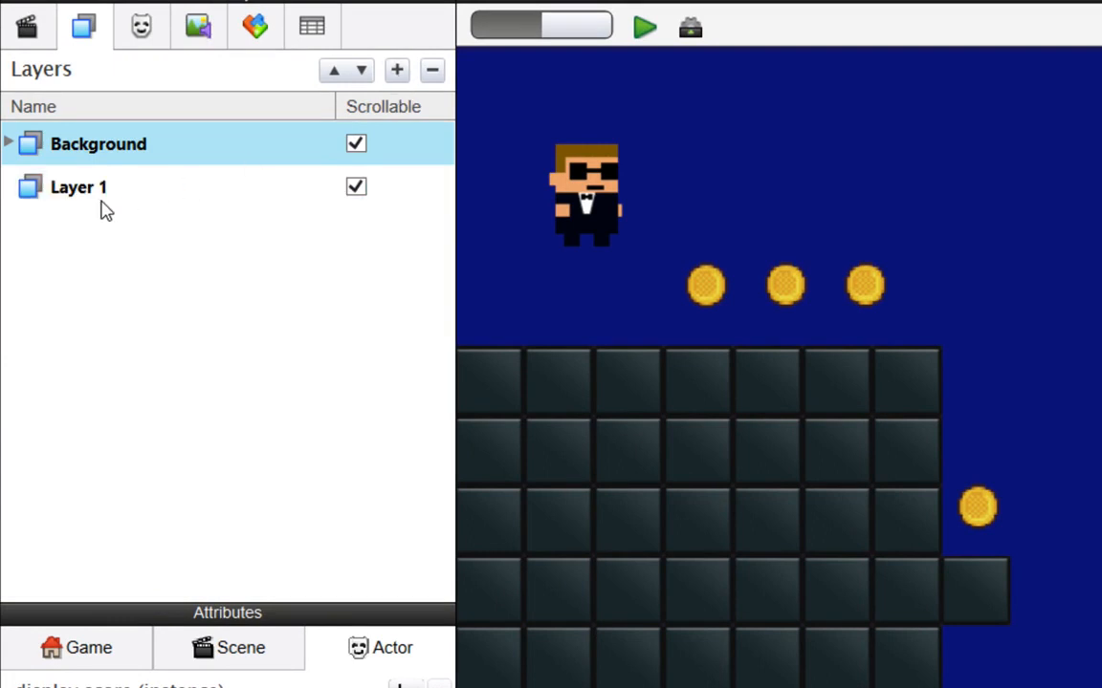
double_click(81, 187)
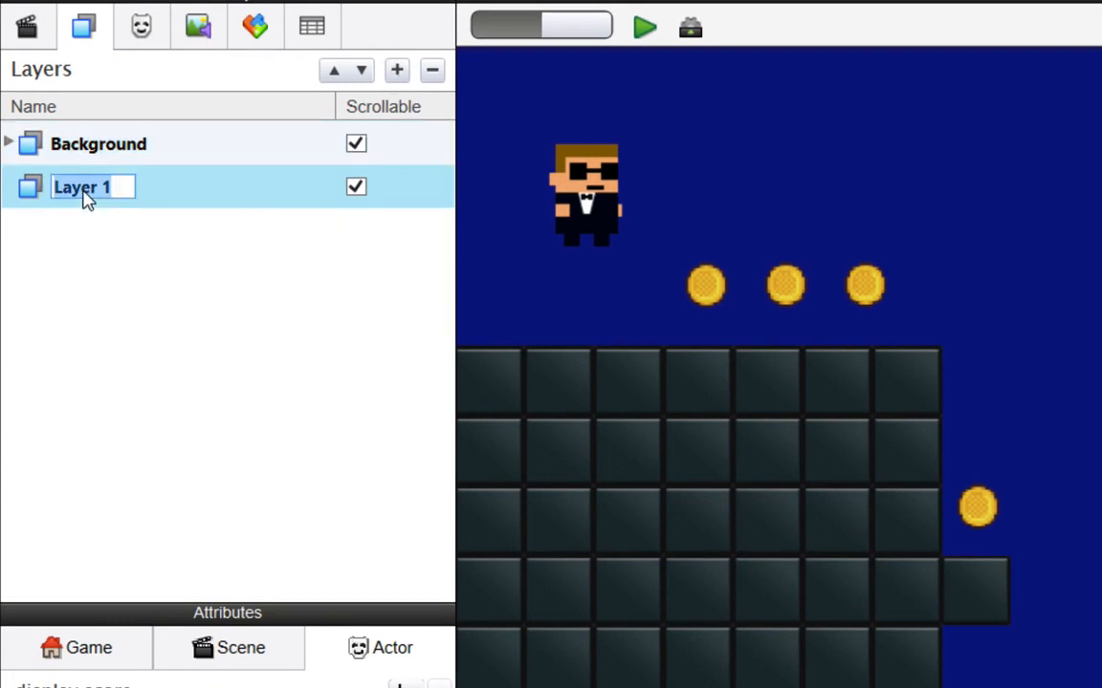
text(HUD)
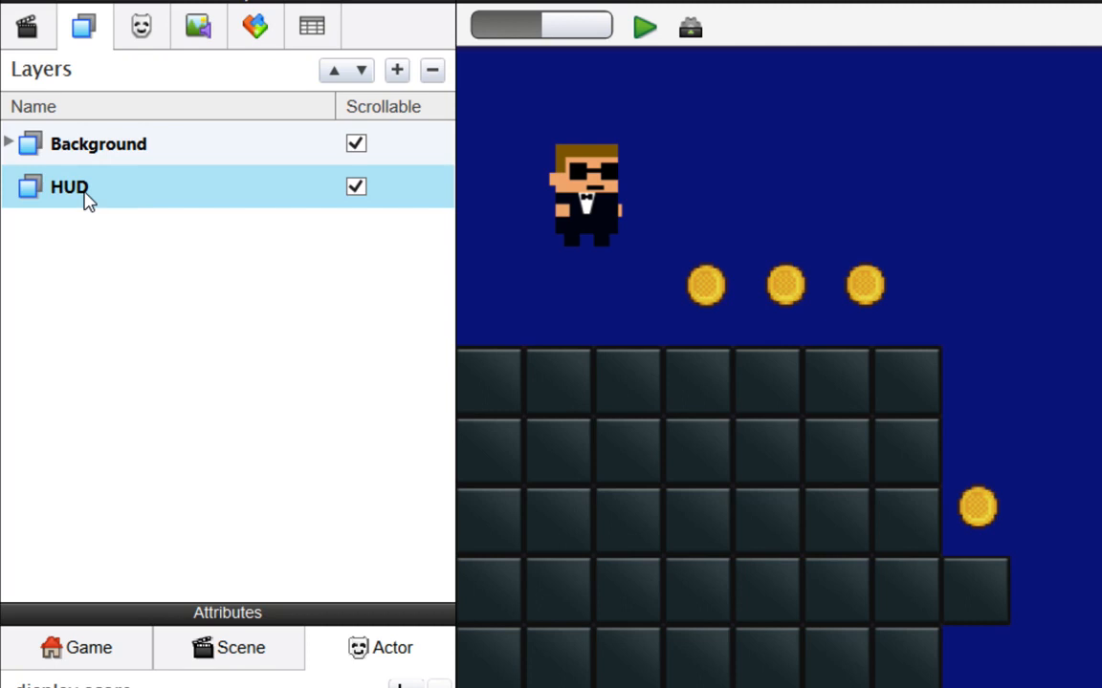
mouse_move(95, 195)
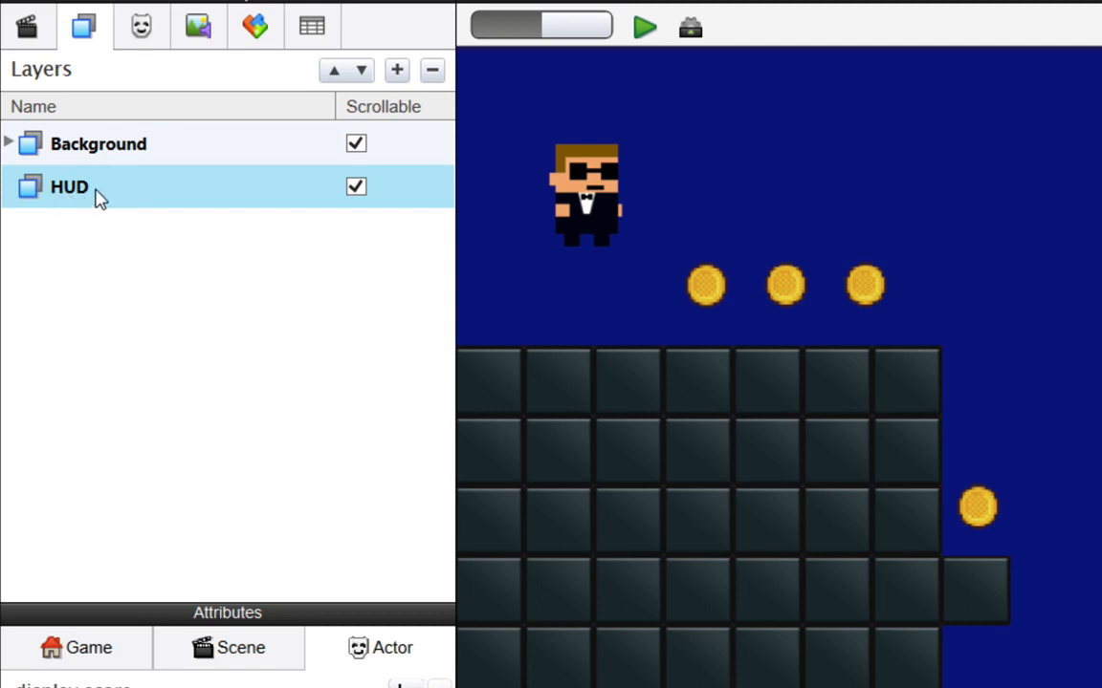
mouse_move(65, 203)
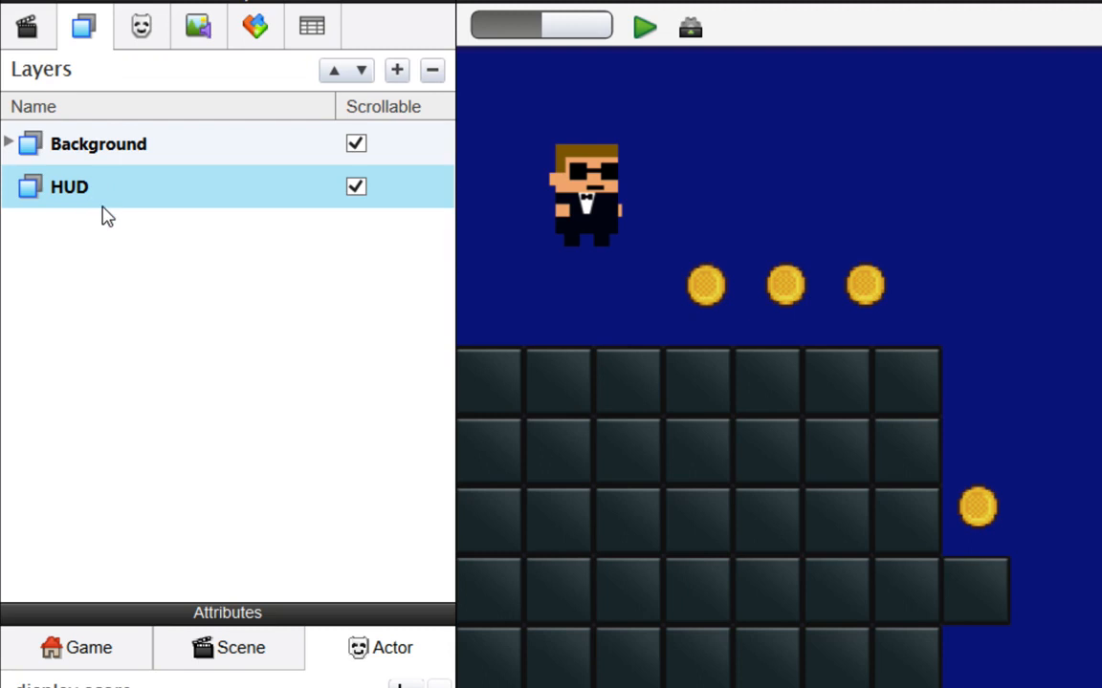
mouse_move(107, 195)
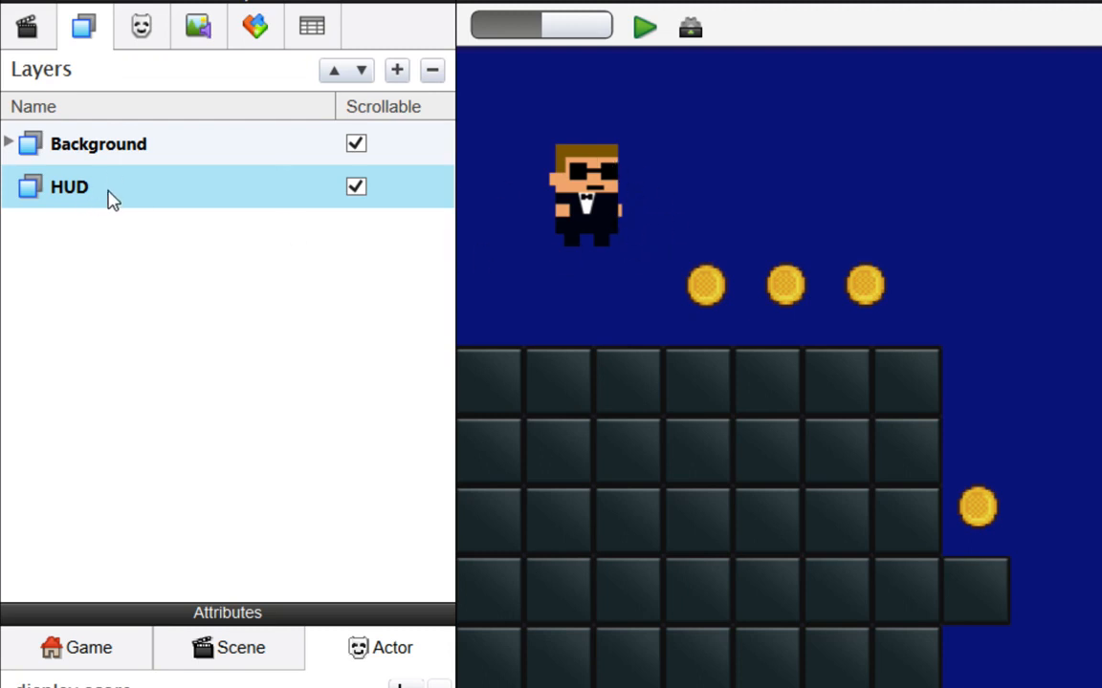
mouse_move(80, 214)
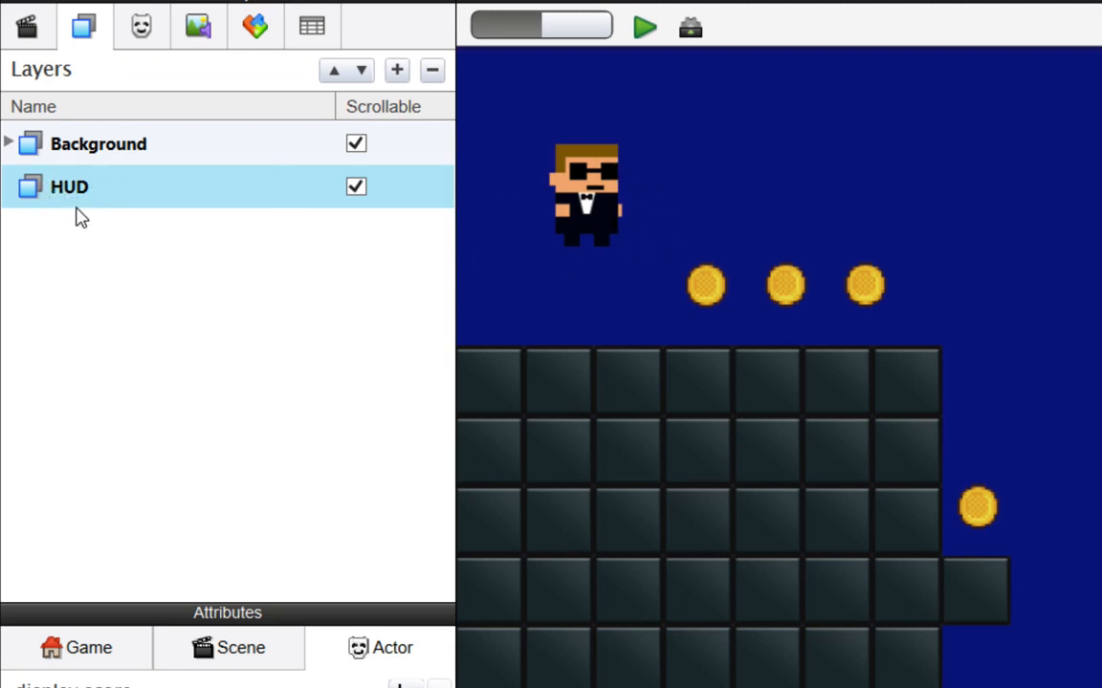
Drag display score from the head of the Background layer's actor list down toward the HUD layer
click(7, 143)
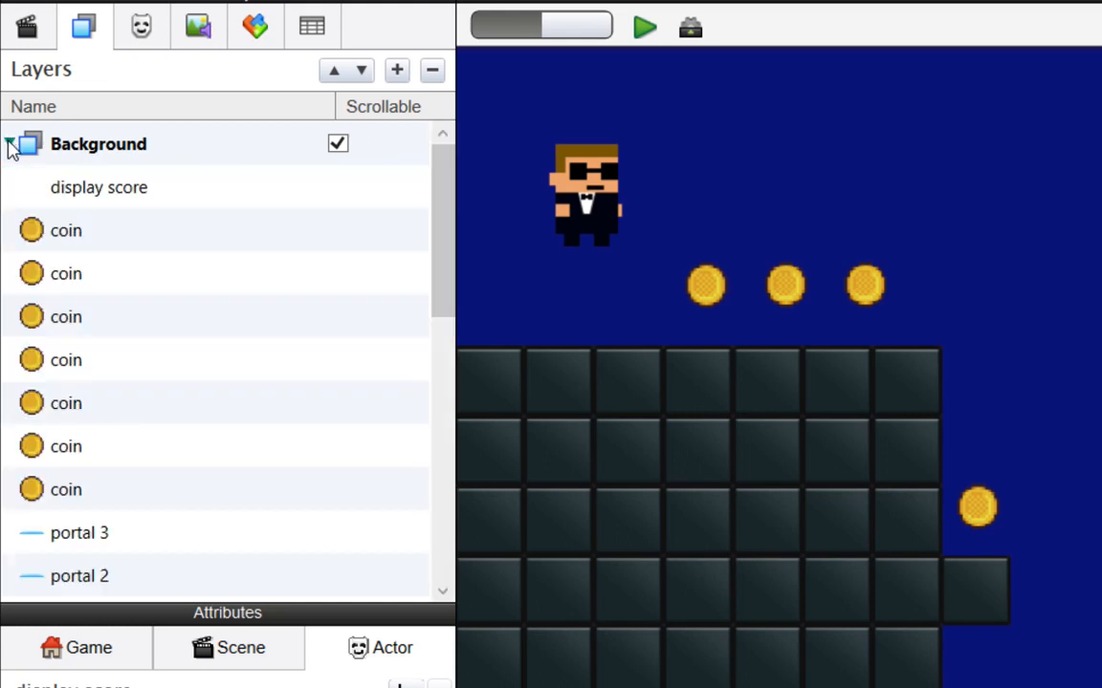
click(99, 188)
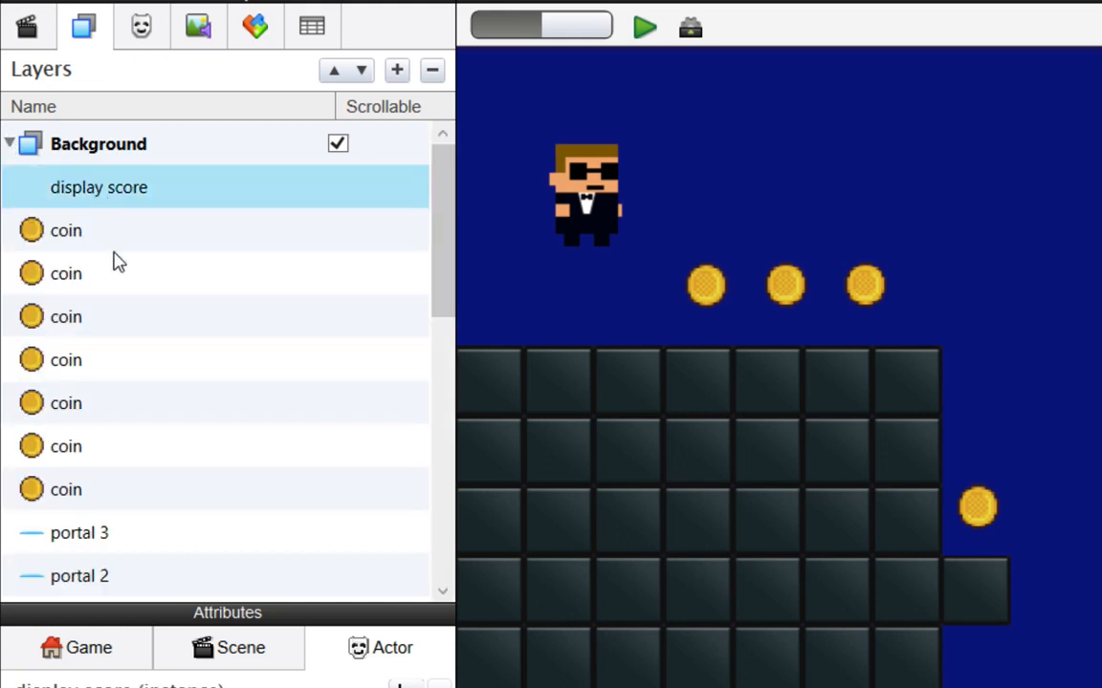
mouse_move(157, 564)
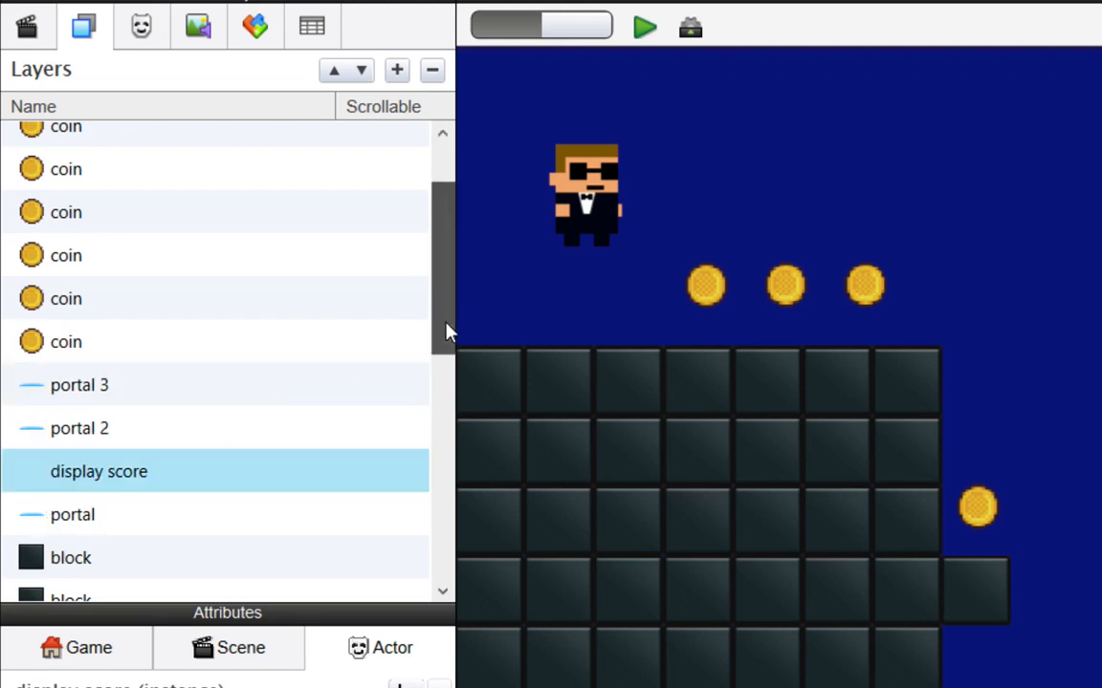
scroll(down, 3)
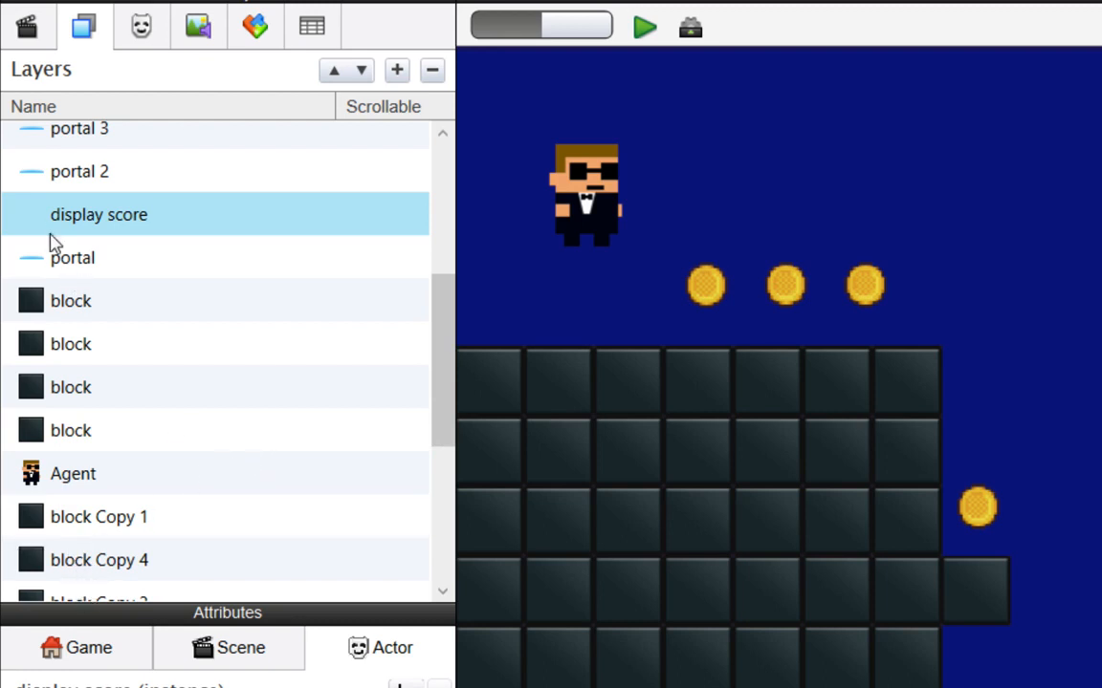
drag(99, 214, 99, 516)
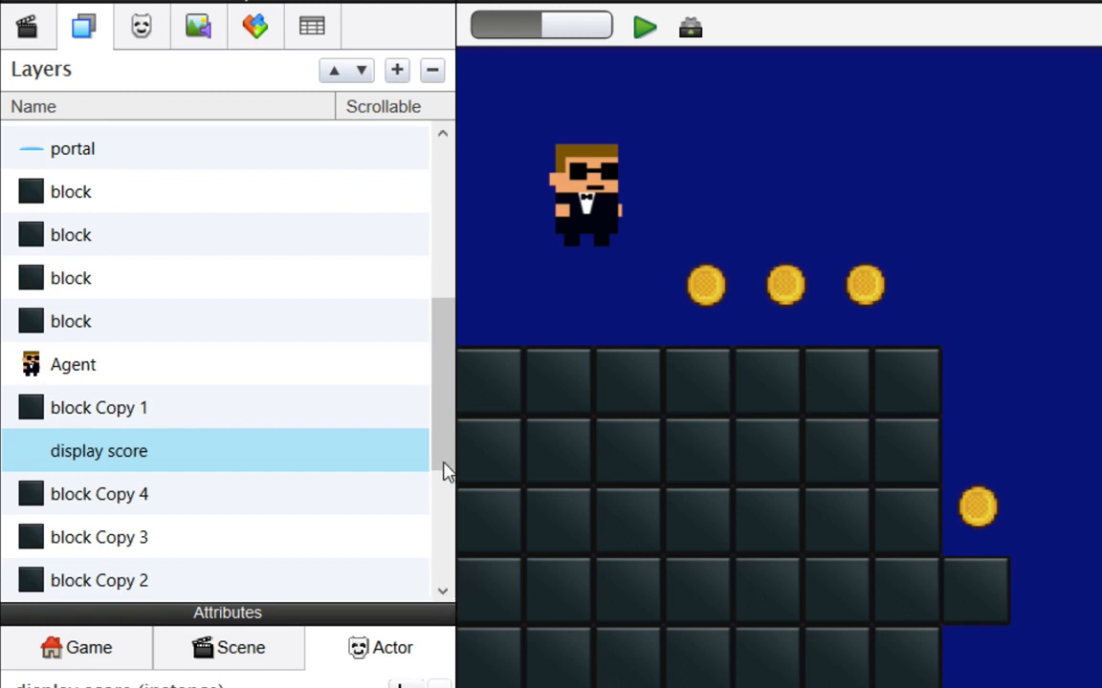
scroll(down, 3)
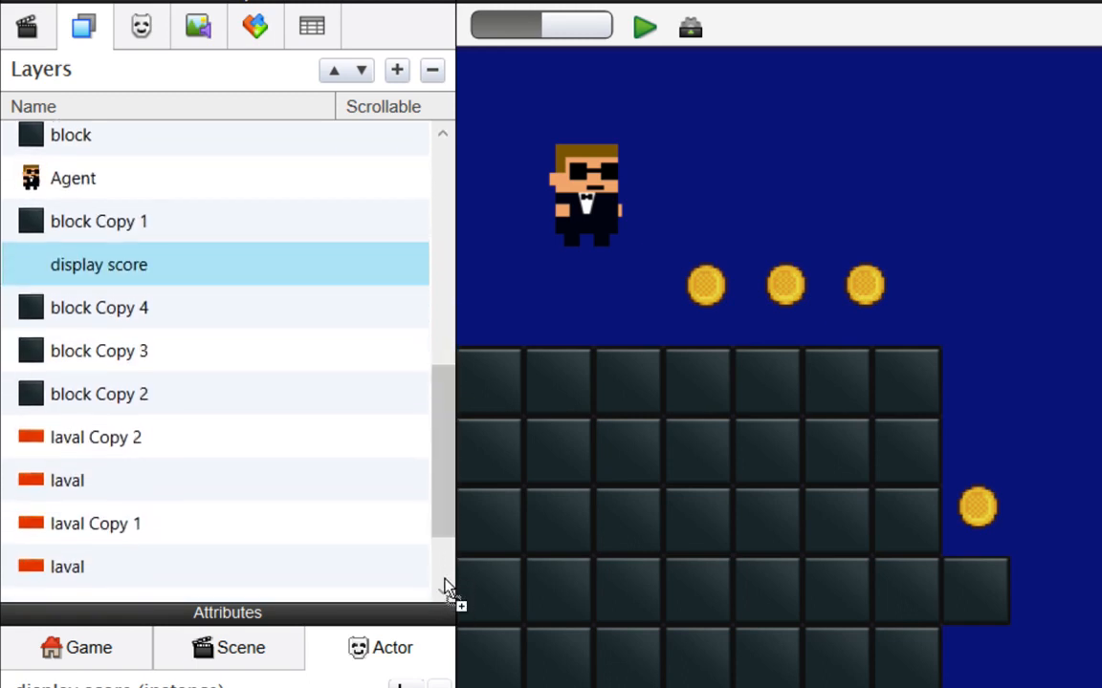
scroll(down, 3)
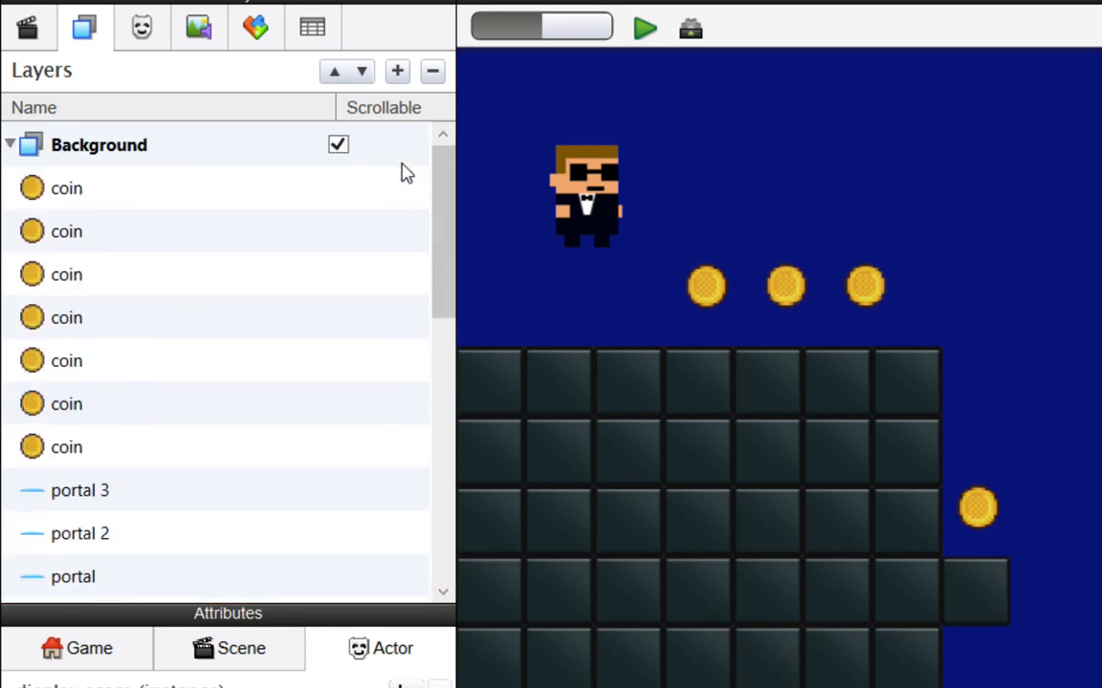
Place the HUD layer above Background and turn off its Scrollable option
click(10, 145)
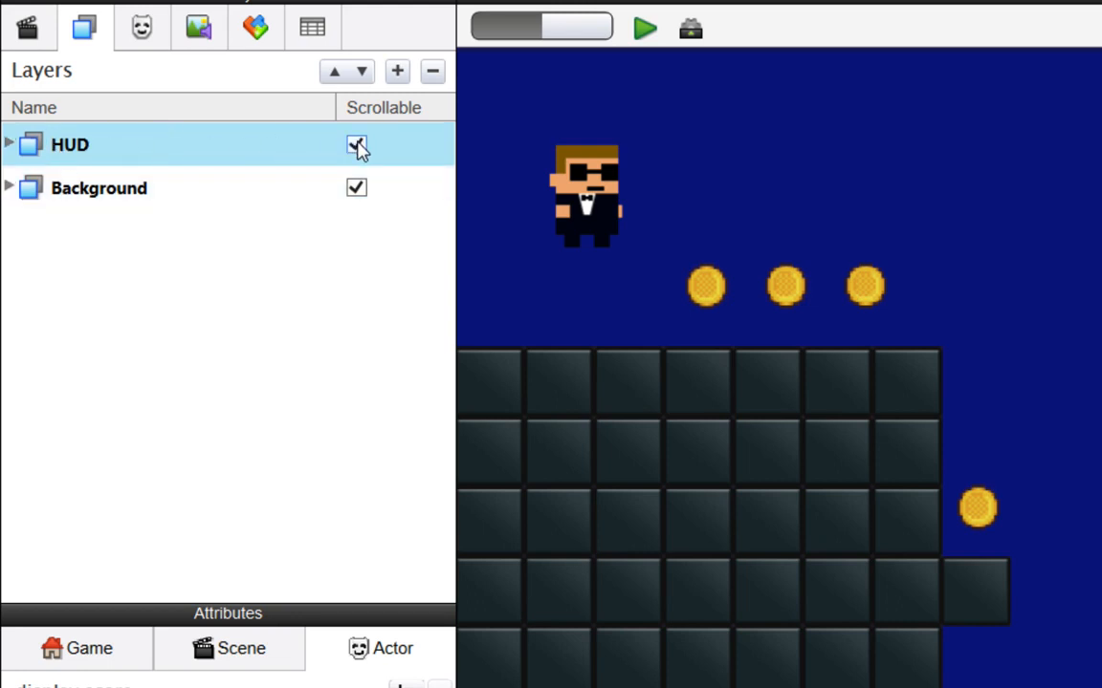
click(356, 145)
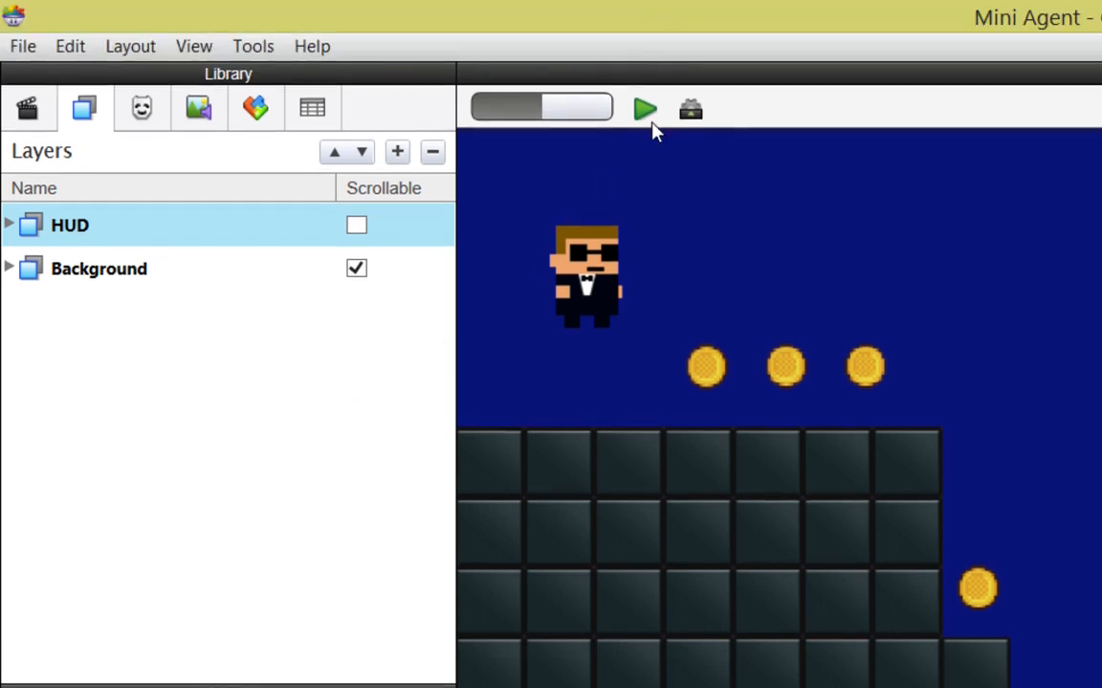
click(645, 107)
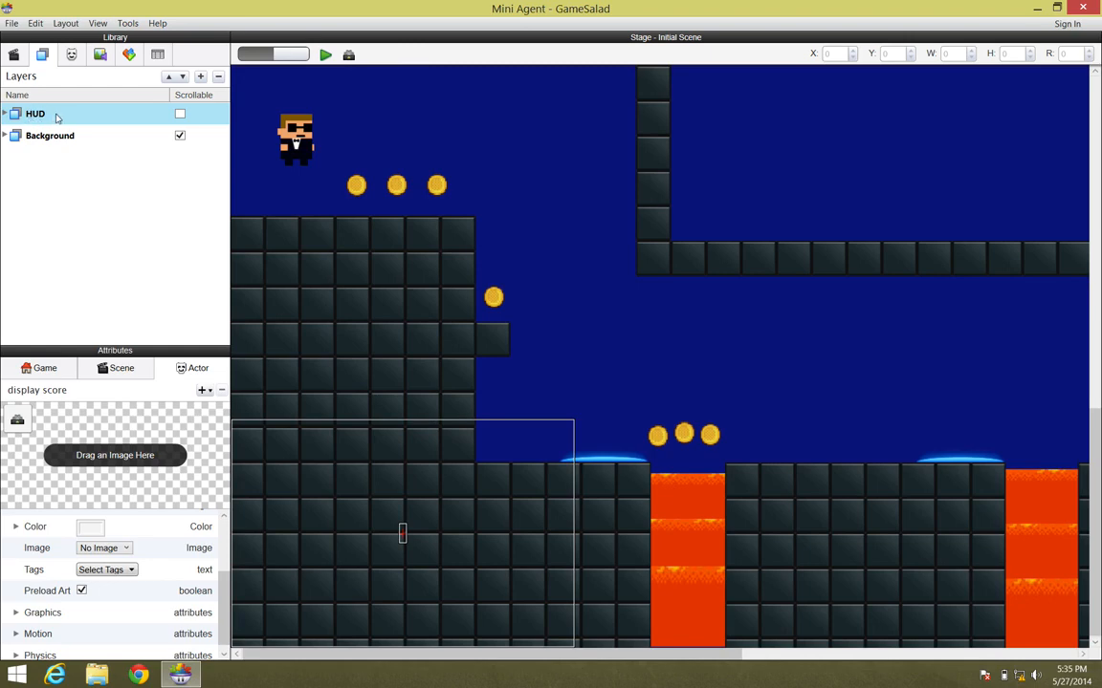
Drop display score under the HUD layer, then browse the Library's media images
drag(35, 113, 73, 157)
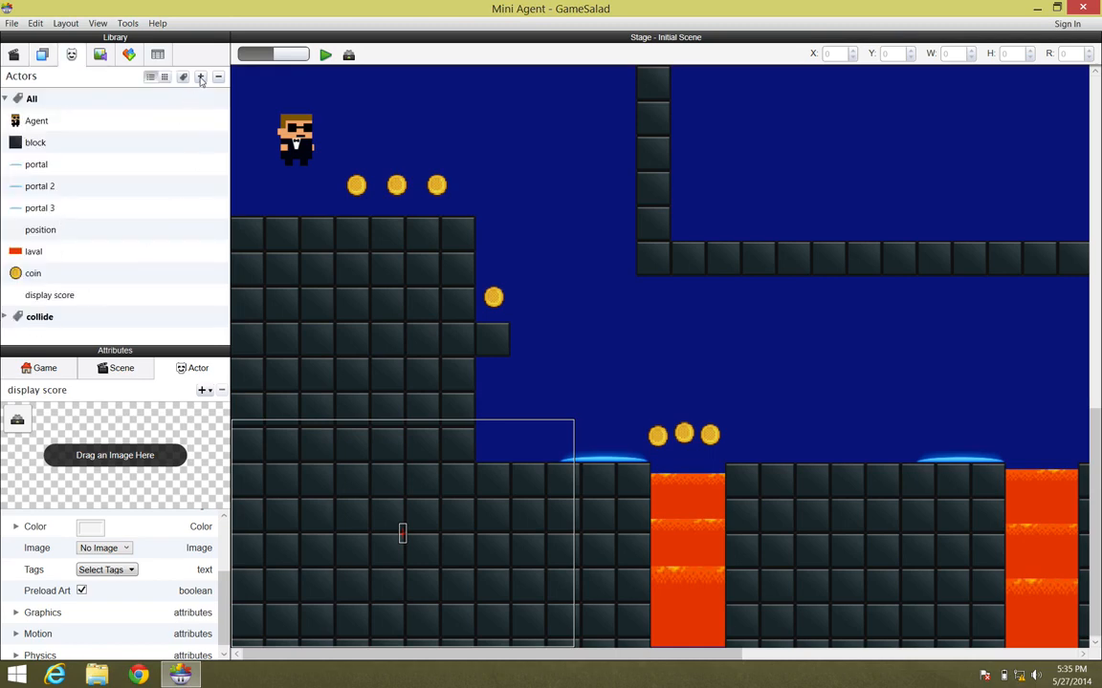
click(100, 54)
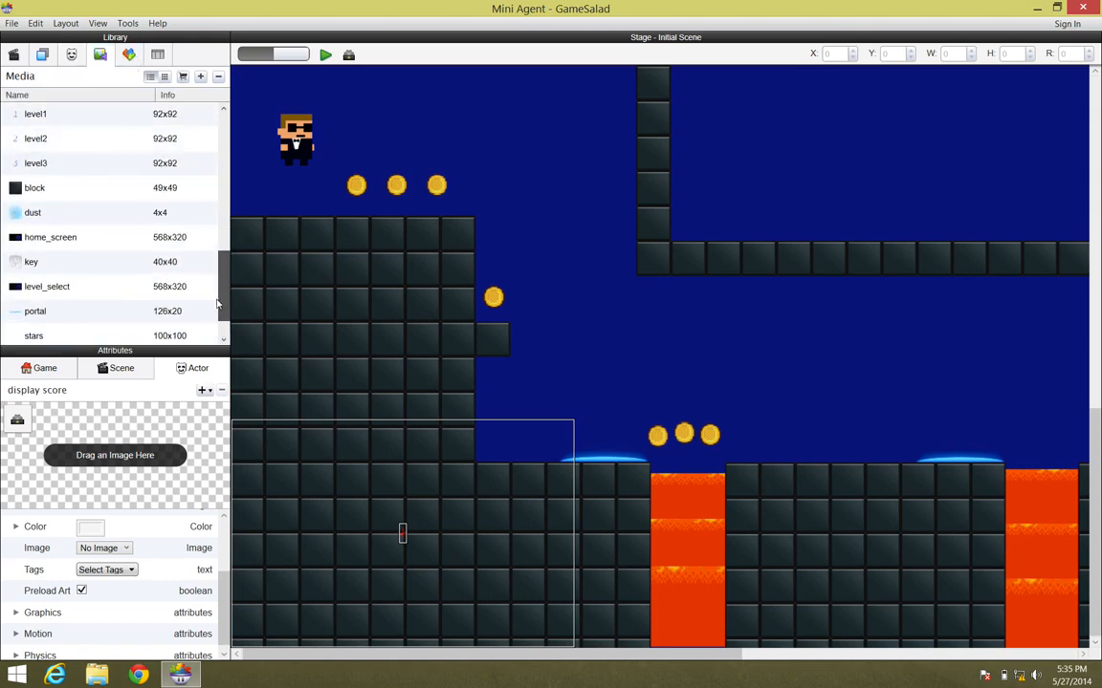
scroll(down, 3)
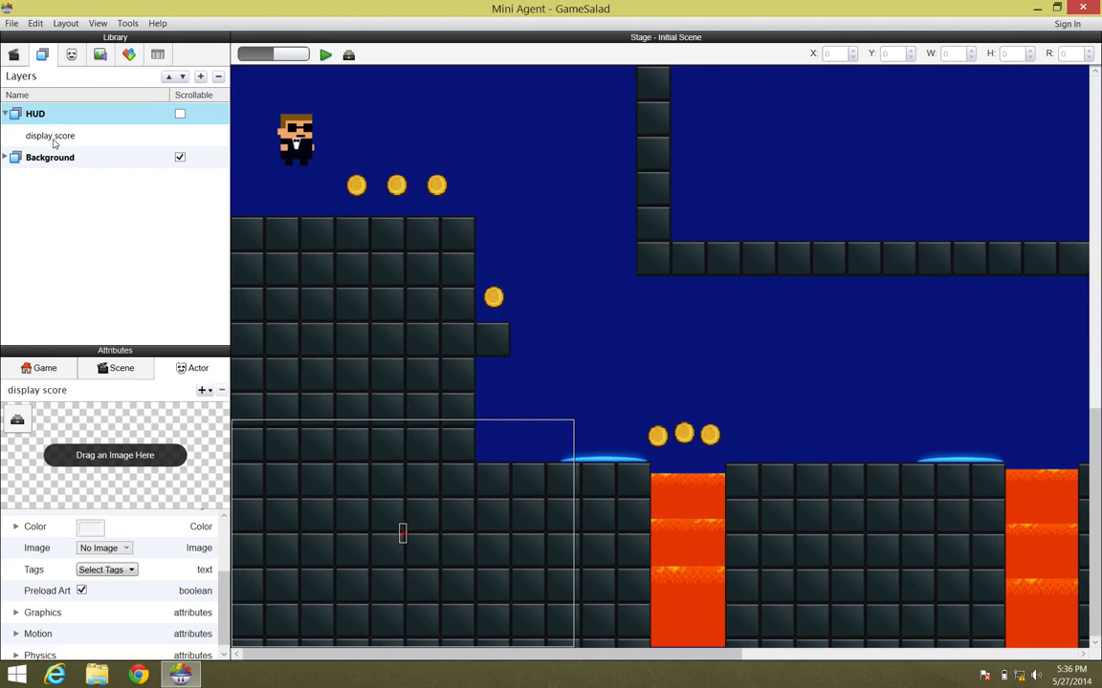
mouse_move(76, 173)
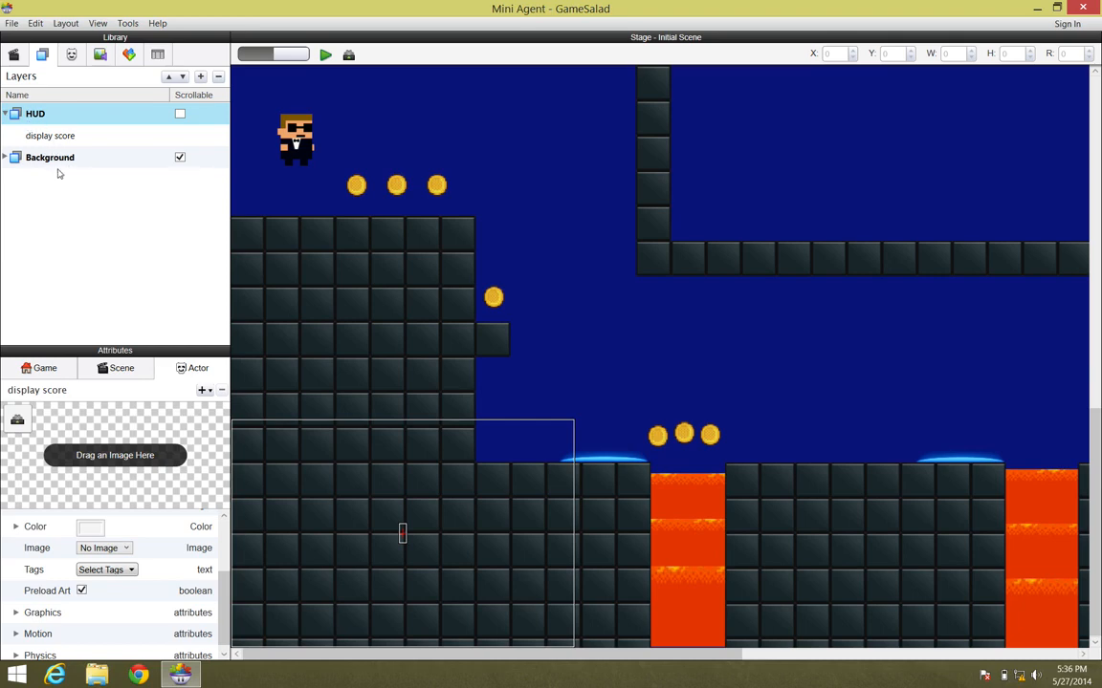
mouse_move(449, 258)
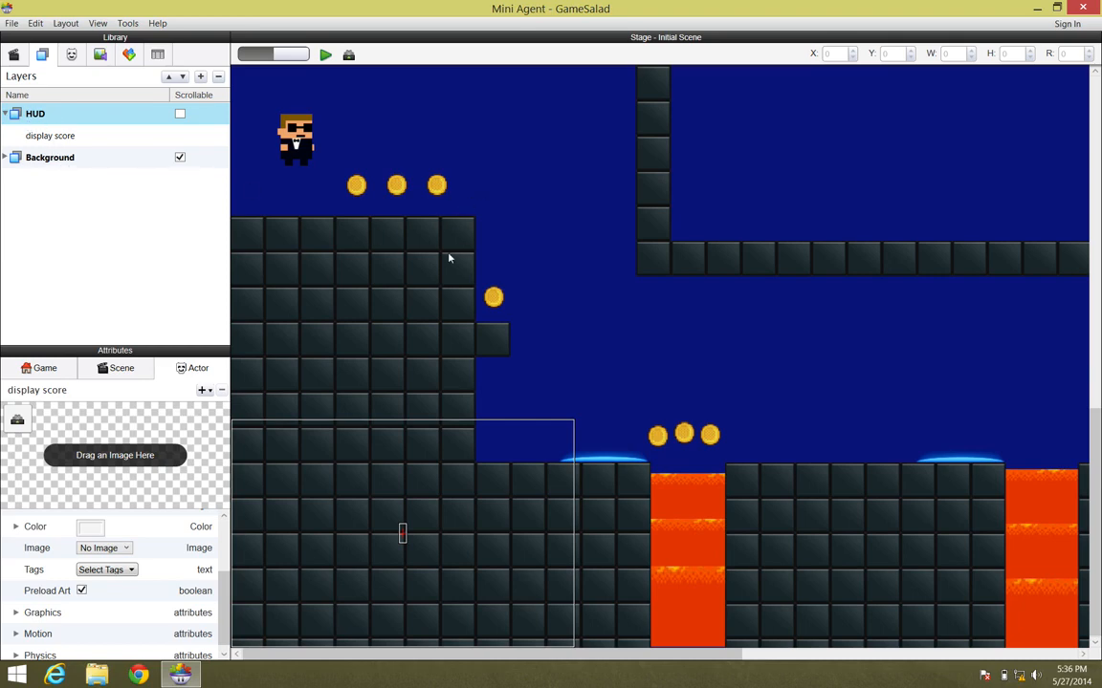
mouse_move(421, 188)
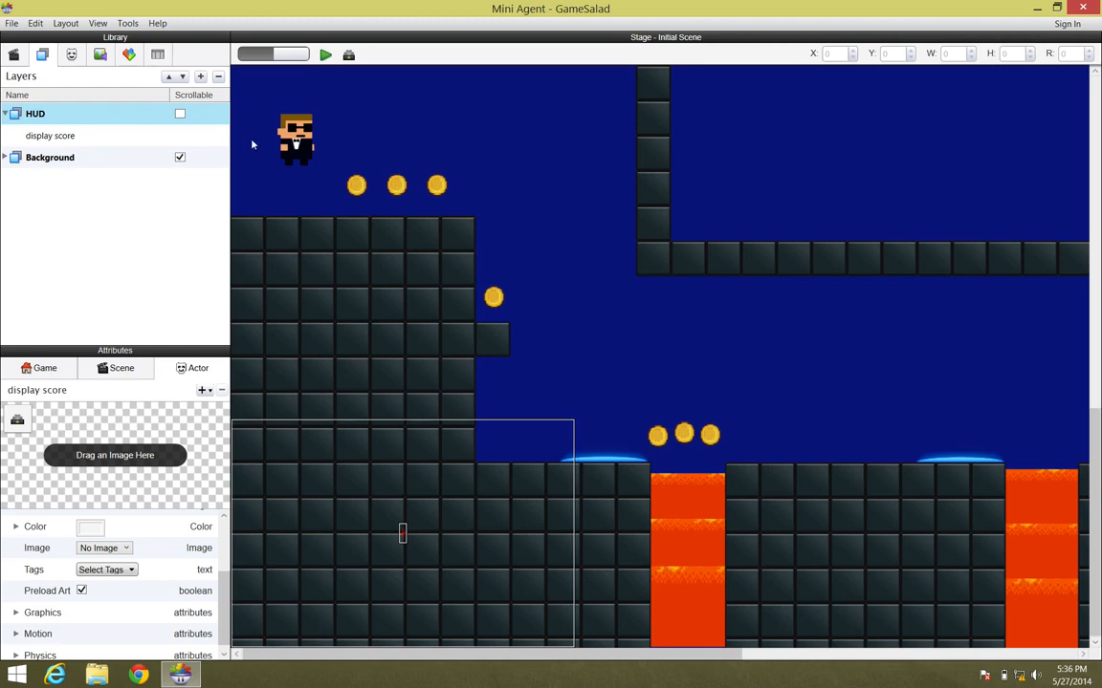
mouse_move(201, 134)
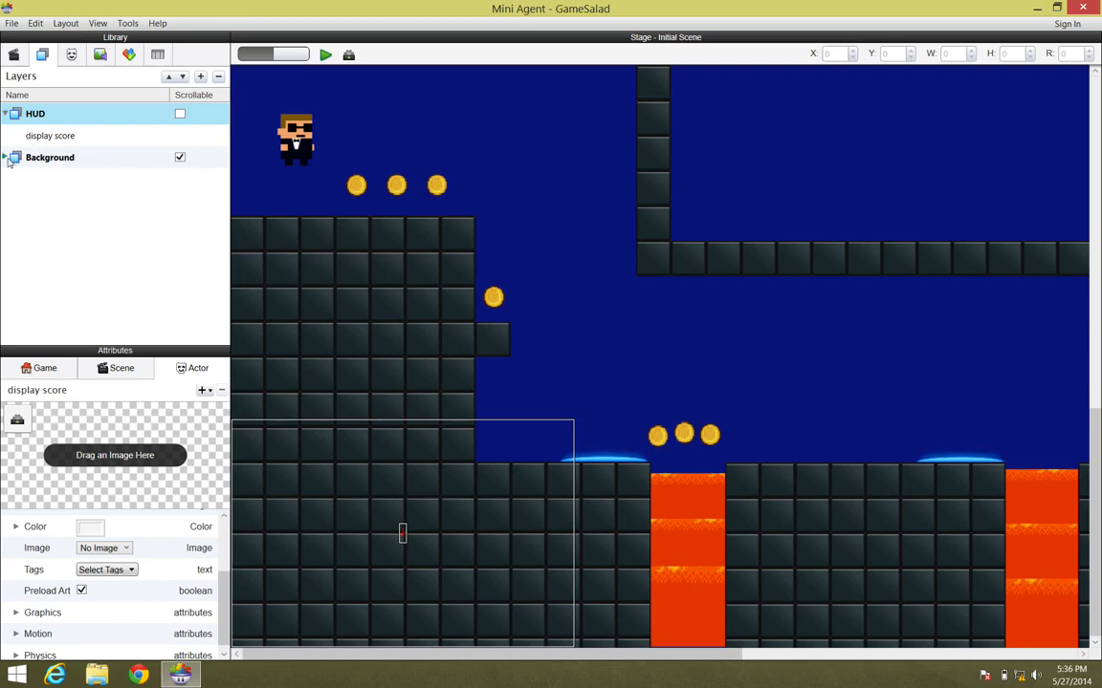
Expand the Background layer to confirm display score now sits only under HUD
click(6, 157)
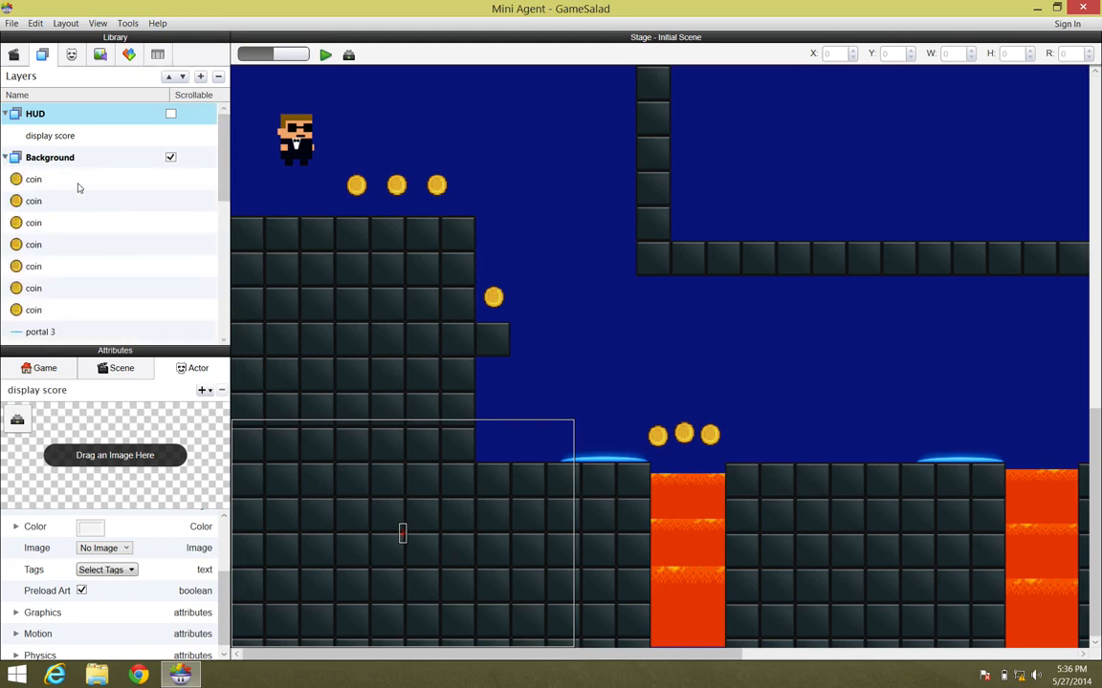
mouse_move(118, 264)
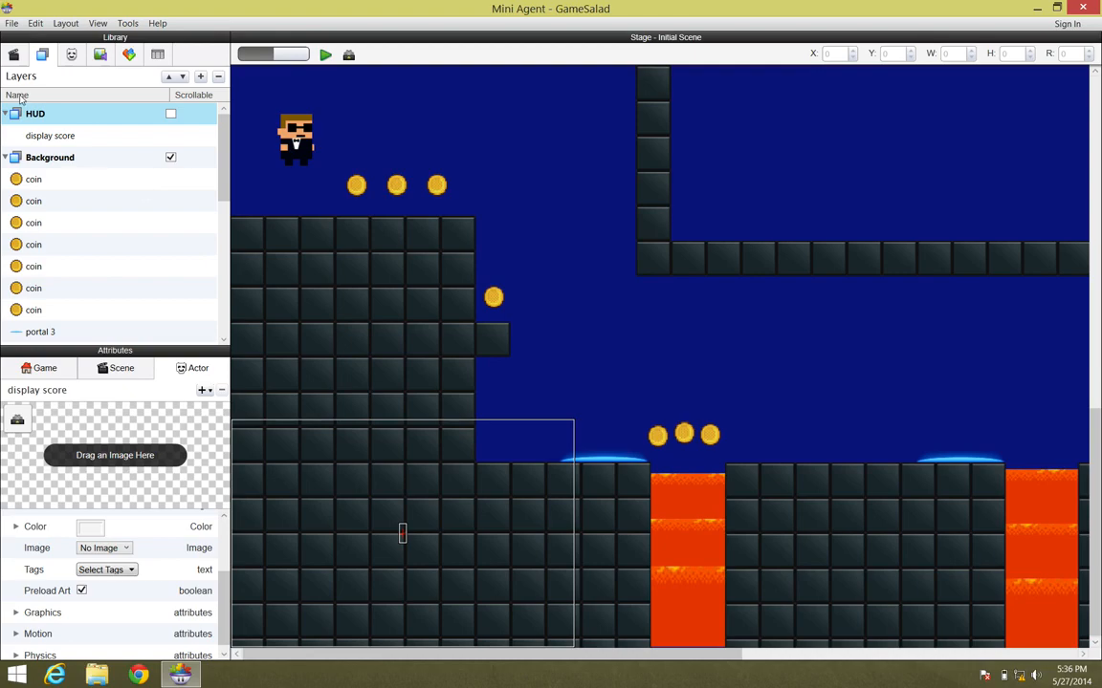
mouse_move(79, 145)
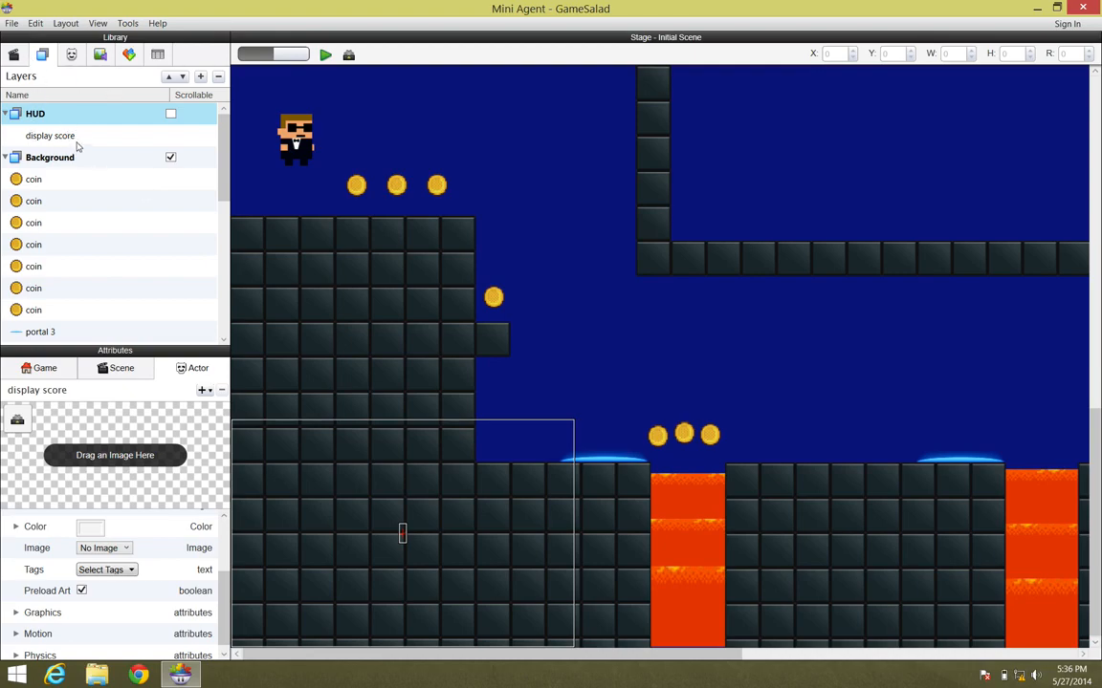